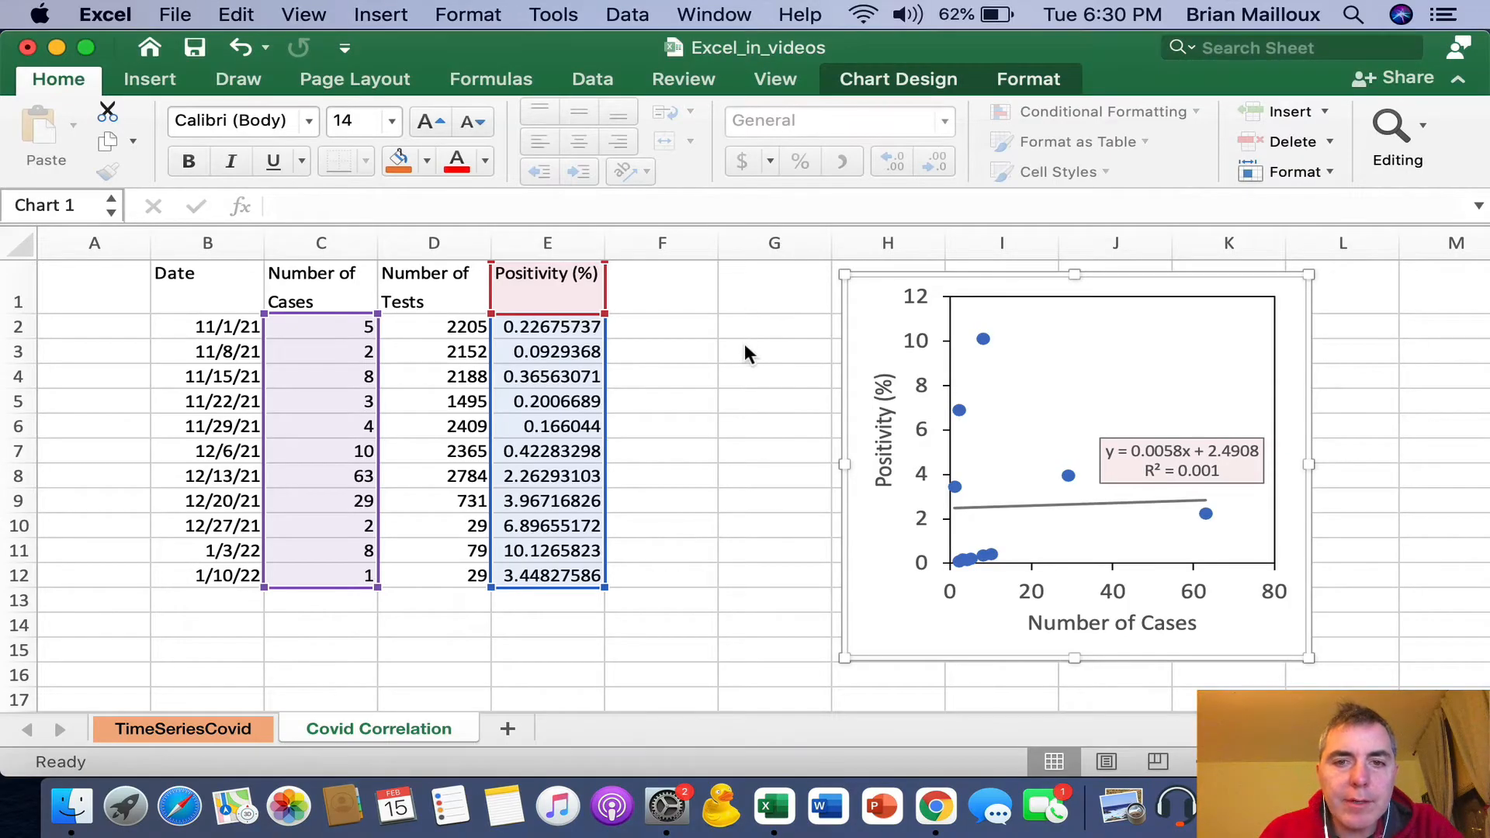
Step: Reposition the Positivity vs Number of Cases scatter chart right over columns I–L, clearing G and H
{"action": "left_click", "coordinate": [773, 376]}
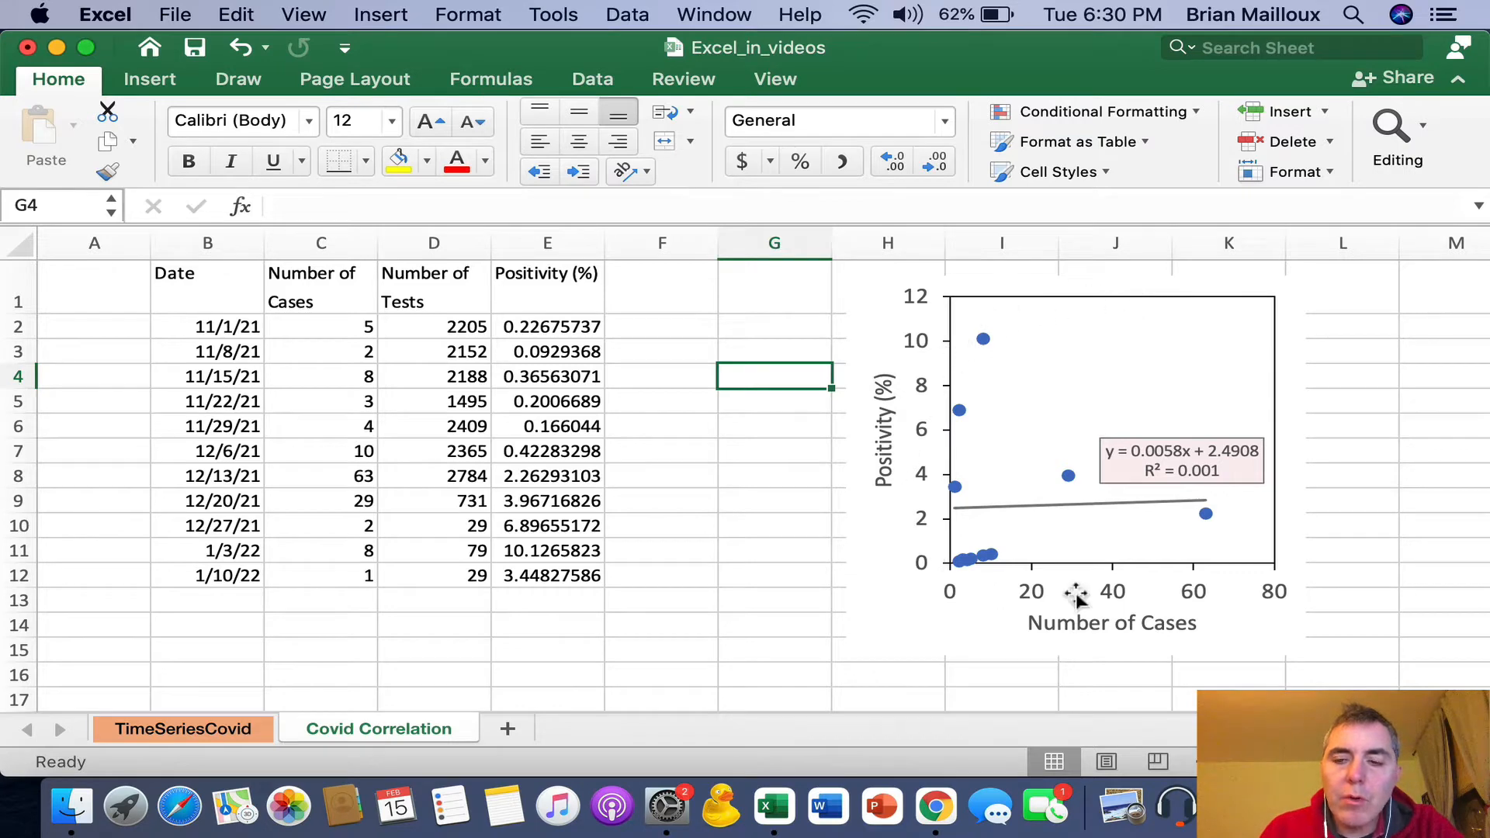
{"action": "mouse_move", "coordinate": [1019, 390]}
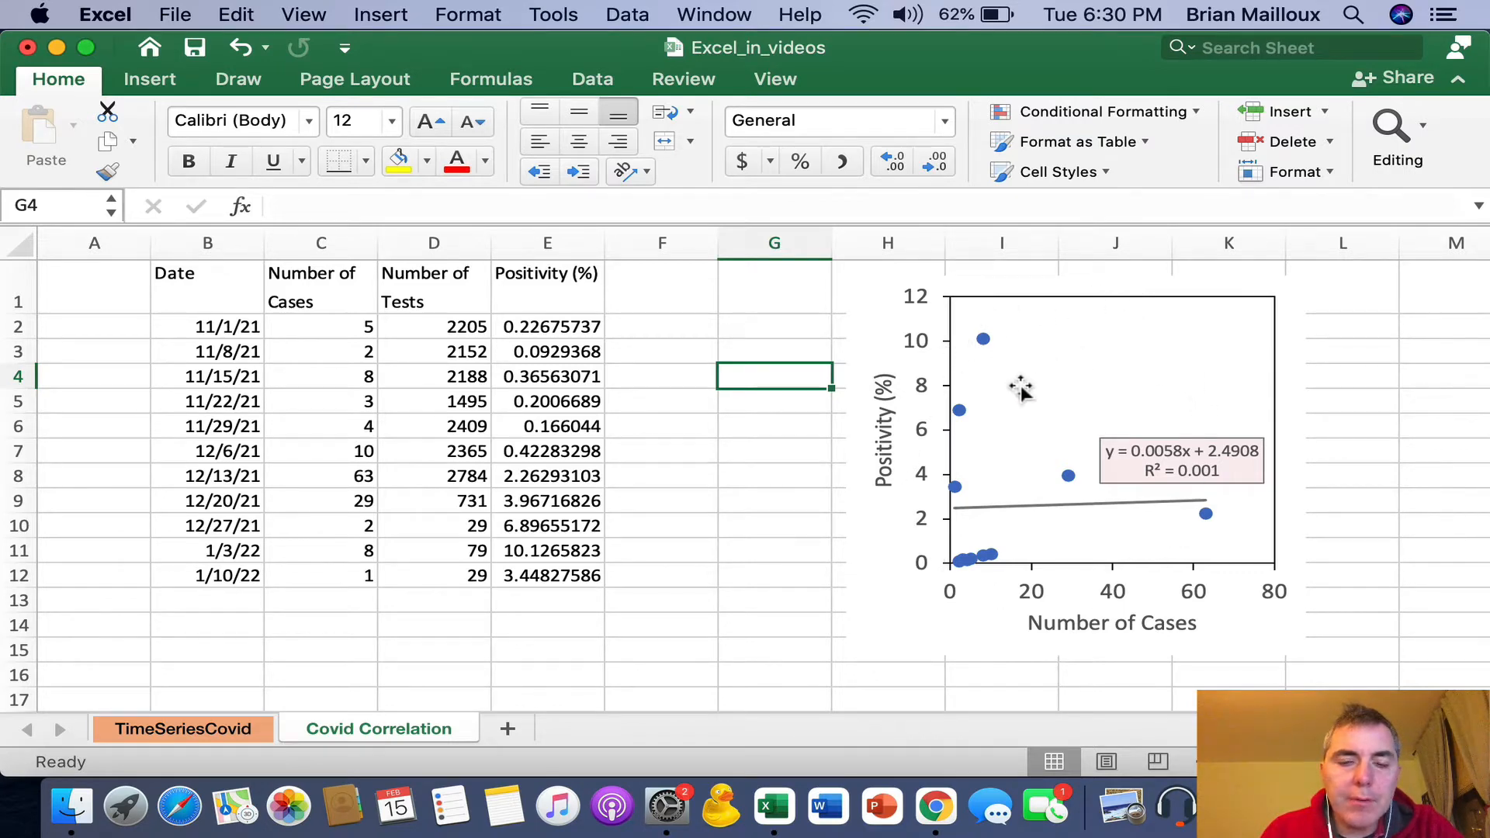
{"action": "mouse_move", "coordinate": [953, 484]}
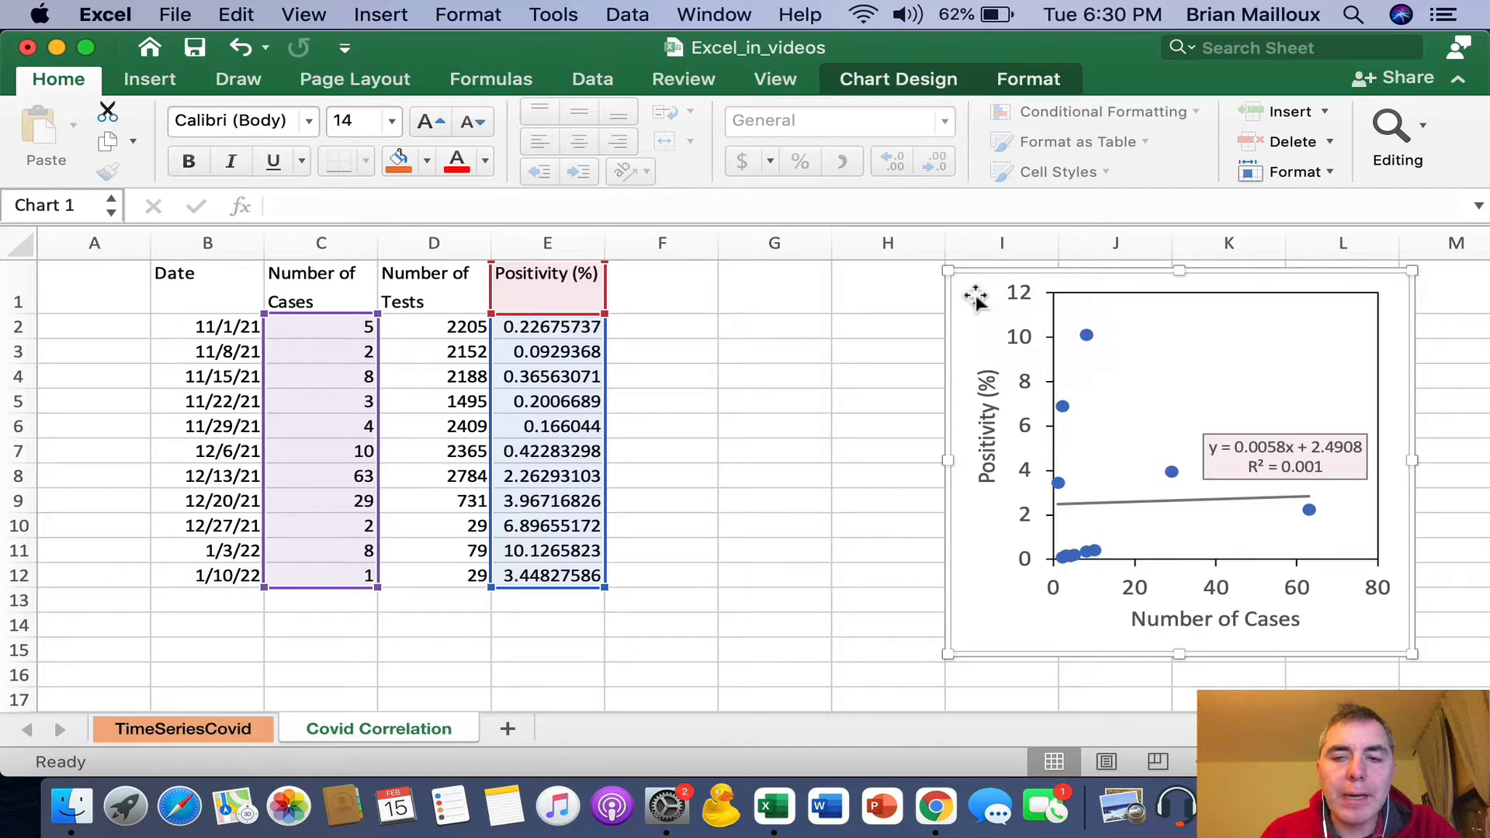
{"action": "mouse_move", "coordinate": [908, 350]}
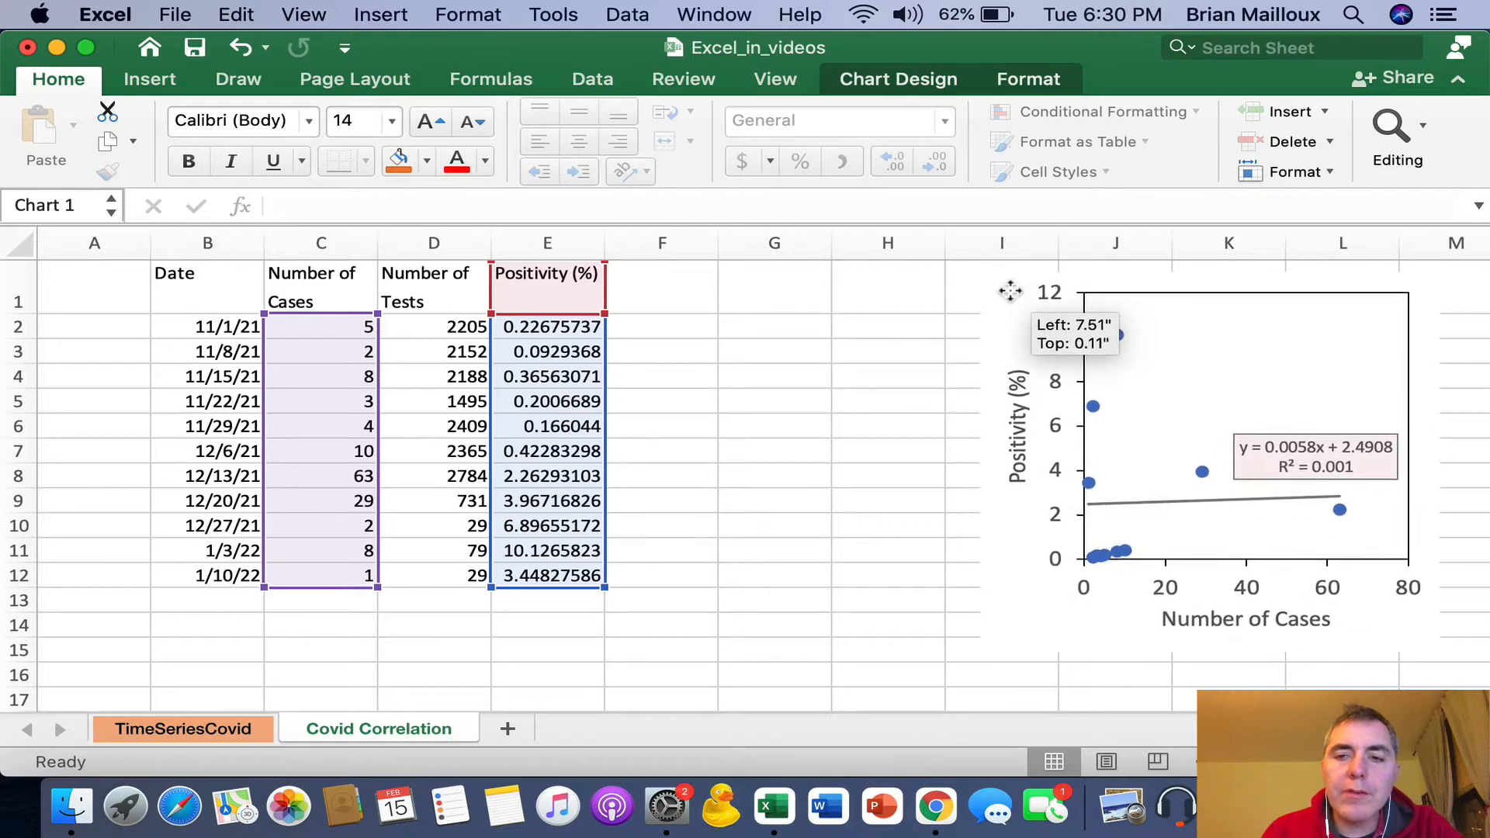
{"action": "left_click", "coordinate": [773, 351]}
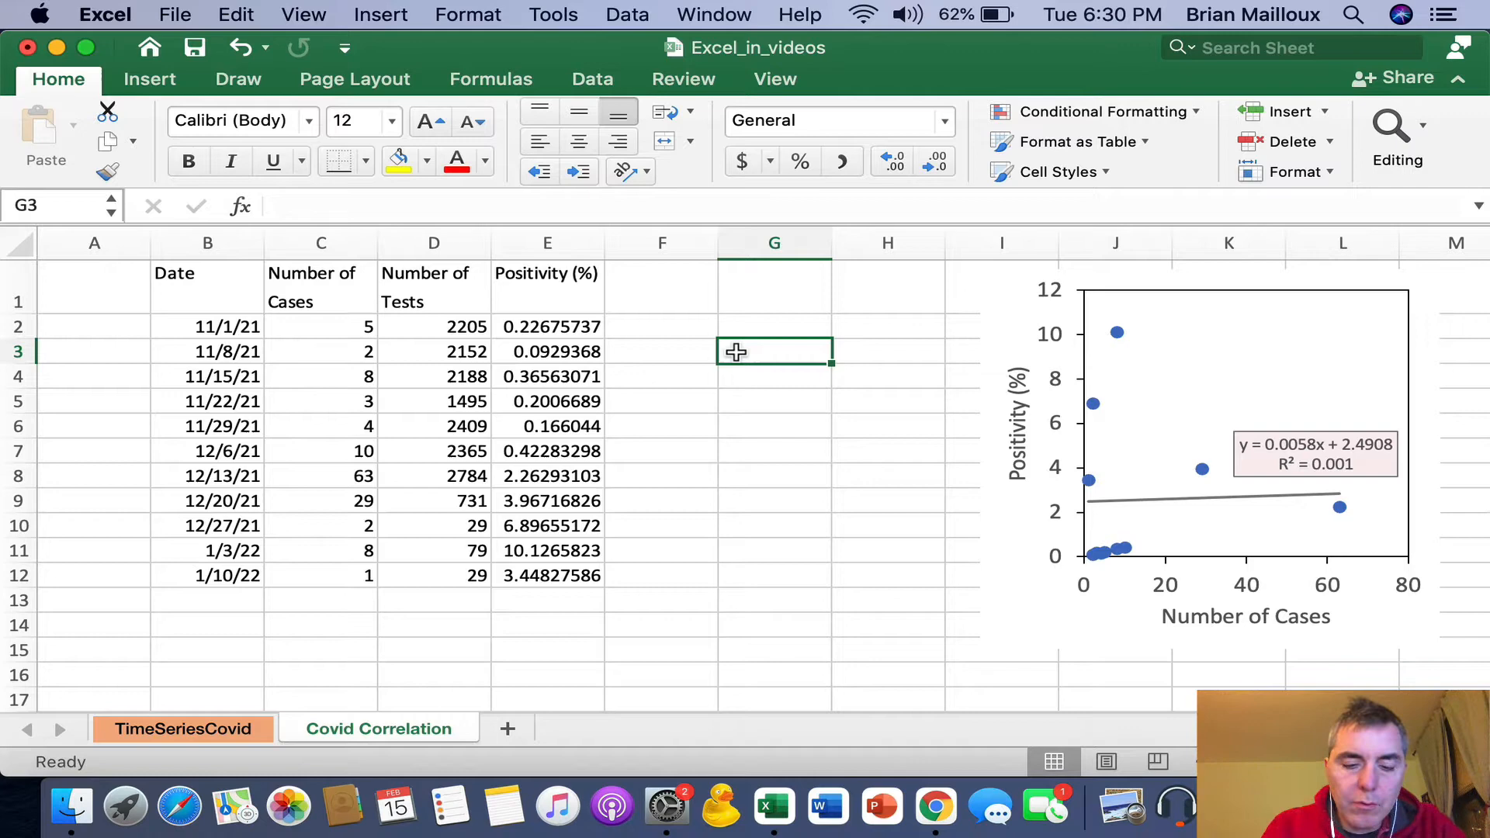
Step: Label G3 'r, correl' and compute CORREL of cases C2:C12 and positivity E2:E12 (0.03203092)
{"action": "type", "text": "r"}
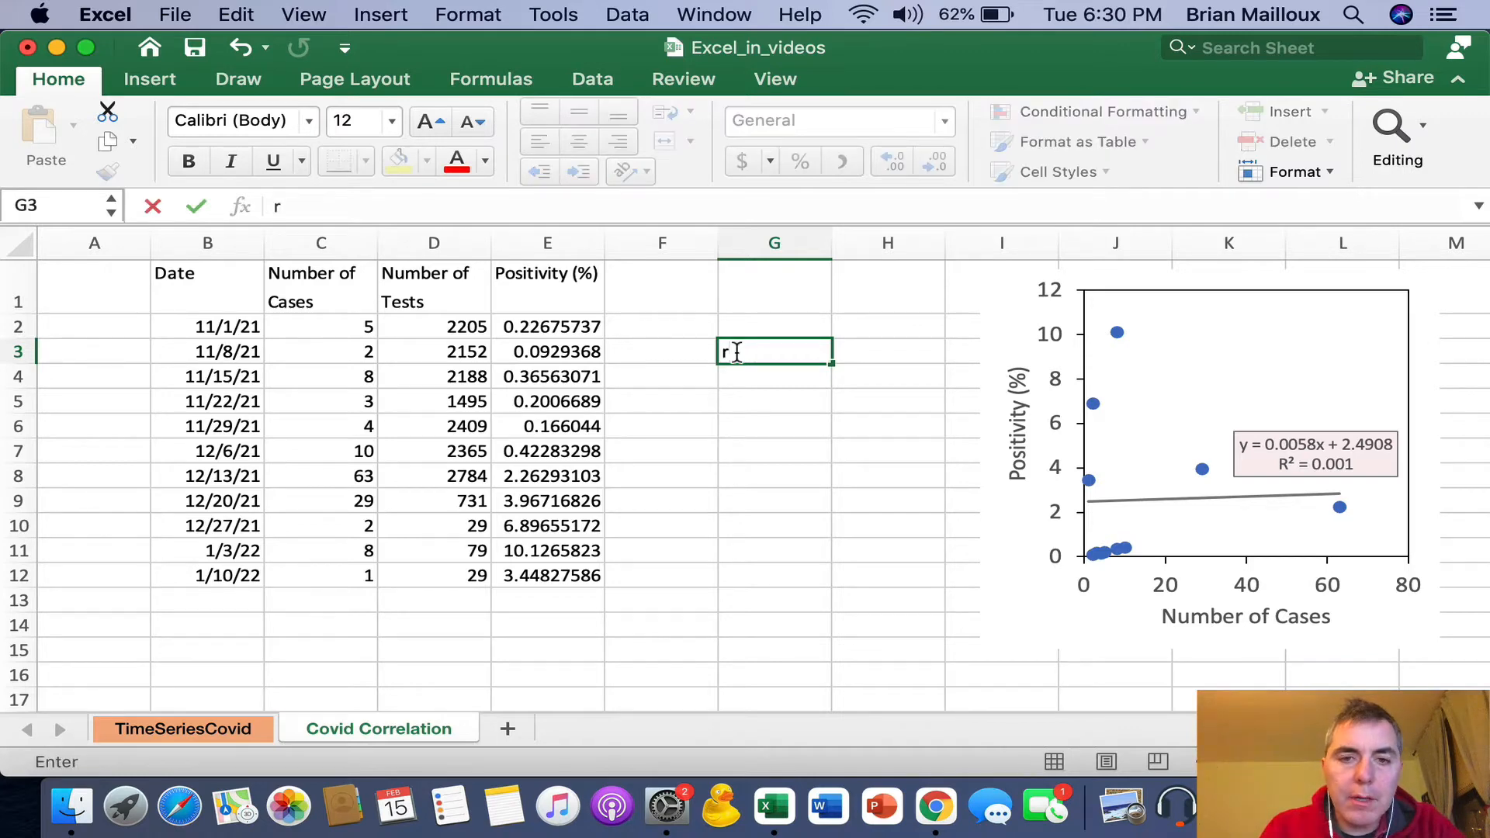
{"action": "type", "text": ","}
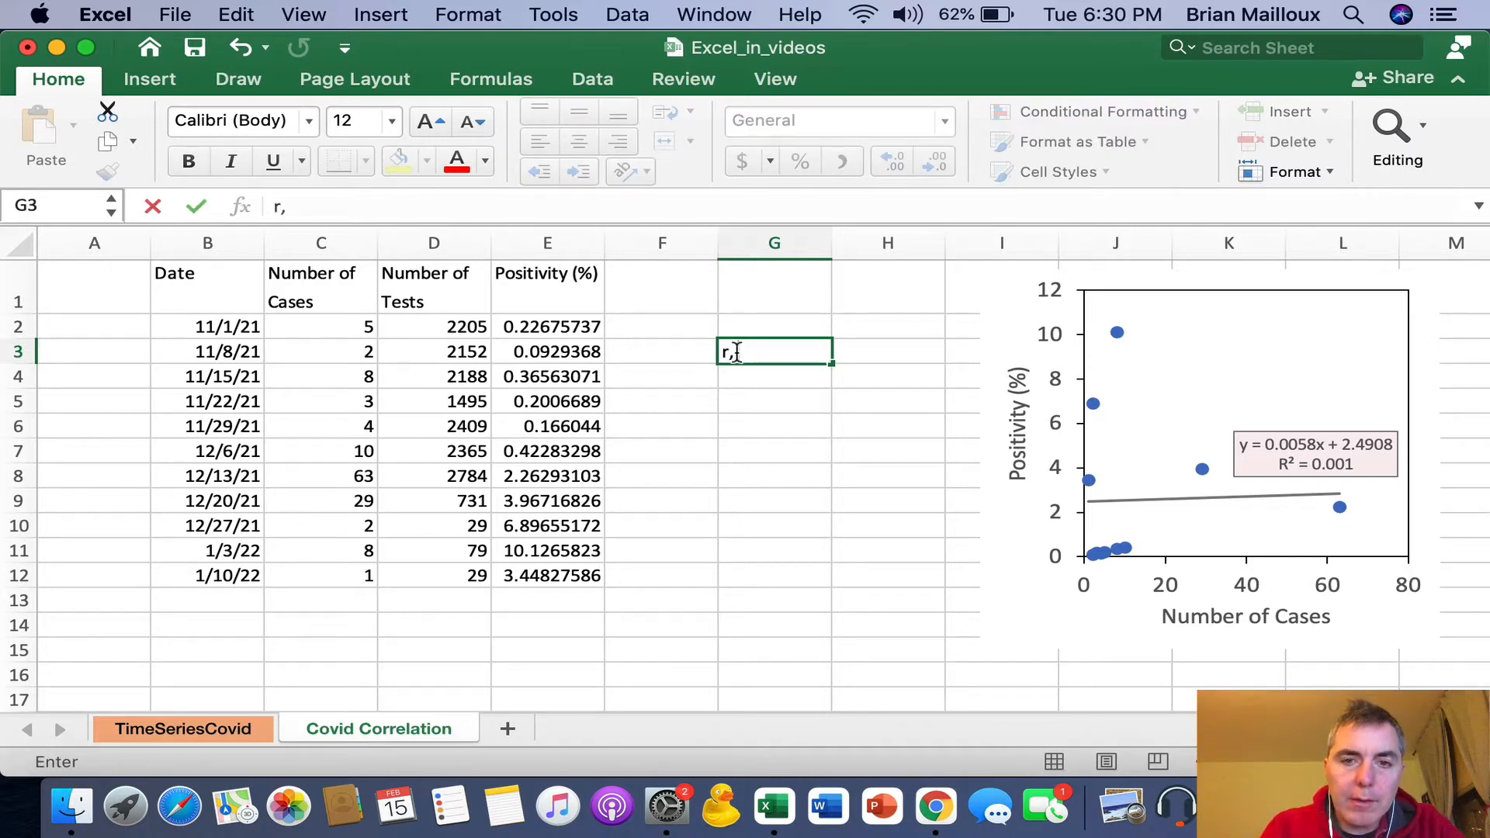
{"action": "type", "text": "coo"}
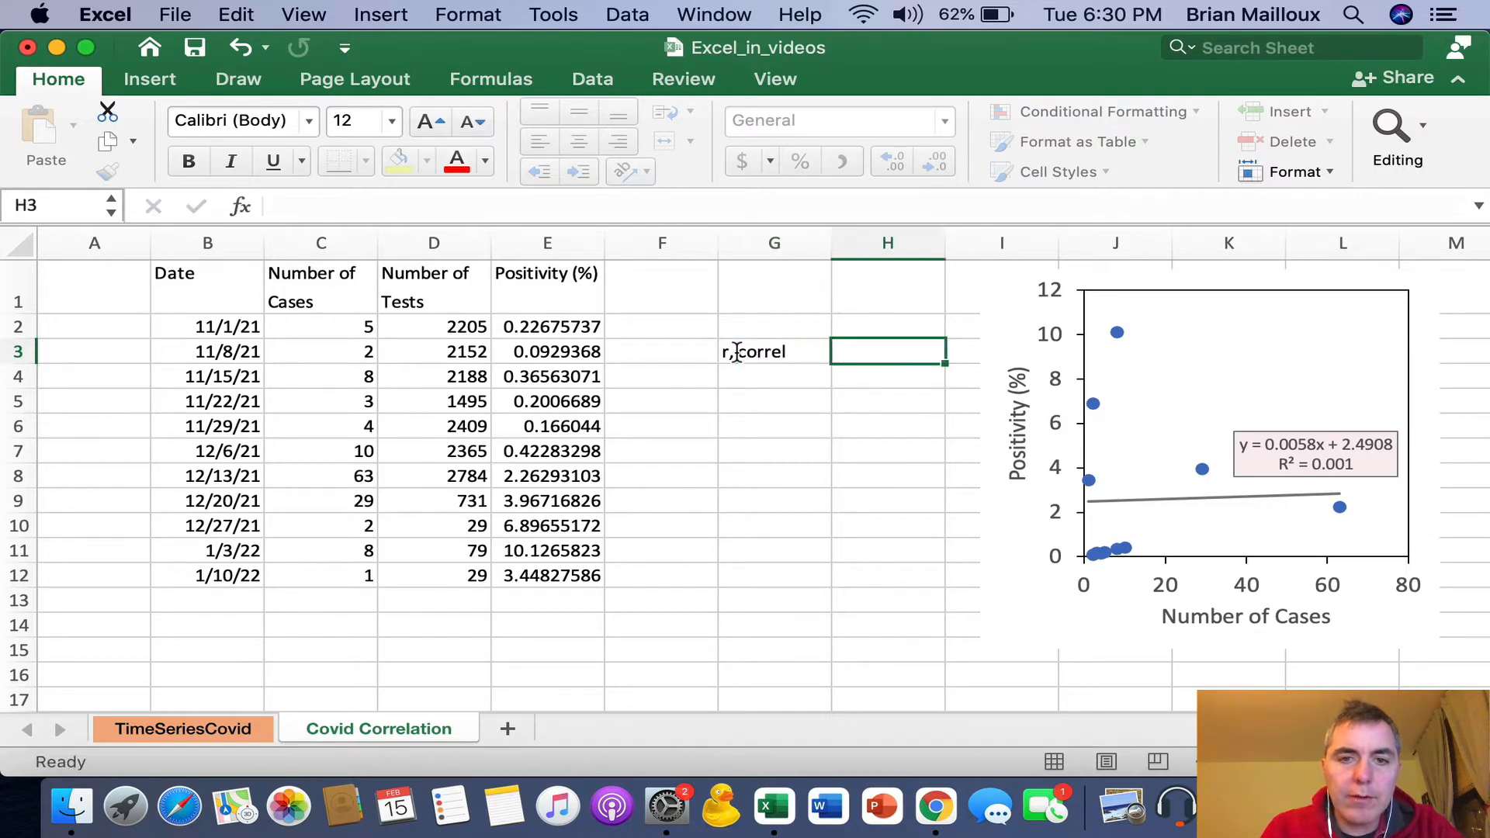
{"action": "type", "text": "=correl("}
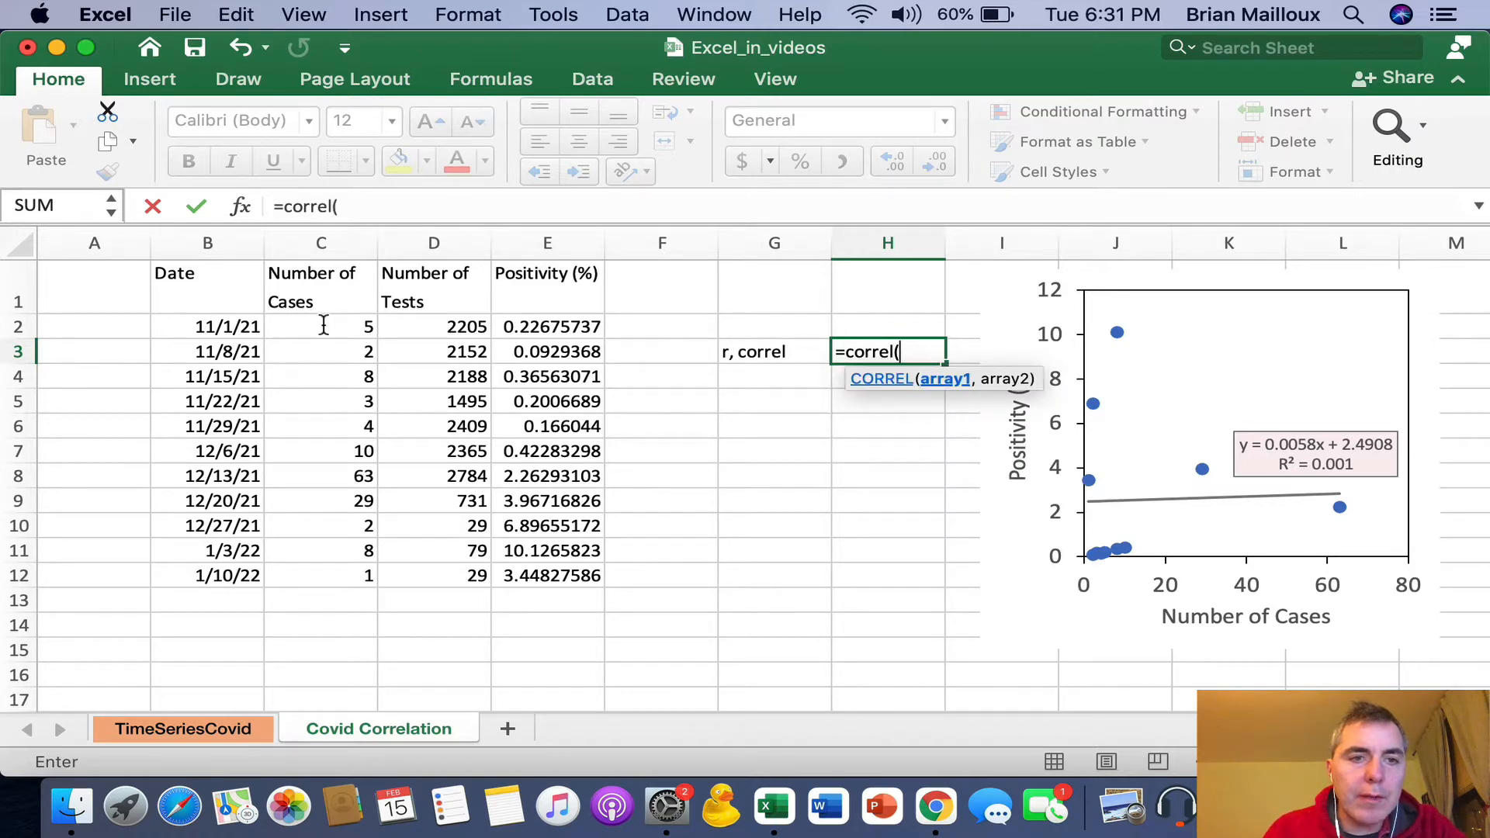
{"action": "left_click_drag", "start_coordinate": [320, 326], "coordinate": [320, 575]}
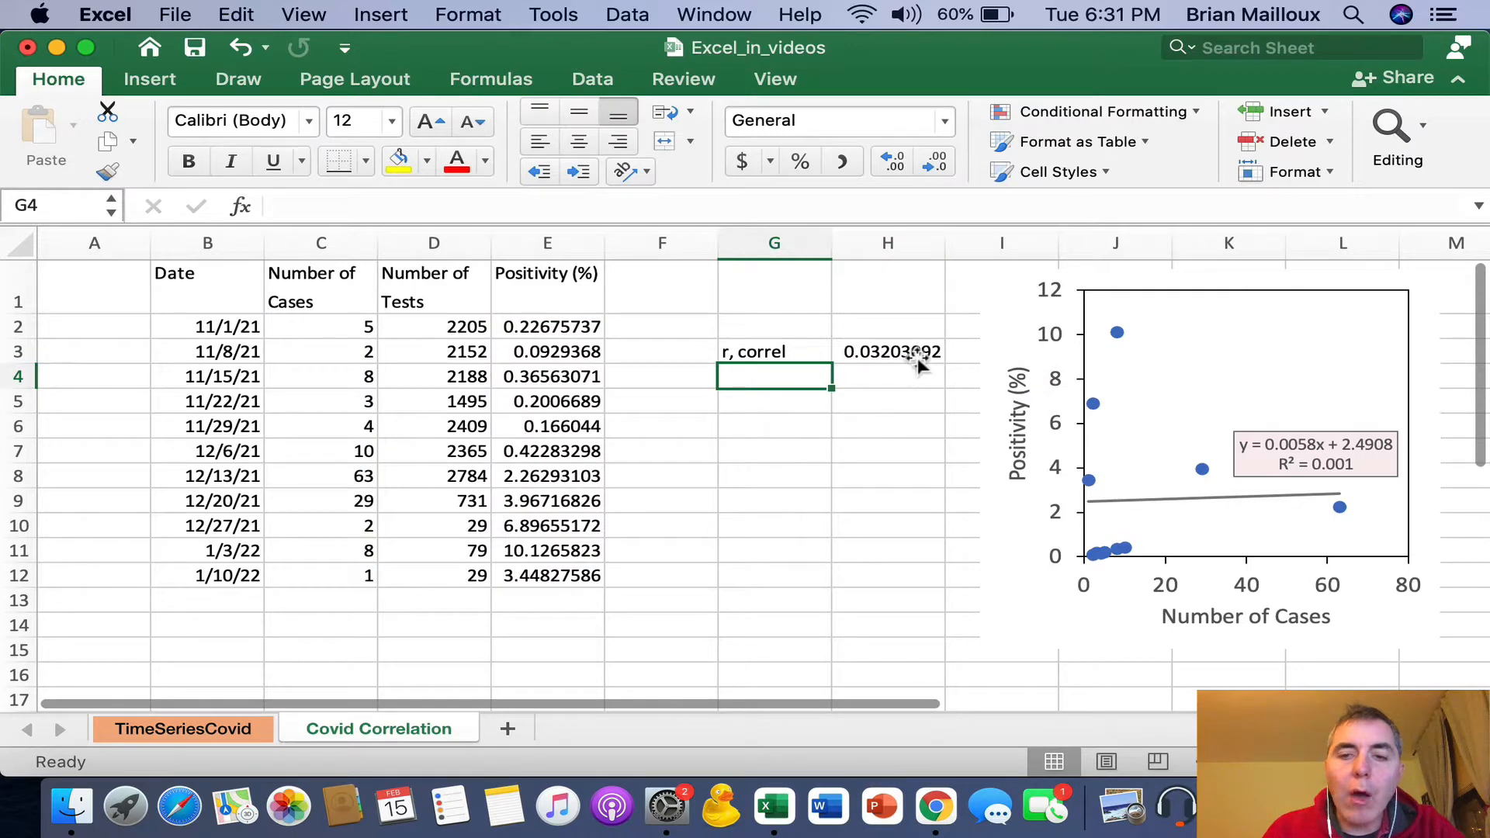
{"action": "mouse_move", "coordinate": [751, 390]}
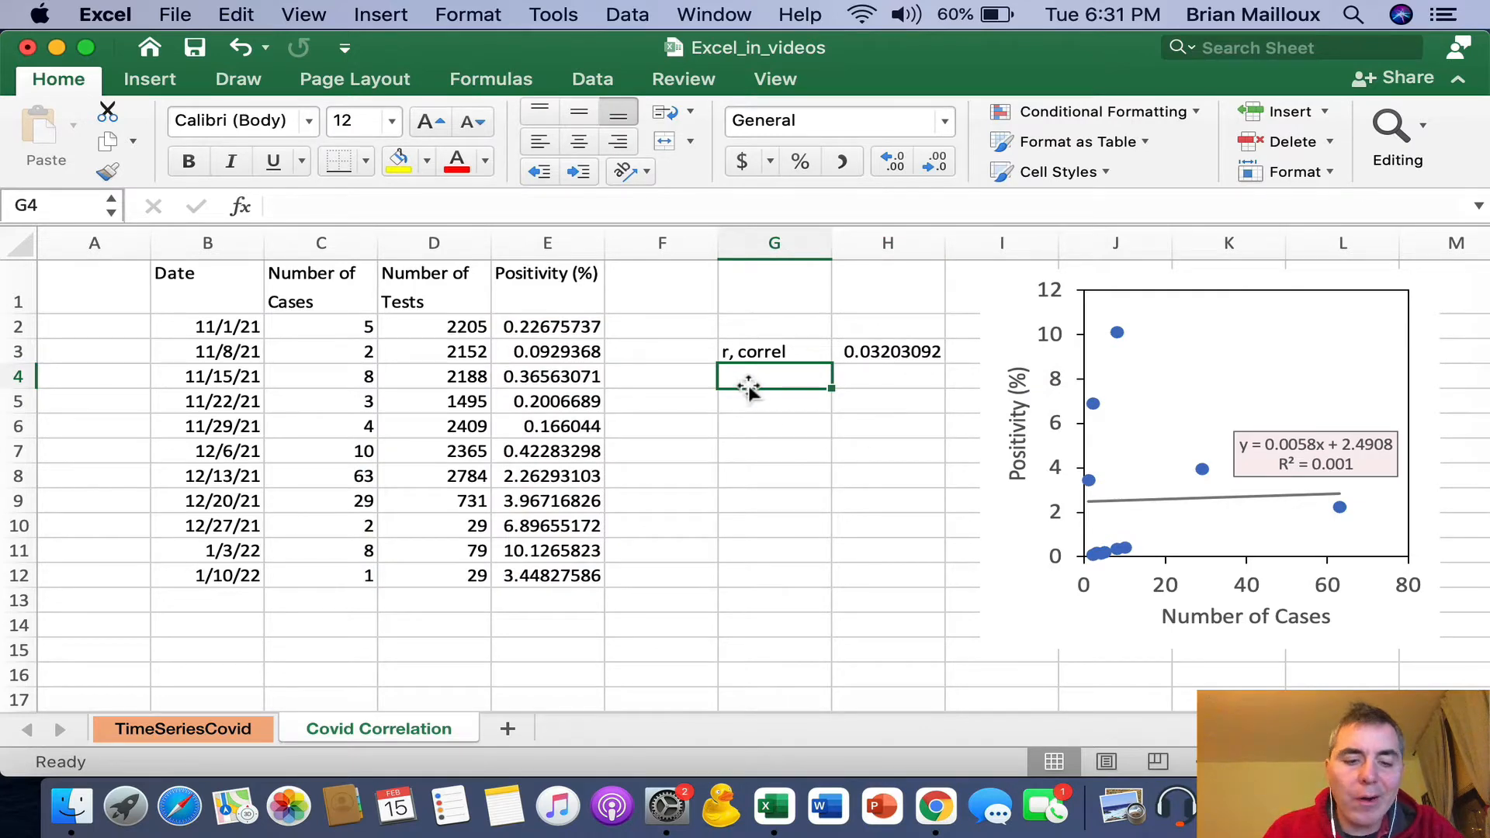
Step: Label G4 'rsq' and square H3 to get 0.00102598
{"action": "type", "text": "rsq"}
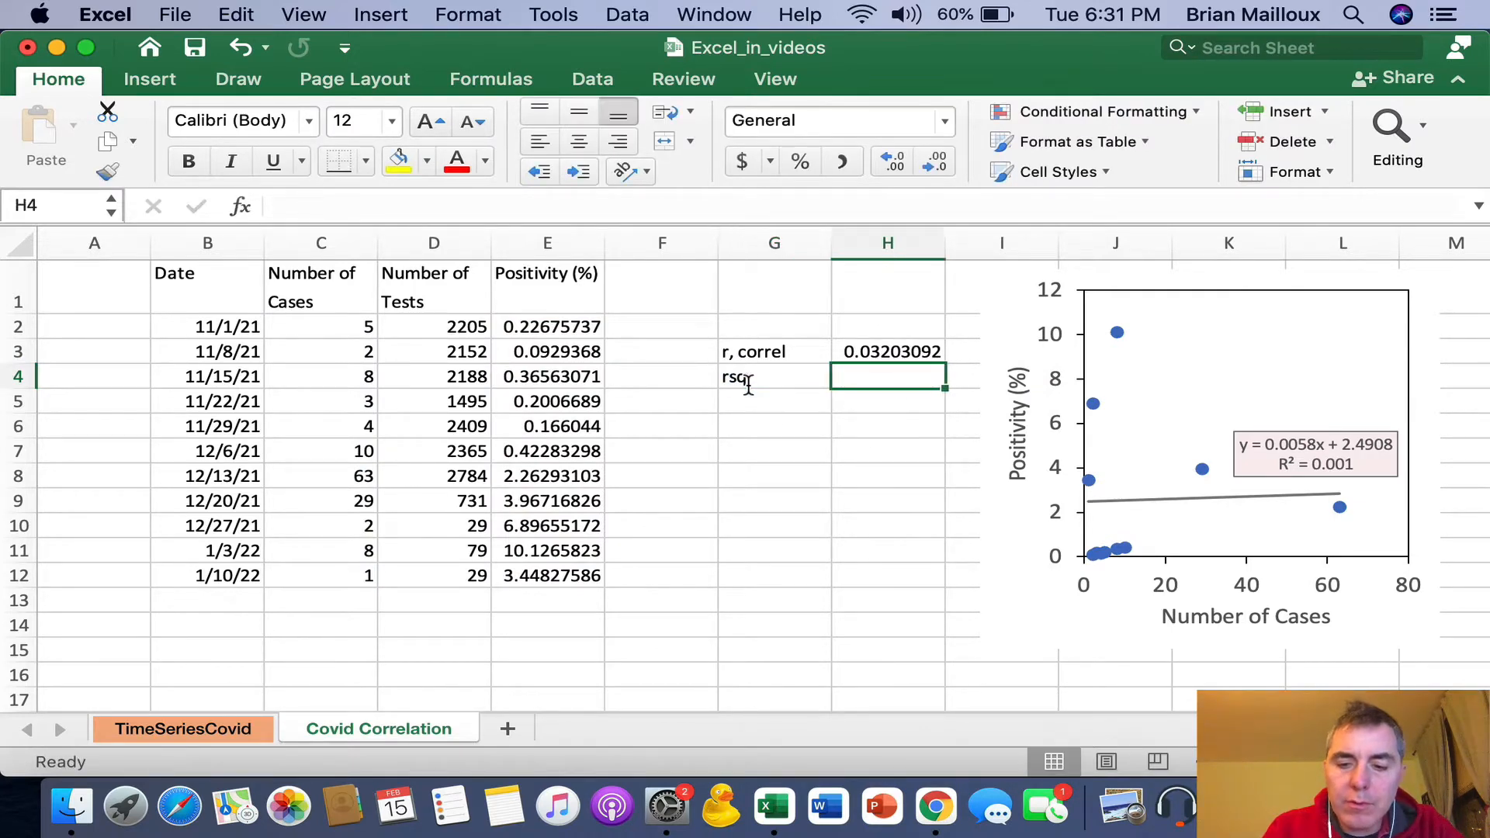
{"action": "type", "text": "=H3"}
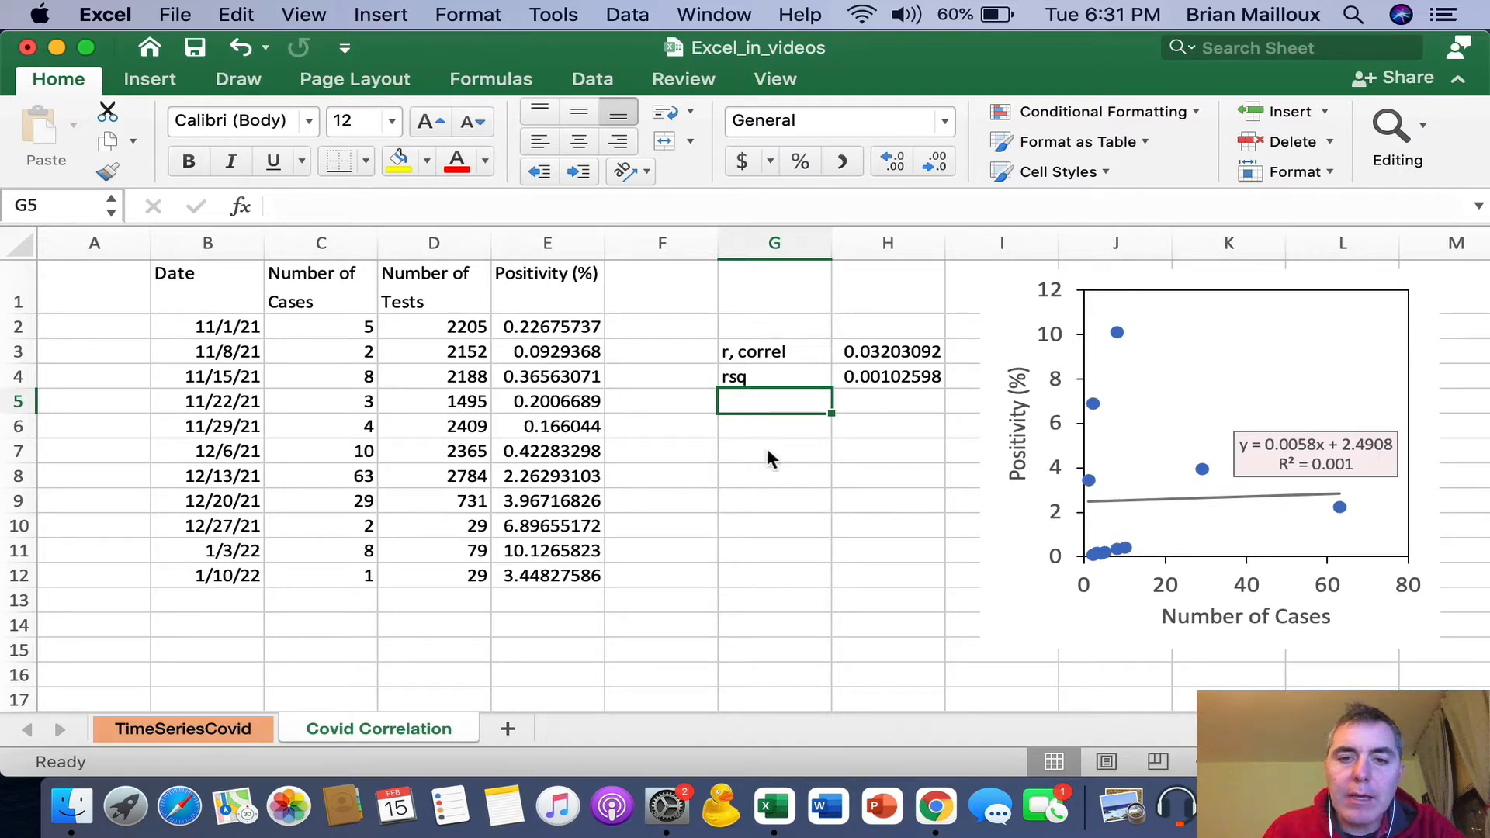
Step: Label G6 'rsq' and compute RSQ of positivity E2:E12 against cases C2:C12 (0.00102598)
{"action": "left_click", "coordinate": [772, 425]}
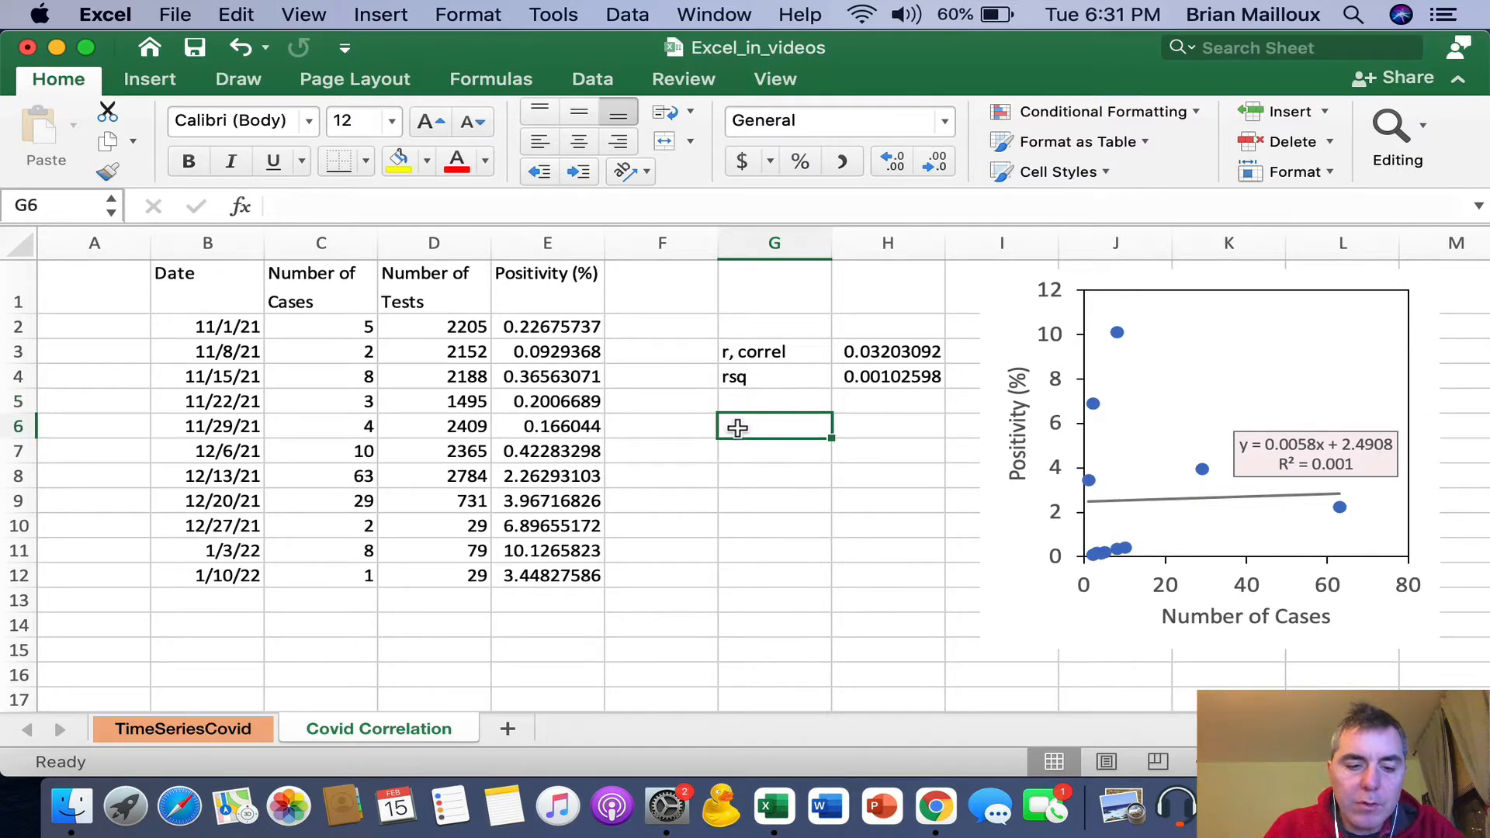
{"action": "type", "text": "rsq"}
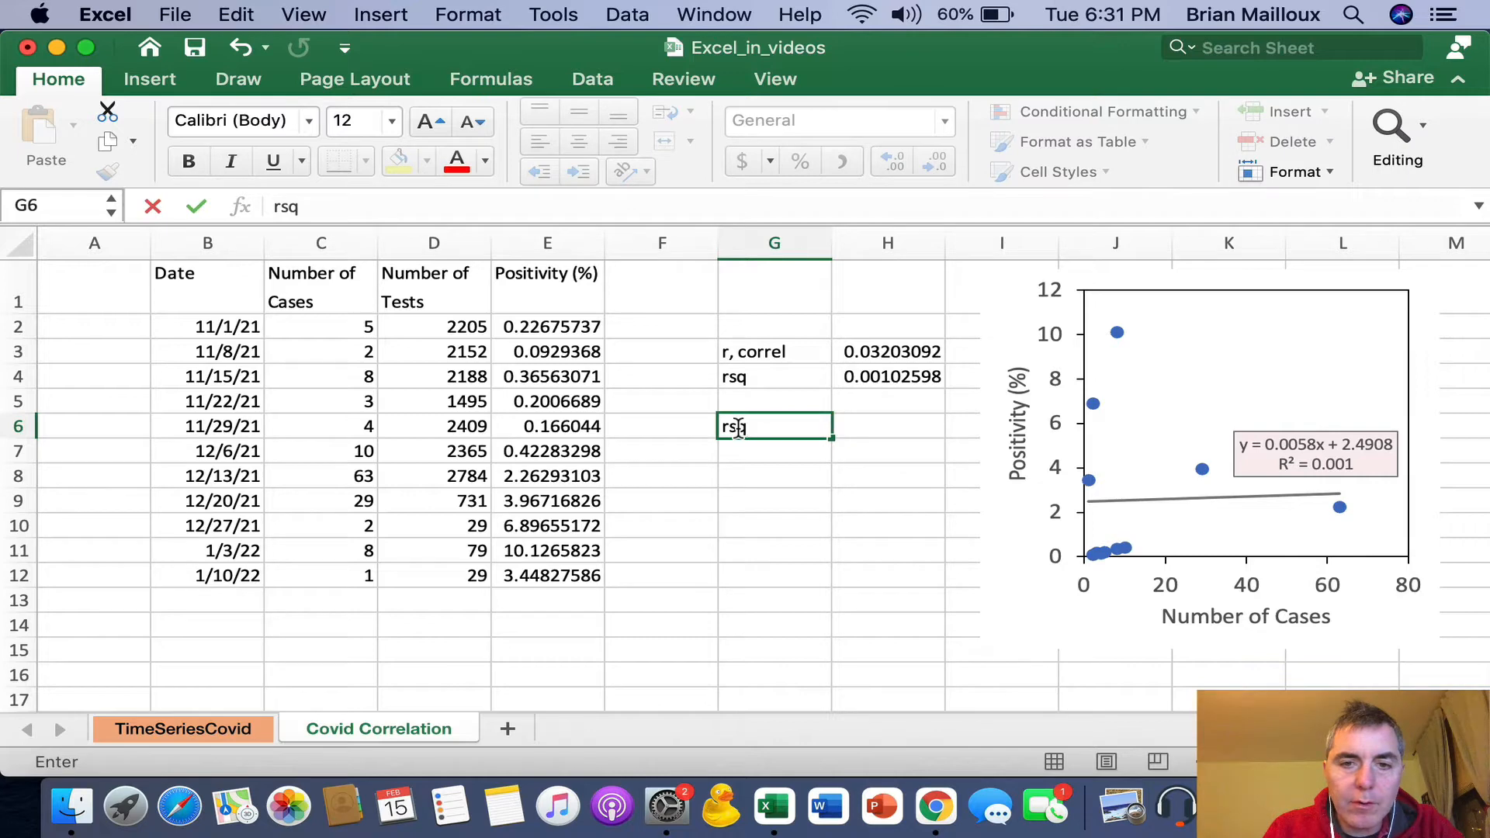
{"action": "type", "text": "=rsq("}
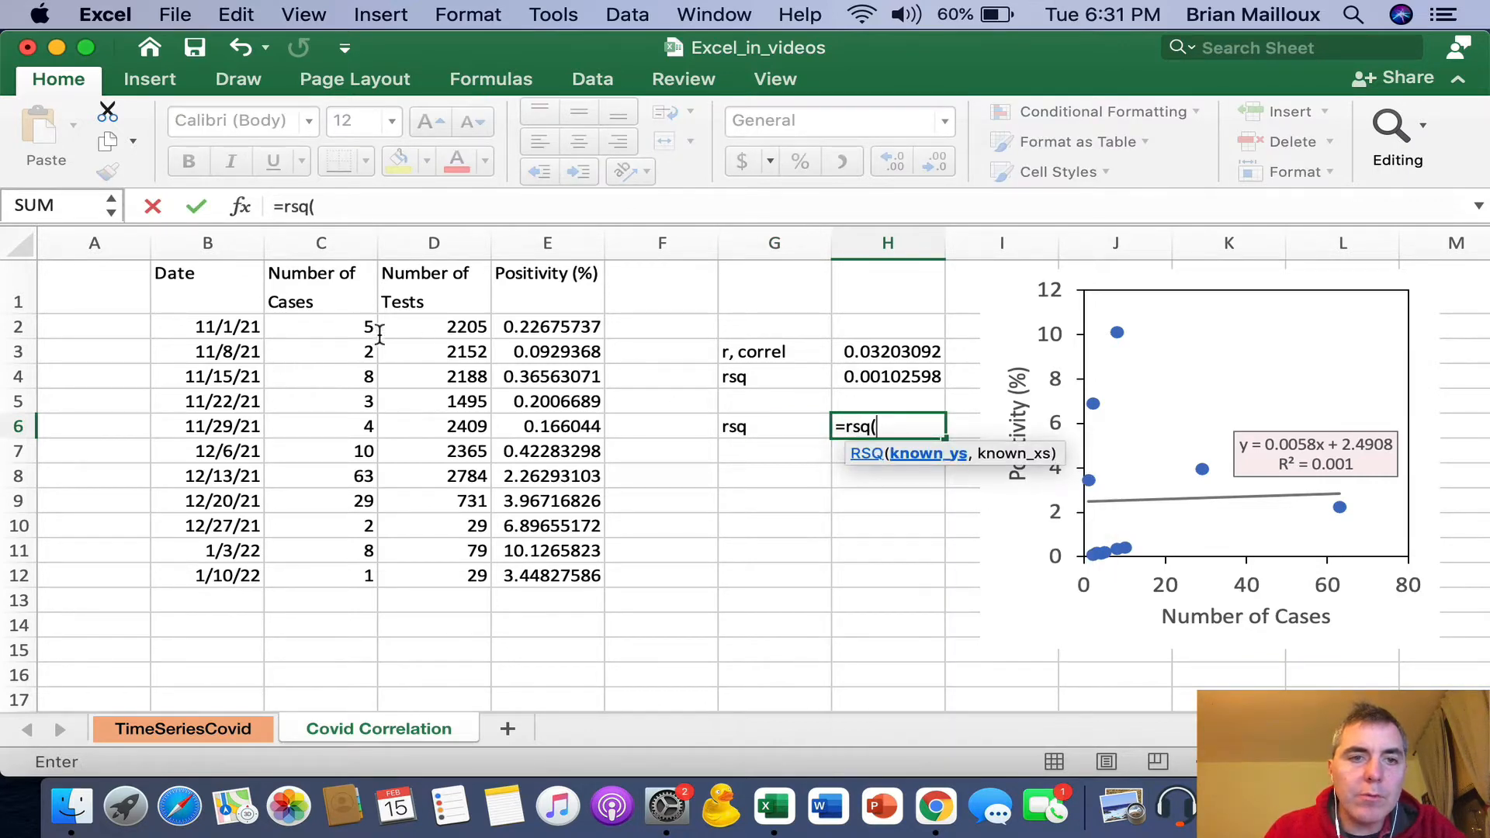
{"action": "left_click_drag", "start_coordinate": [546, 326], "coordinate": [546, 526]}
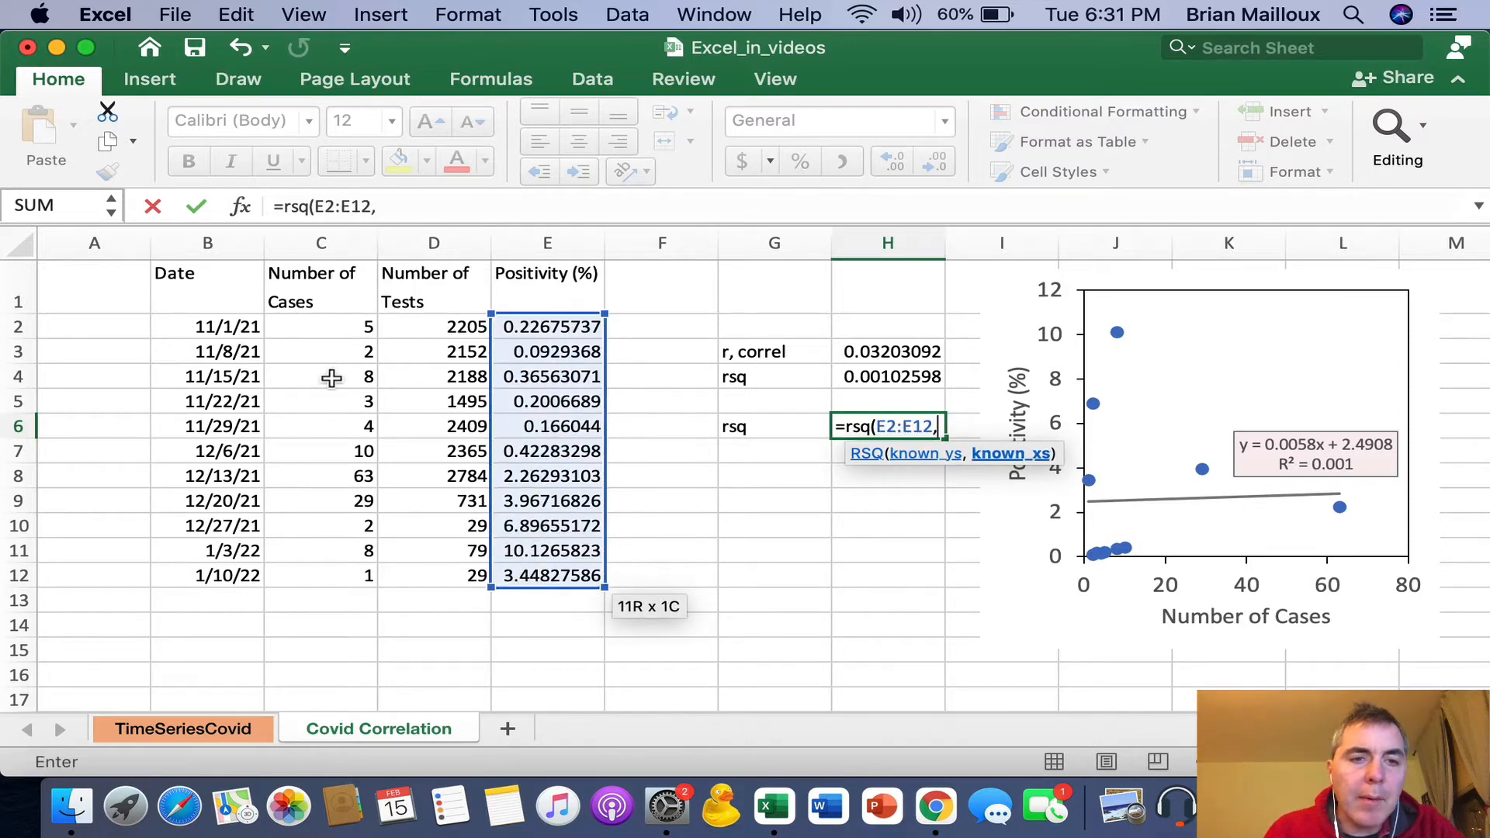
{"action": "left_click_drag", "start_coordinate": [320, 324], "coordinate": [319, 574]}
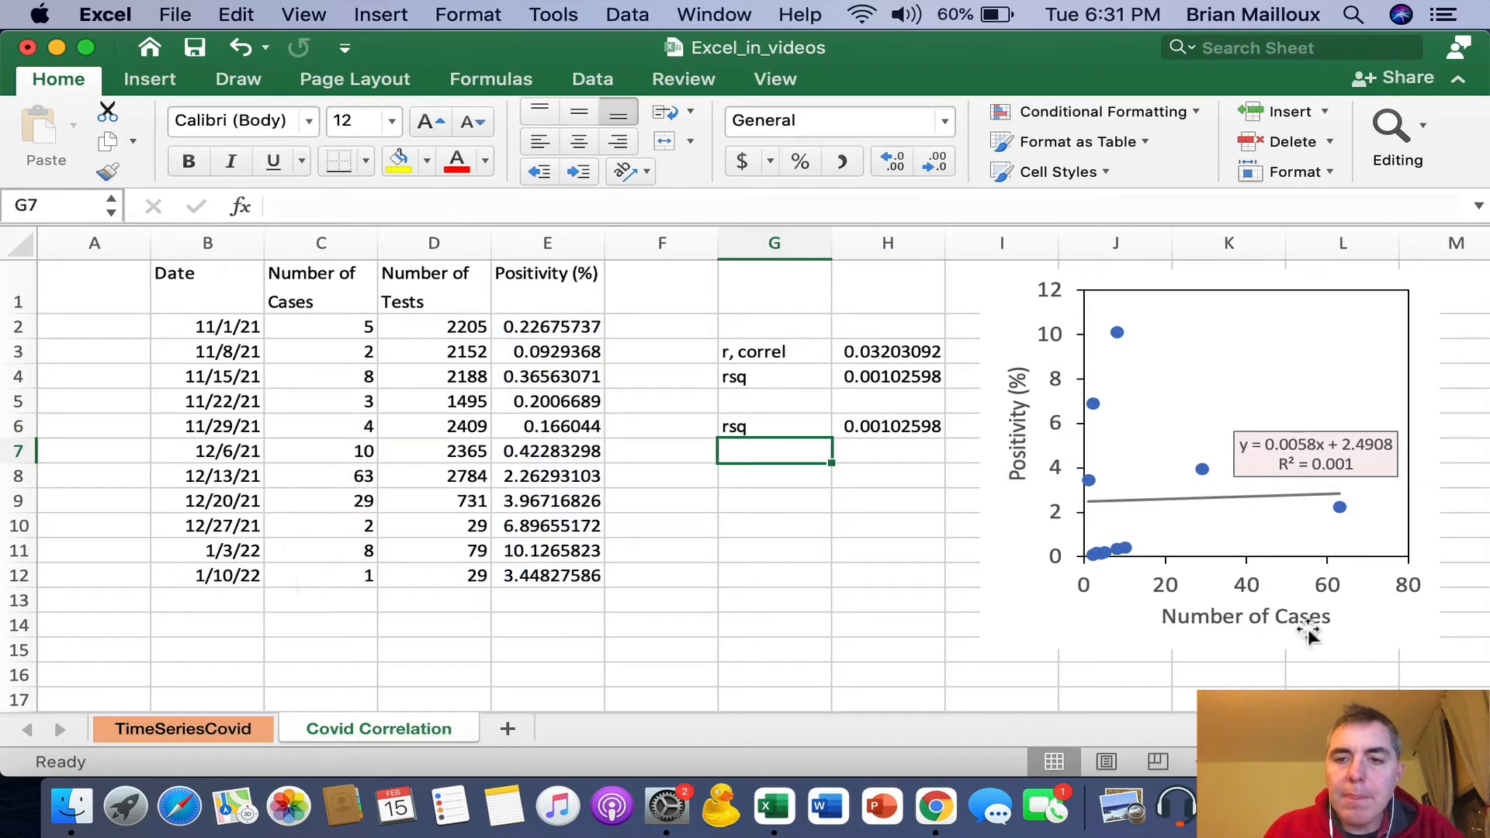
{"action": "mouse_move", "coordinate": [1334, 483]}
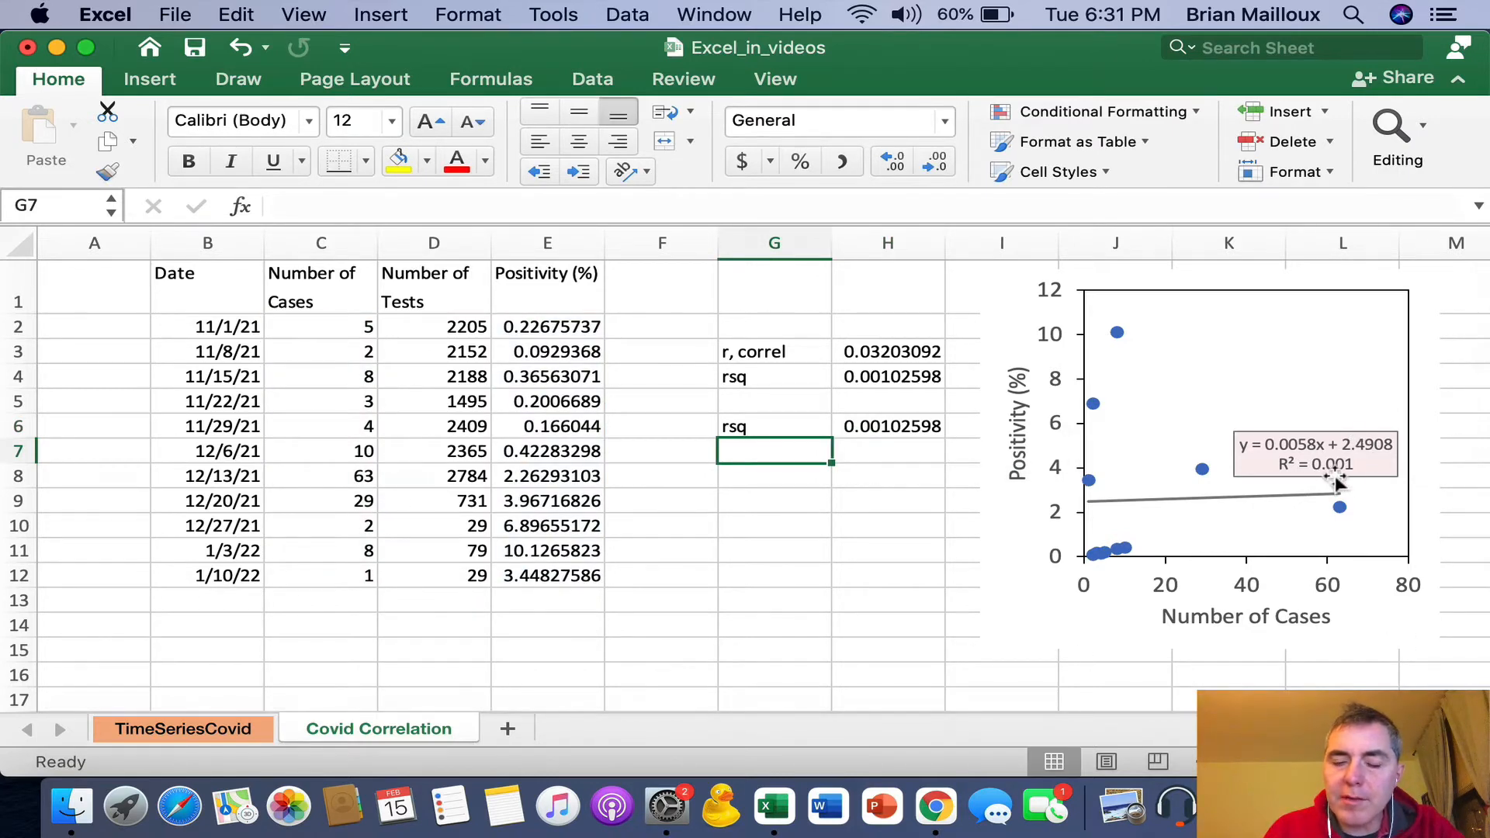
Step: Label G7 'r' and take SQRT(H6) to recover r of 0.03203092
{"action": "type", "text": "rsq"}
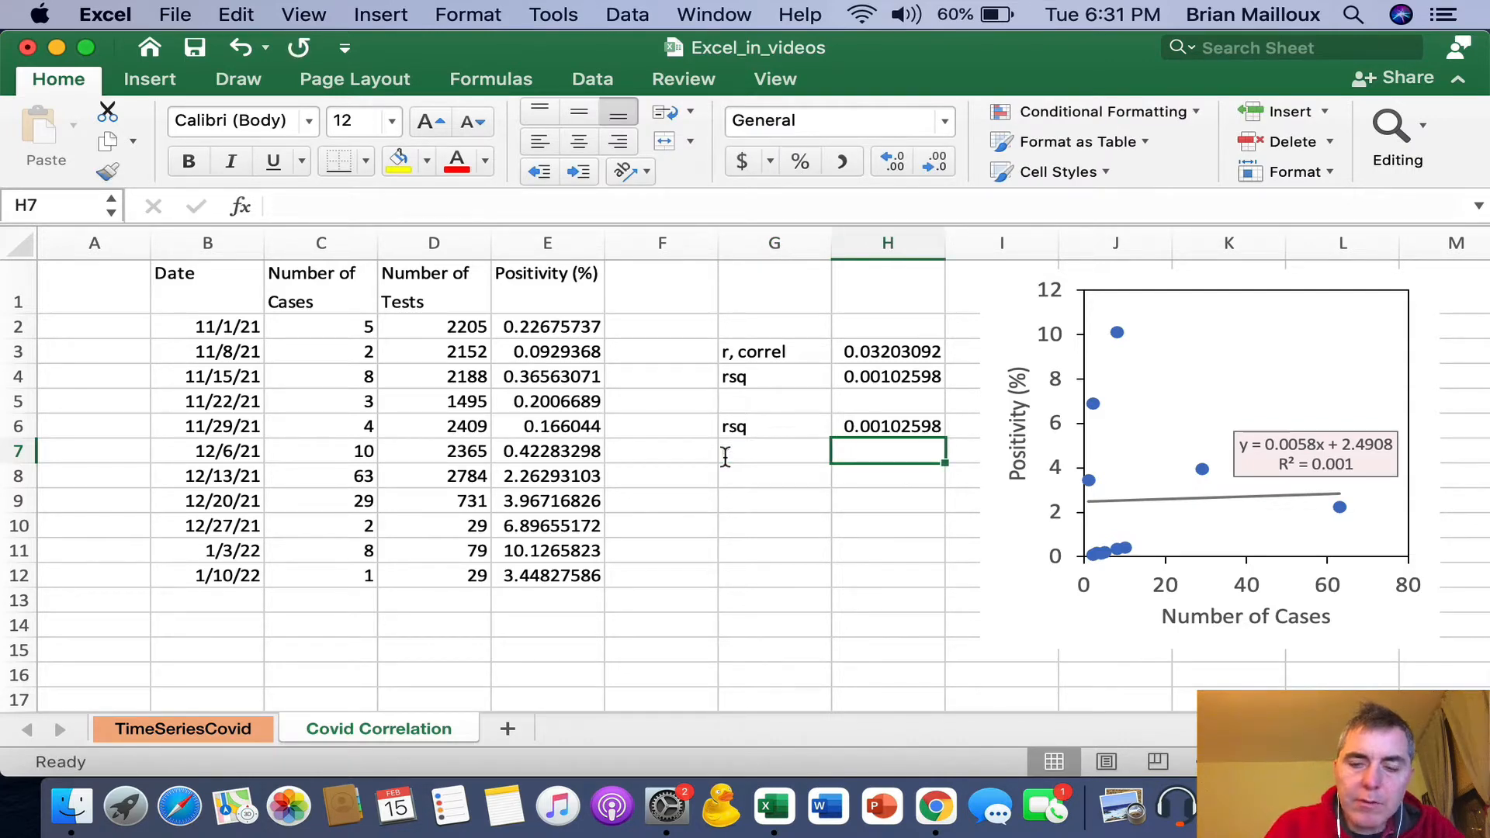
{"action": "type", "text": "=sq"}
{"action": "left_click", "coordinate": [775, 450]}
{"action": "type", "text": "r"}
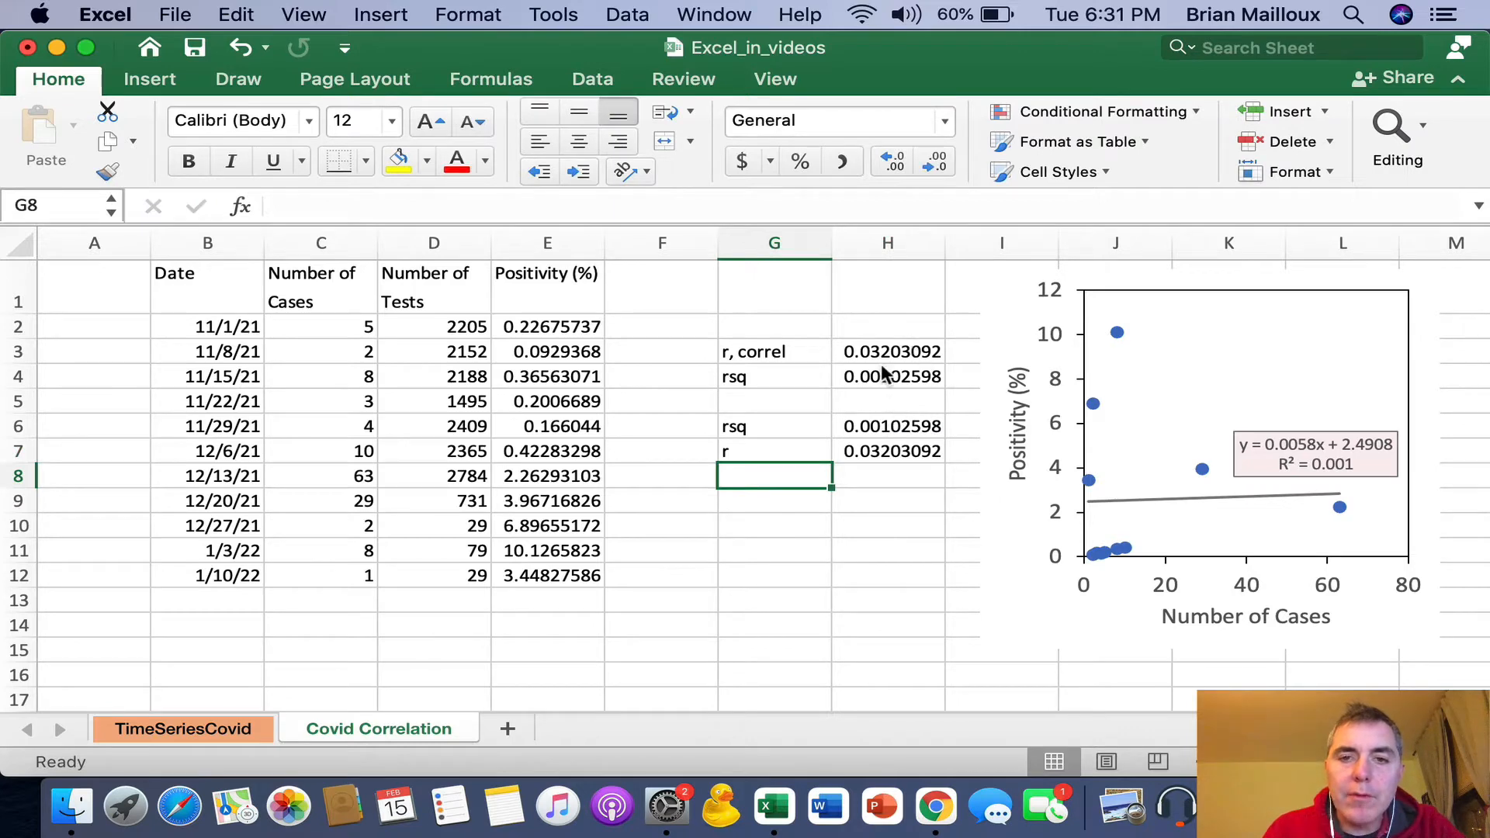
Step: Label G9 'count' with COUNT(E2:E12) giving 11 data points, then switch to Chrome
{"action": "left_click", "coordinate": [773, 501]}
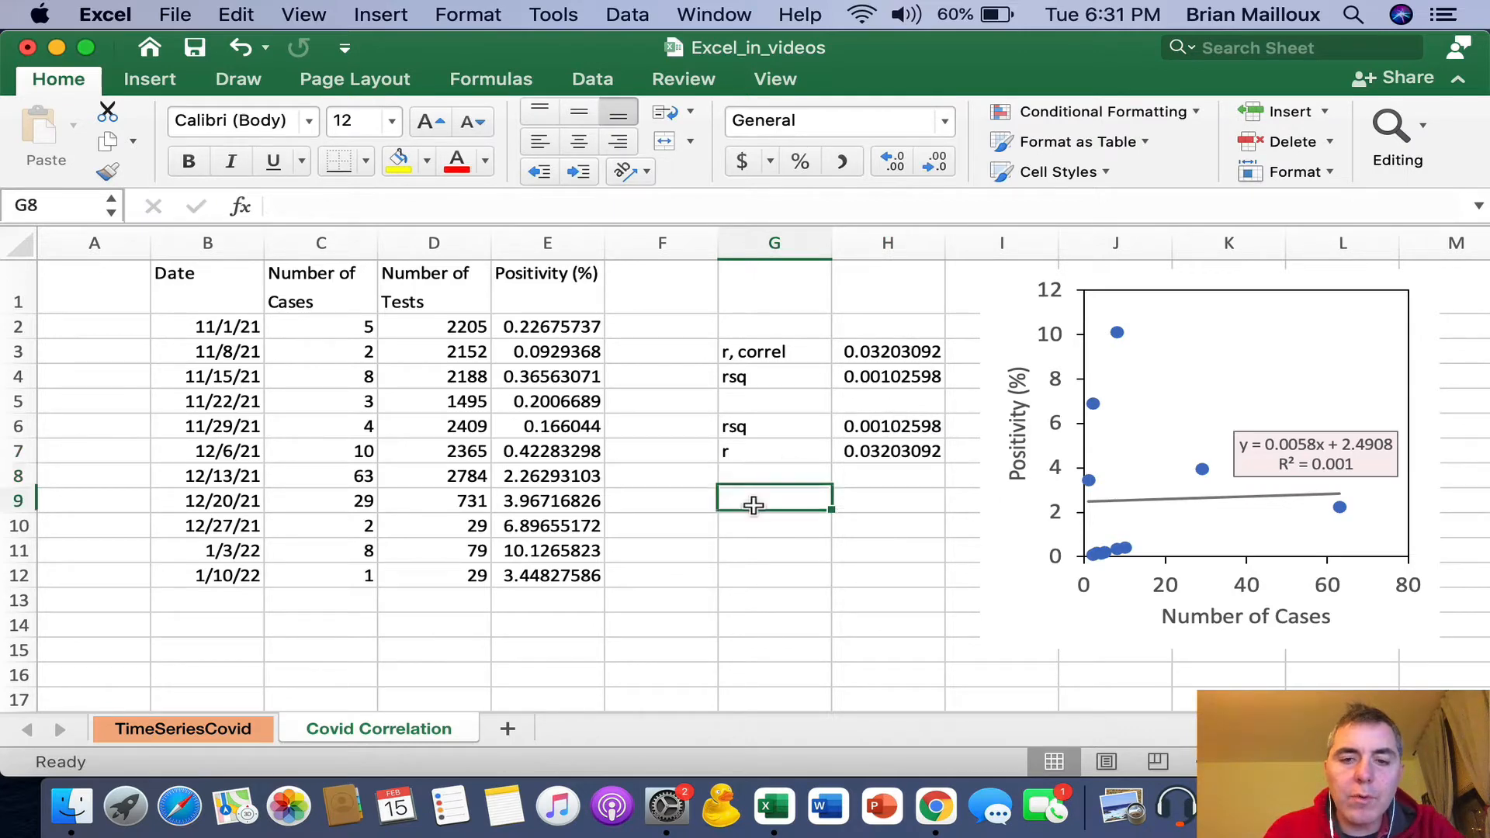
{"action": "left_click", "coordinate": [773, 501]}
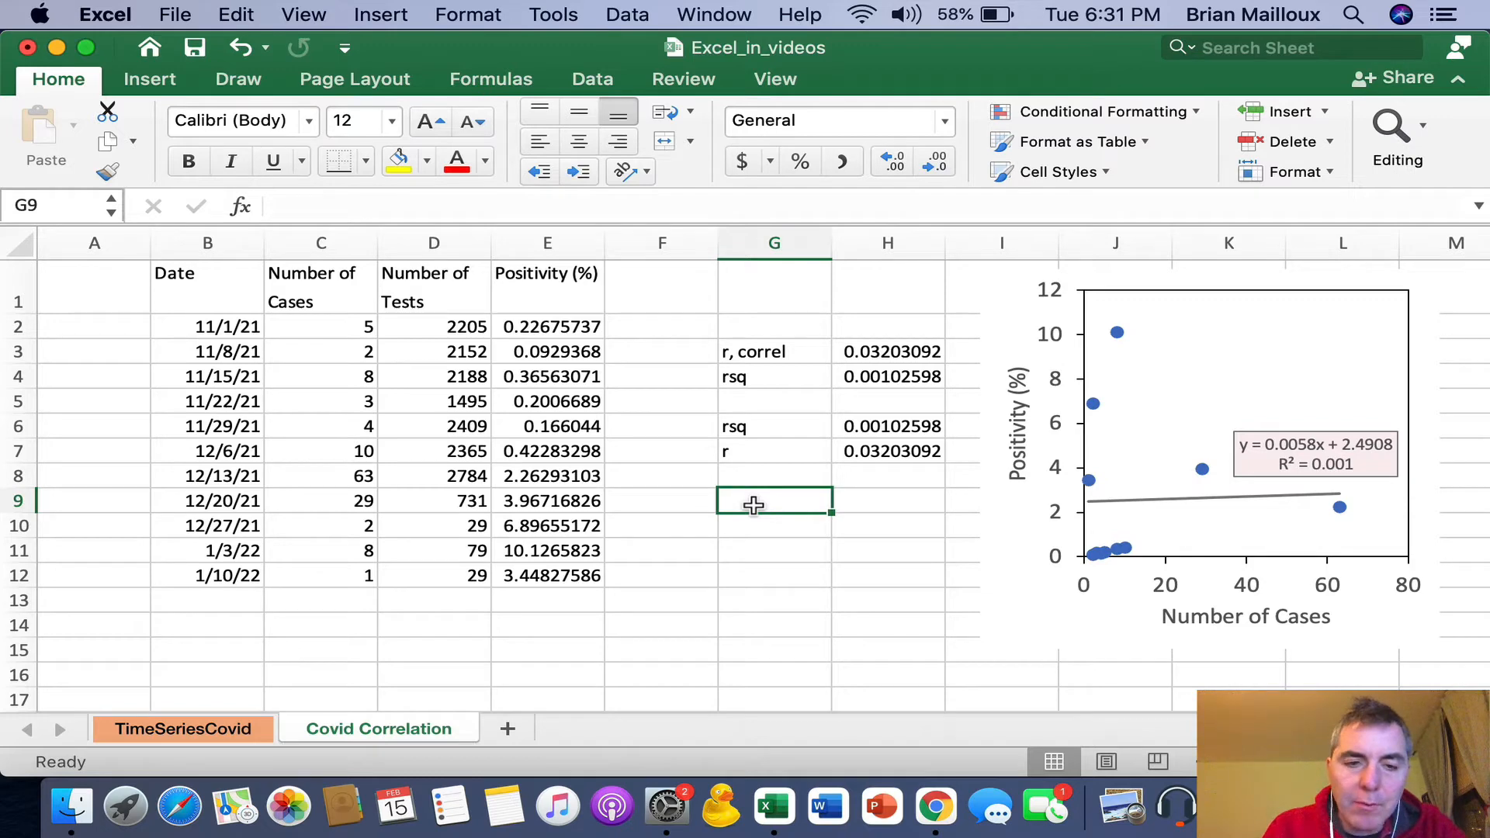
{"action": "type", "text": "count"}
{"action": "left_click", "coordinate": [888, 501]}
{"action": "type", "text": "="}
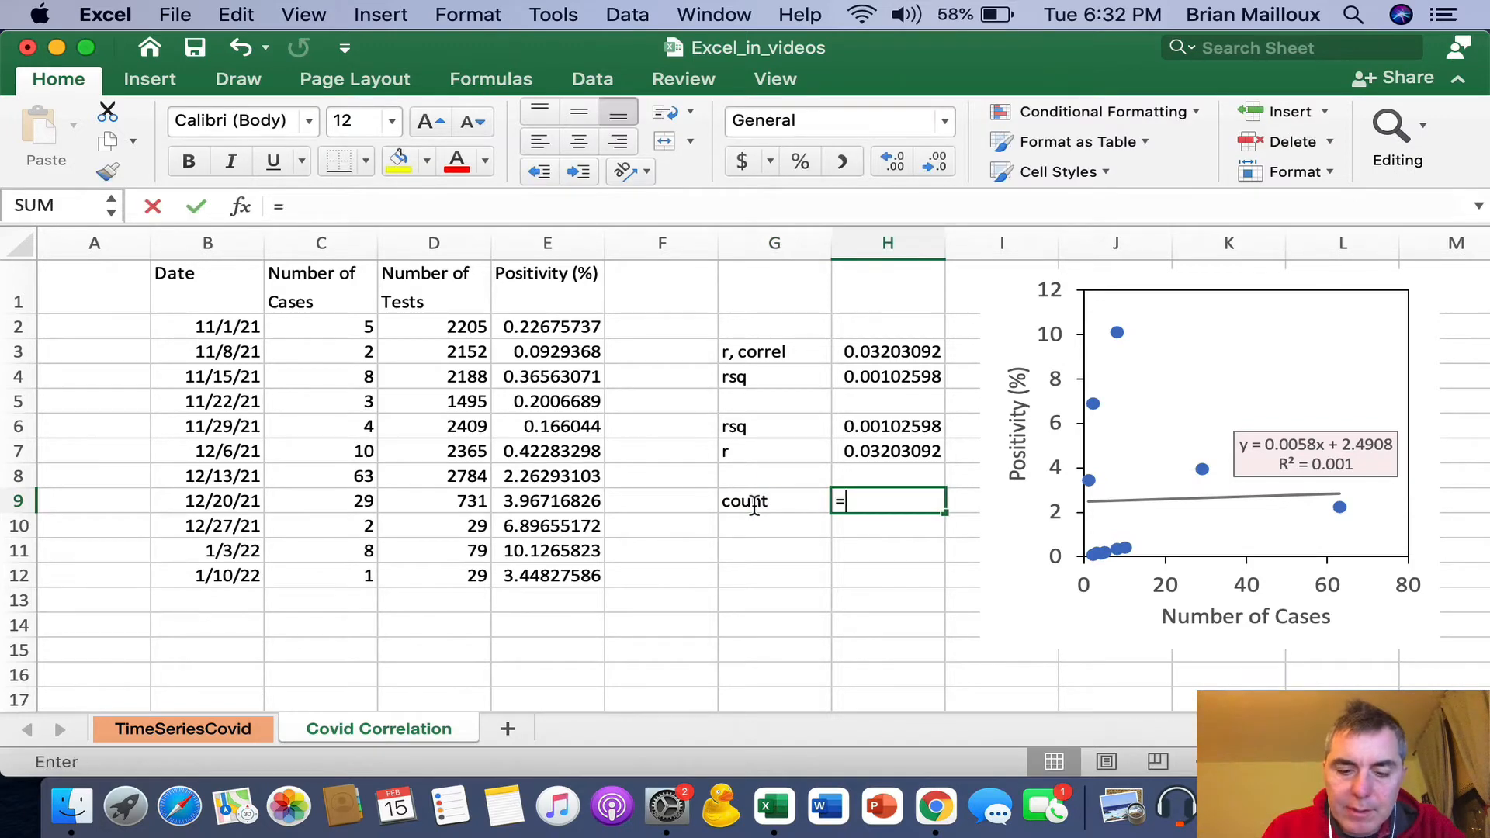
{"action": "type", "text": "count("}
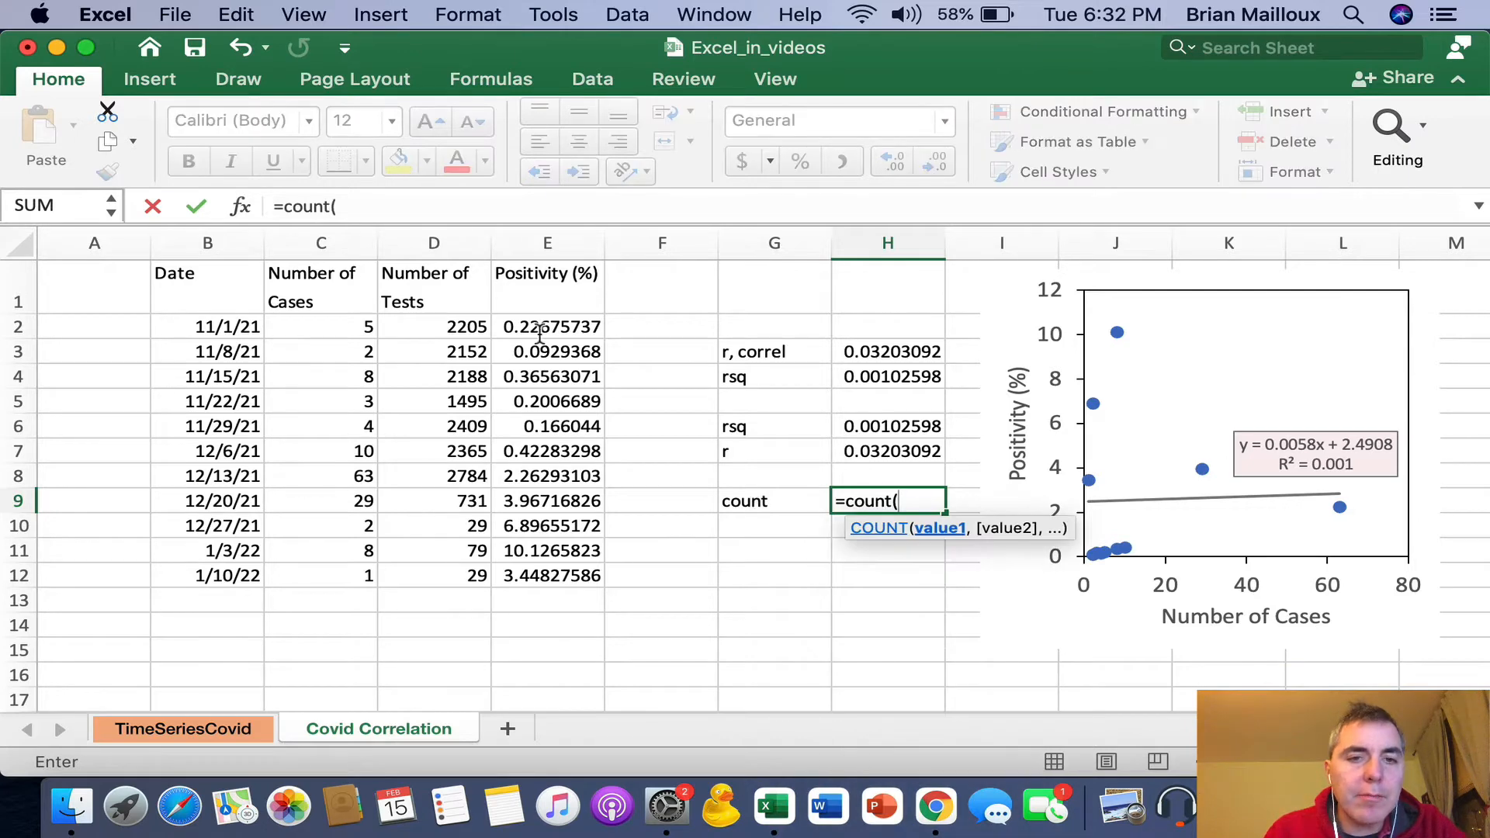
{"action": "left_click_drag", "start_coordinate": [547, 326], "coordinate": [546, 574]}
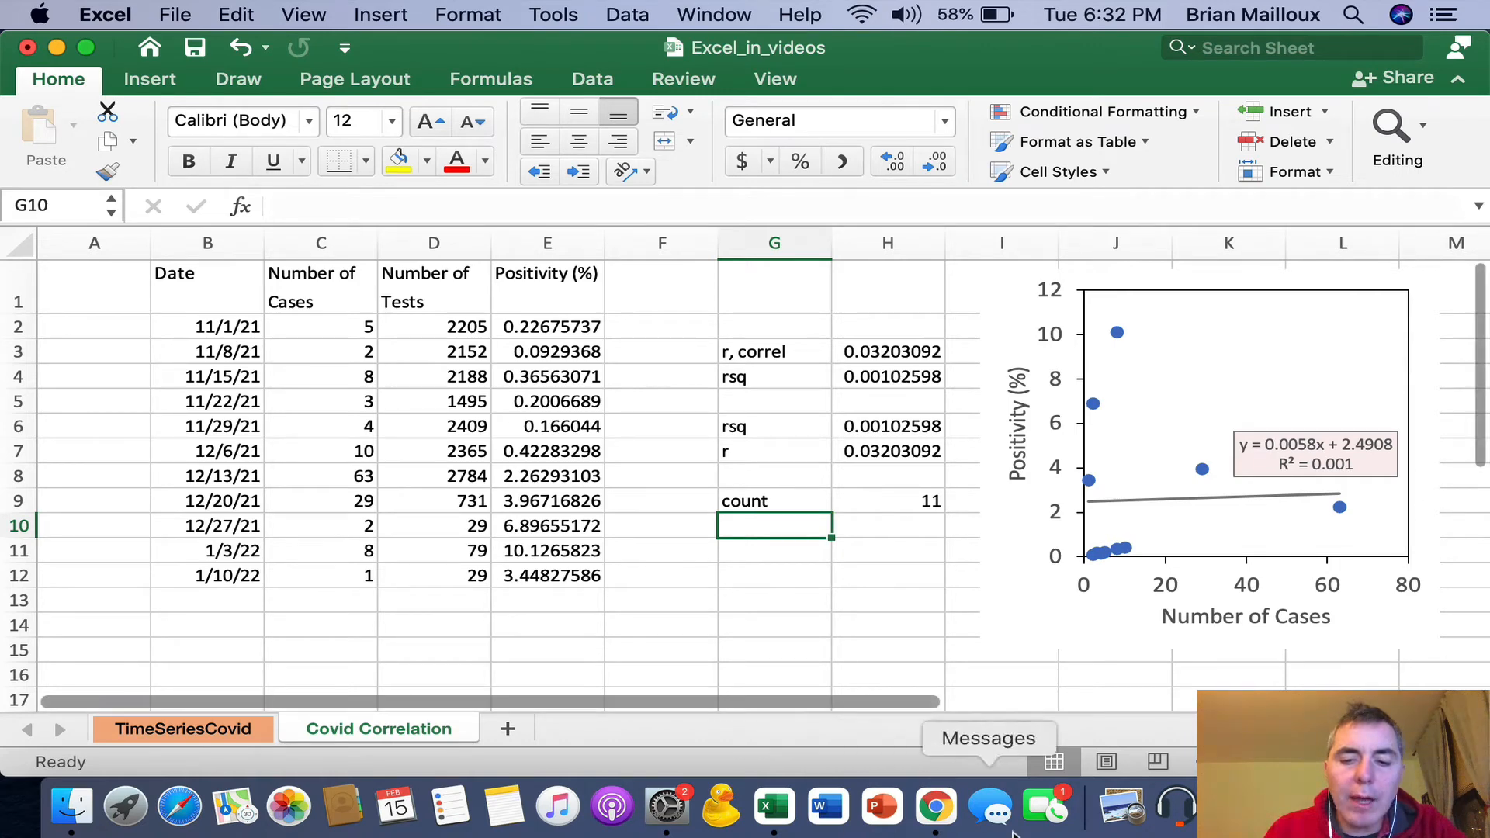
{"action": "left_click", "coordinate": [934, 807]}
{"action": "type", "text": "p value"}
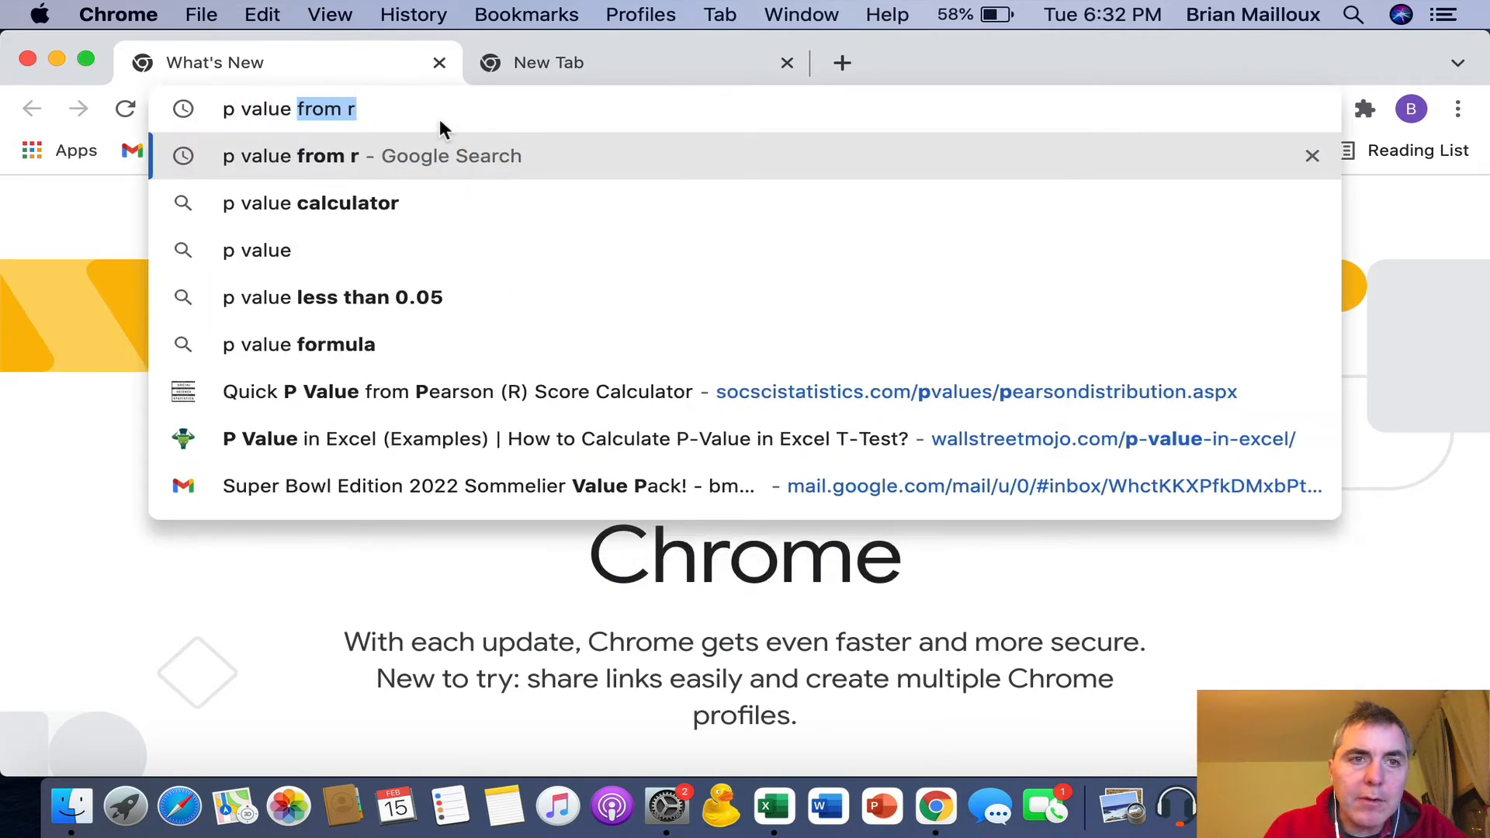
Step: Search 'p value from r' and open the socscistatistics Quick P Value from Pearson calculator
{"action": "left_click", "coordinate": [371, 155]}
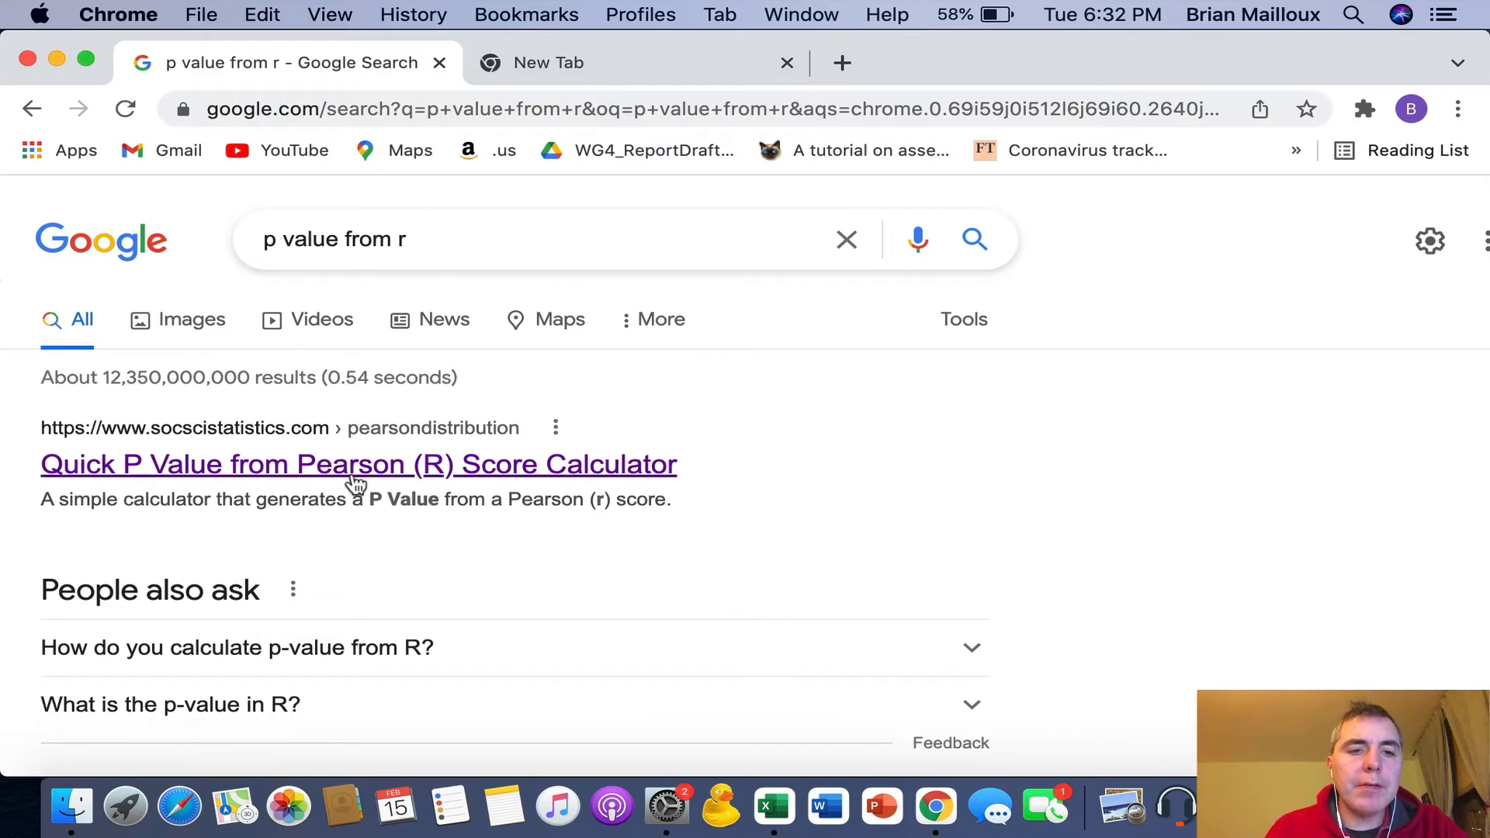
{"action": "left_click", "coordinate": [359, 464]}
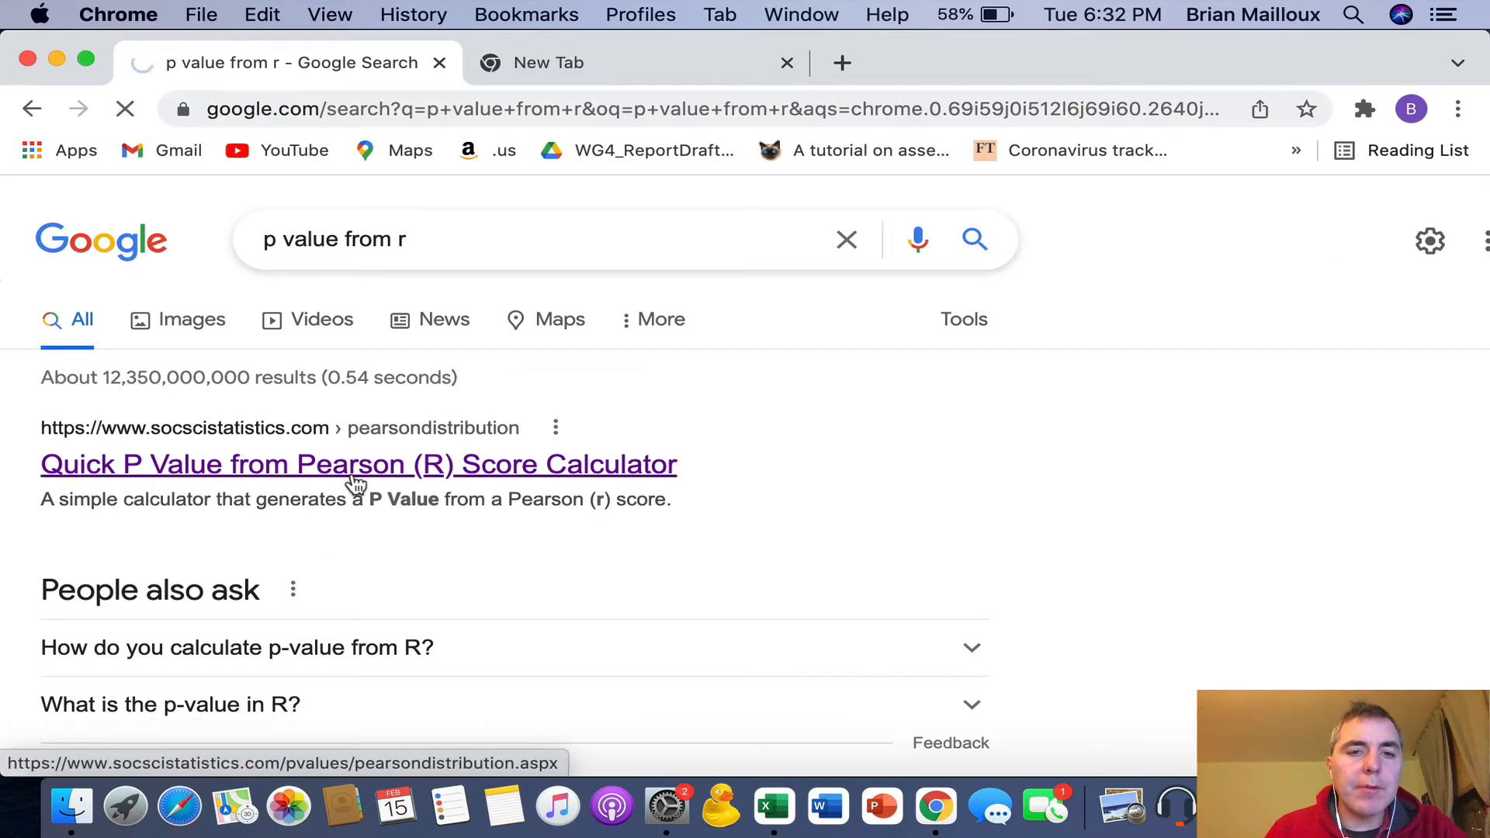
{"action": "left_click", "coordinate": [357, 464]}
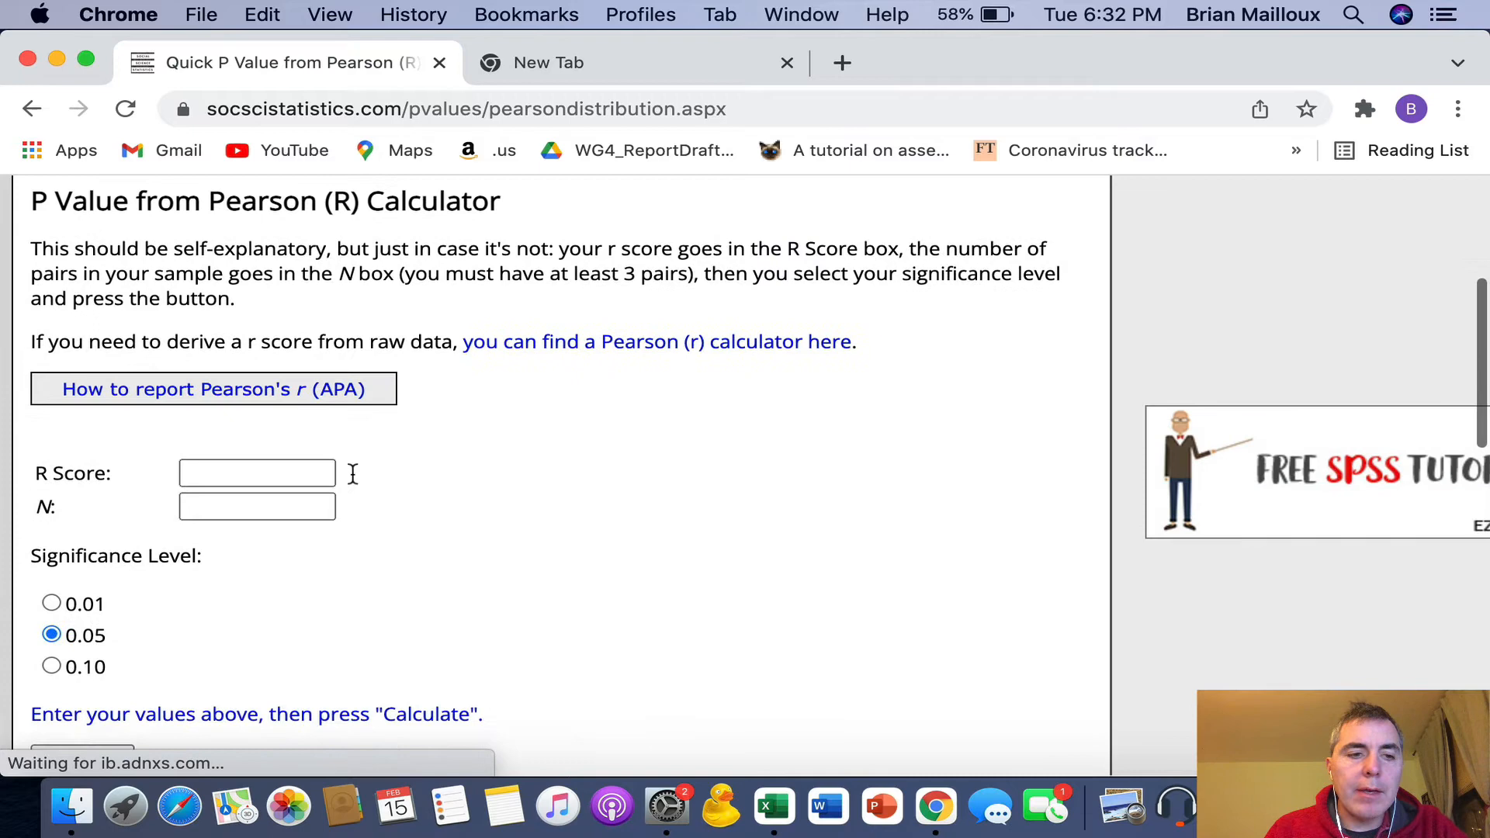
Step: Enter R score 0.0320 and N 11 in the calculator and get p-value .925586, not significant
{"action": "scroll", "scroll_direction": "down", "scroll_amount": 3}
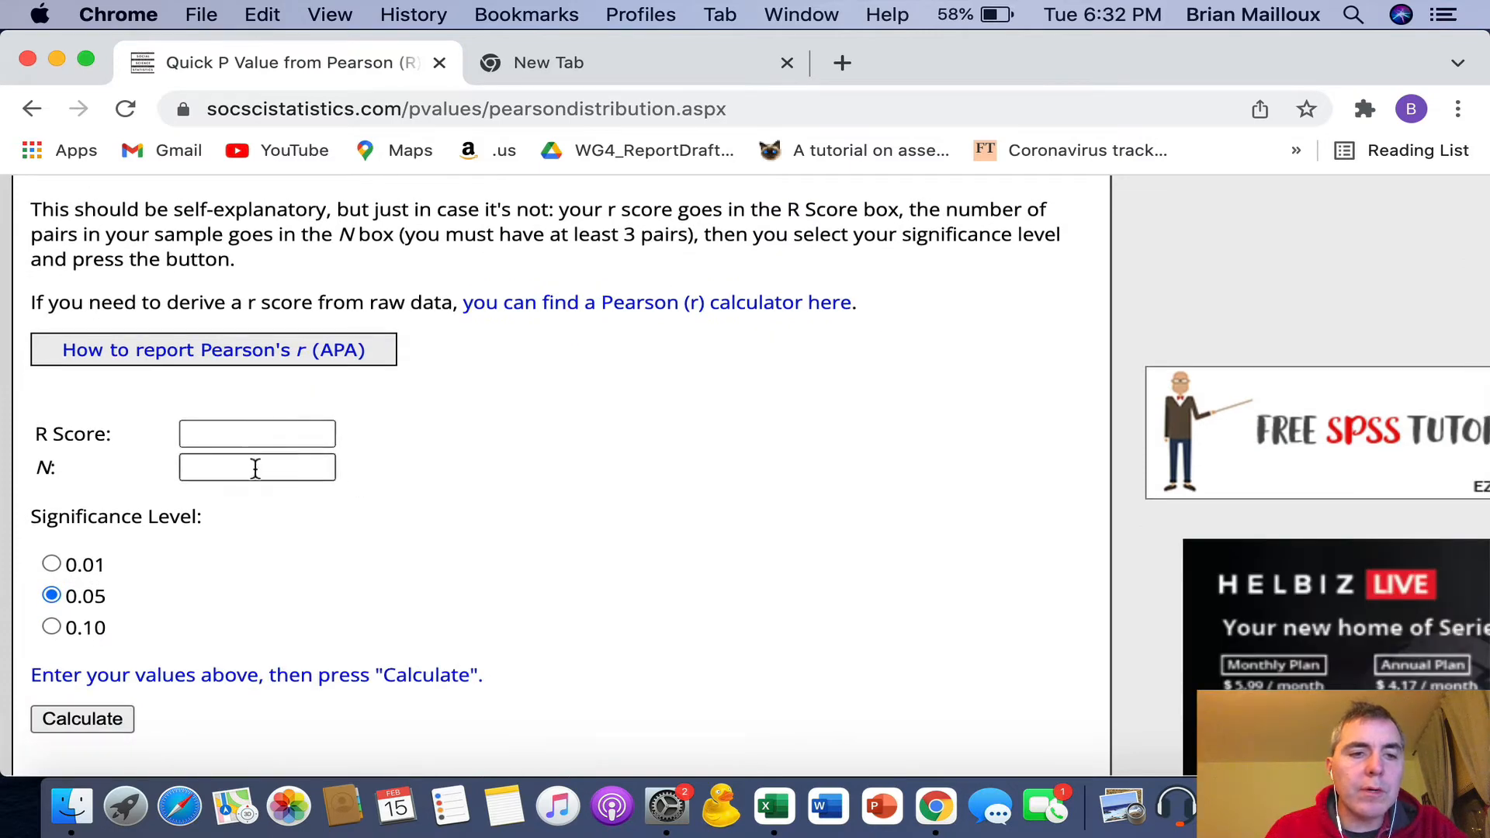
{"action": "left_click", "coordinate": [773, 807]}
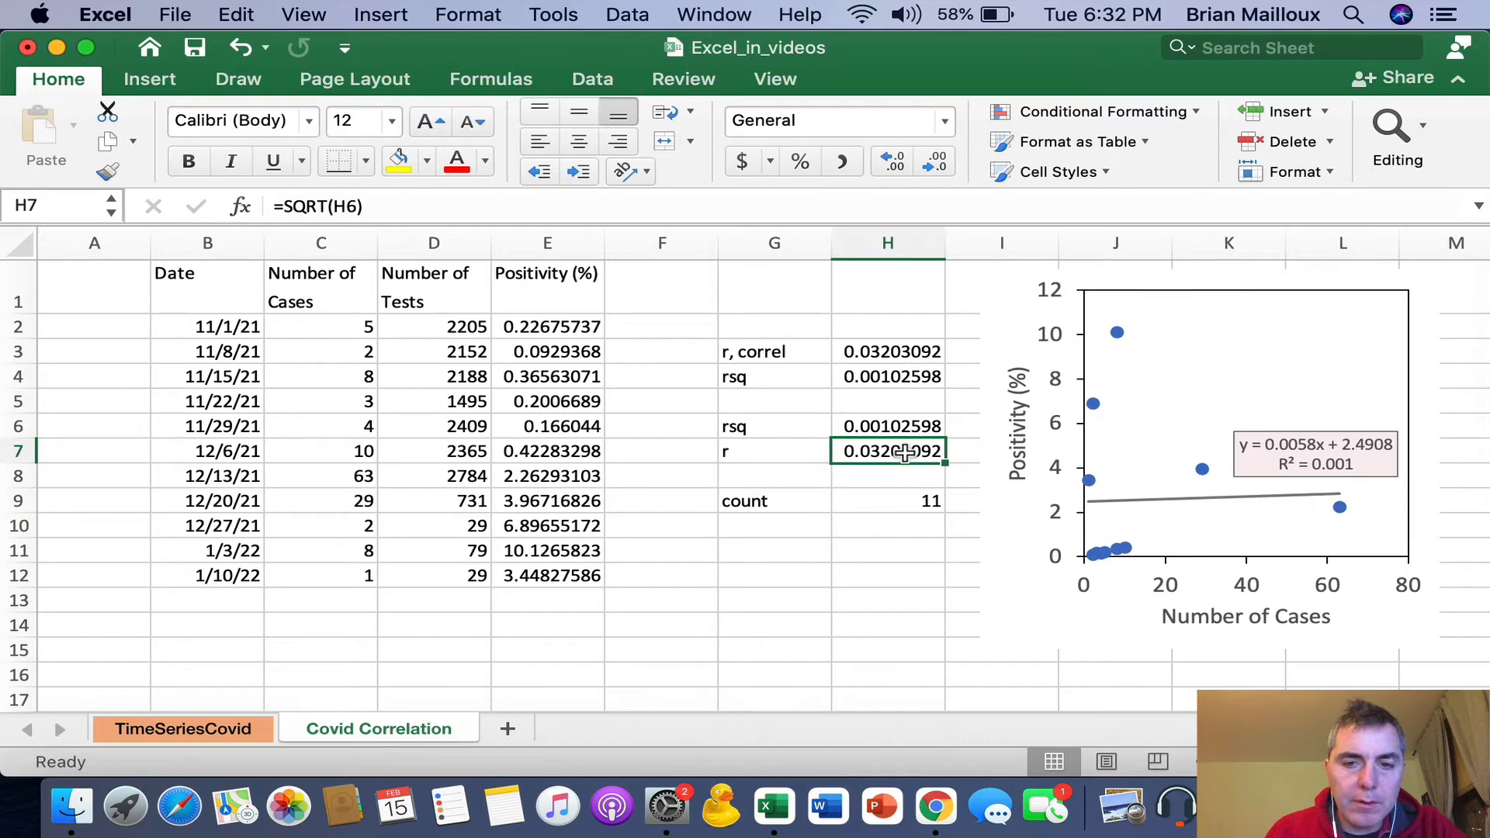
{"action": "left_click", "coordinate": [935, 807]}
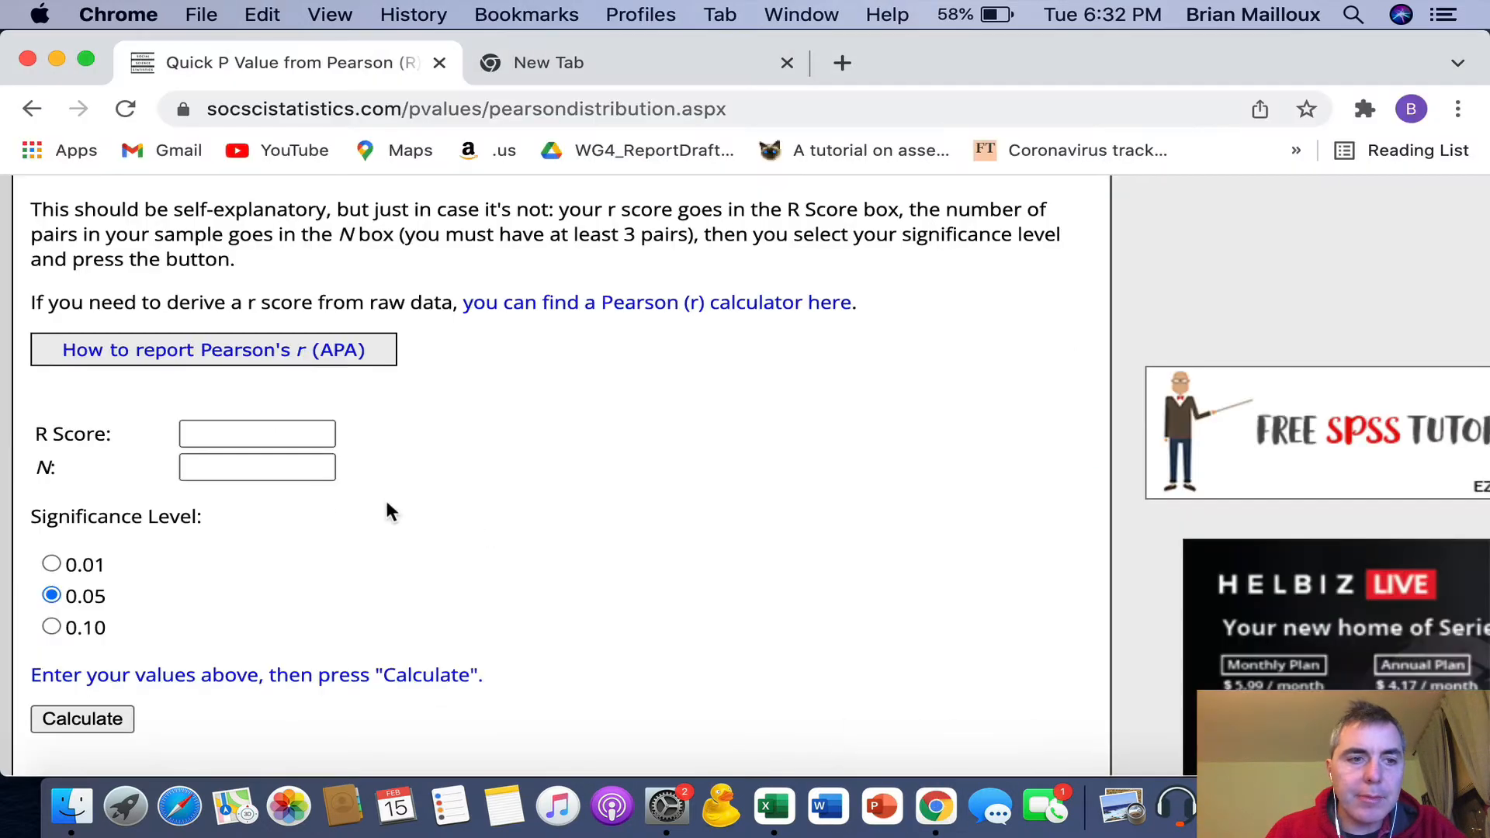
{"action": "left_click", "coordinate": [256, 467]}
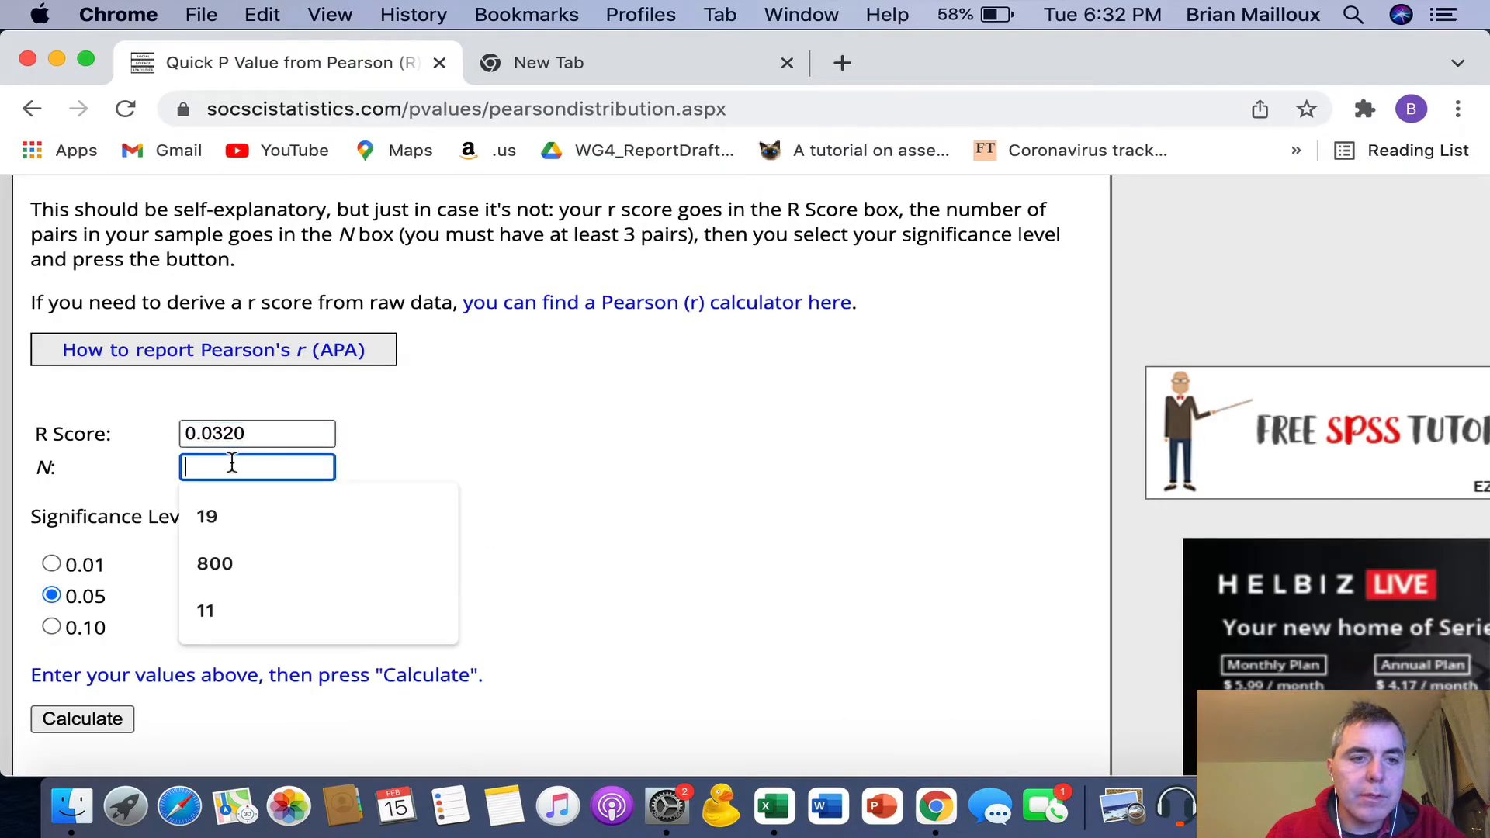
{"action": "left_click", "coordinate": [205, 610]}
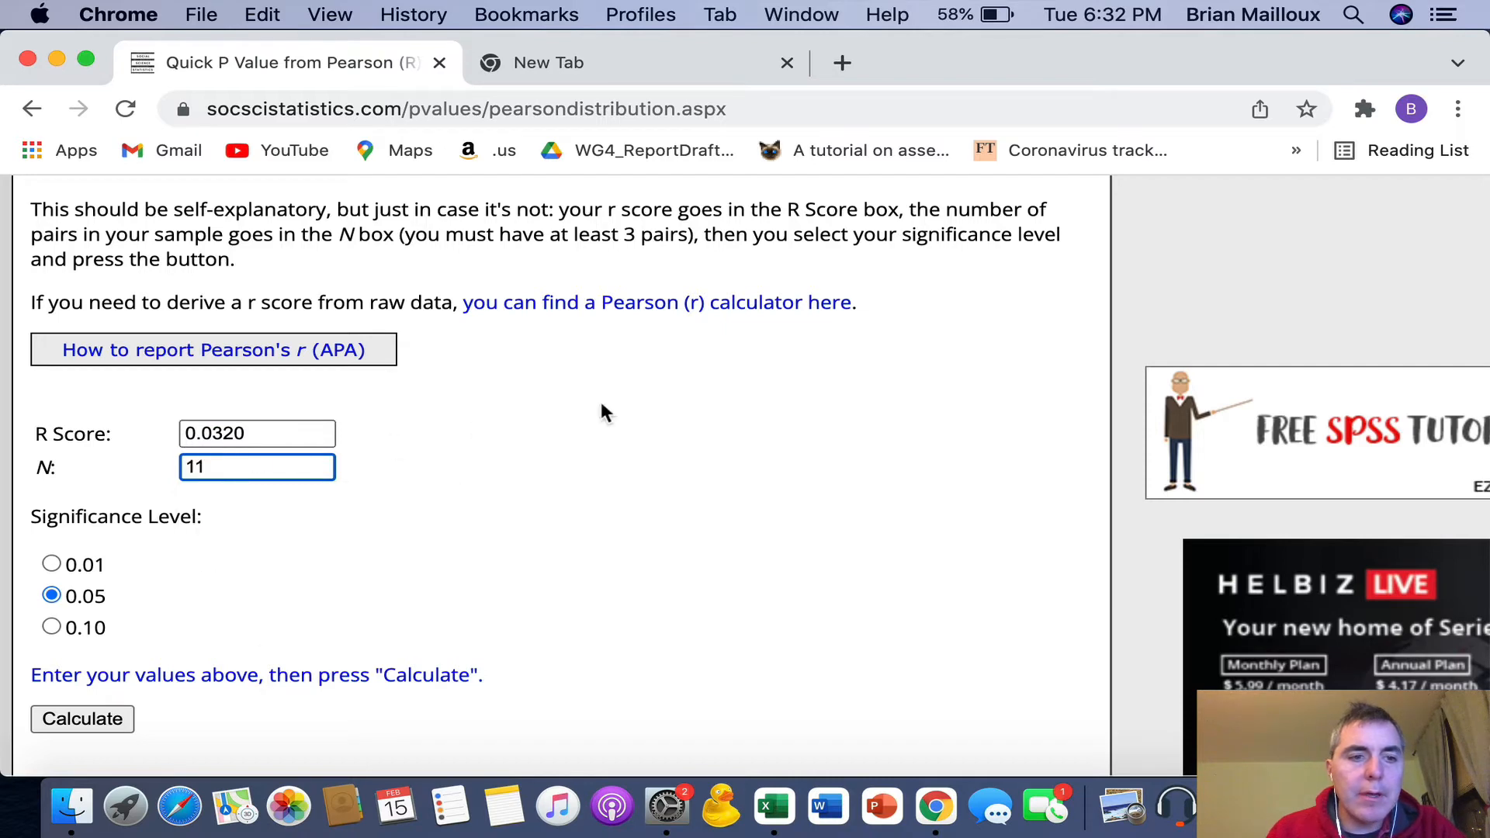
{"action": "left_click", "coordinate": [82, 719]}
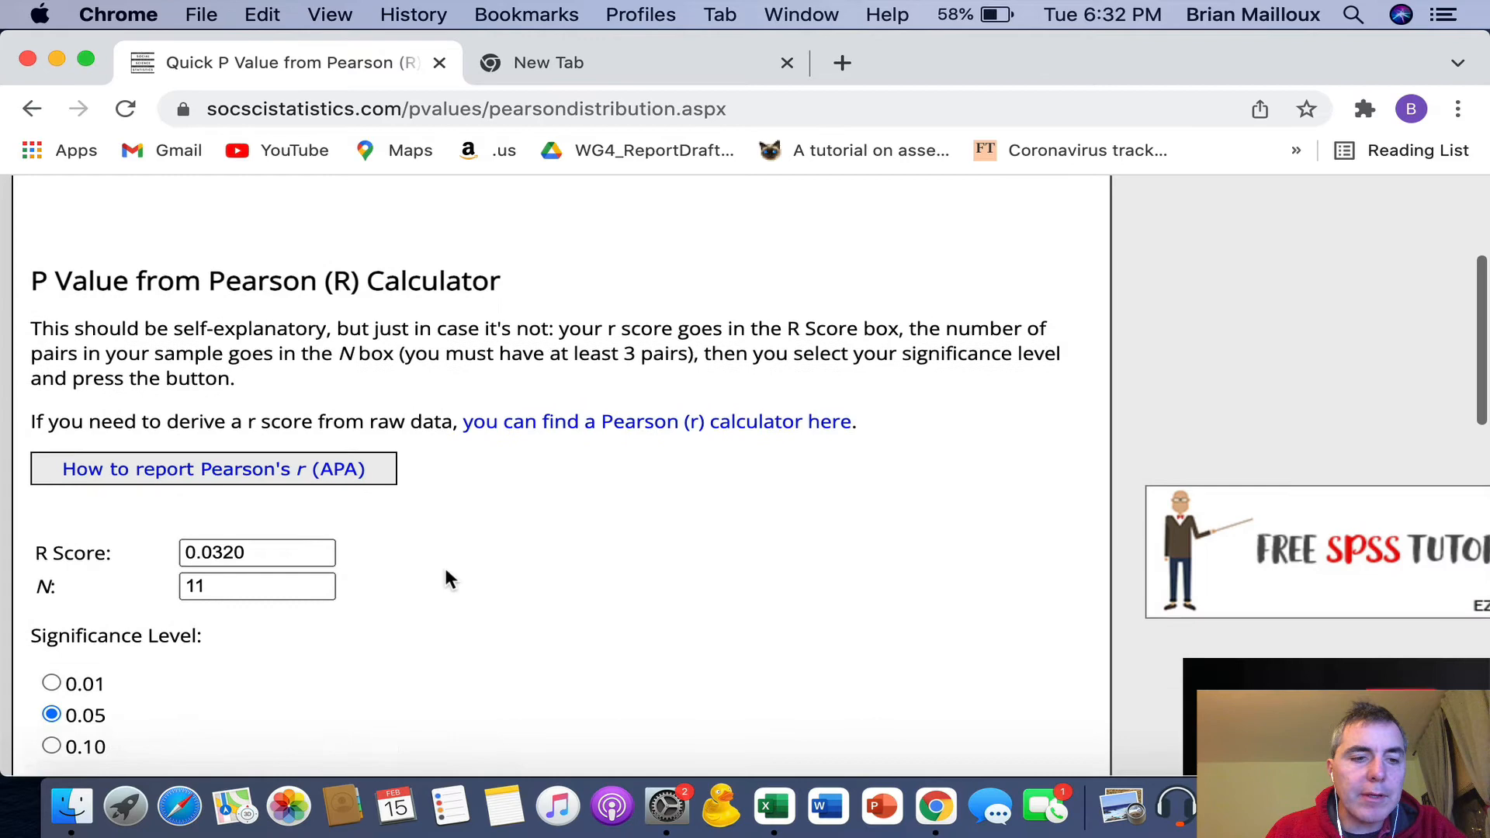
{"action": "left_click", "coordinate": [82, 619]}
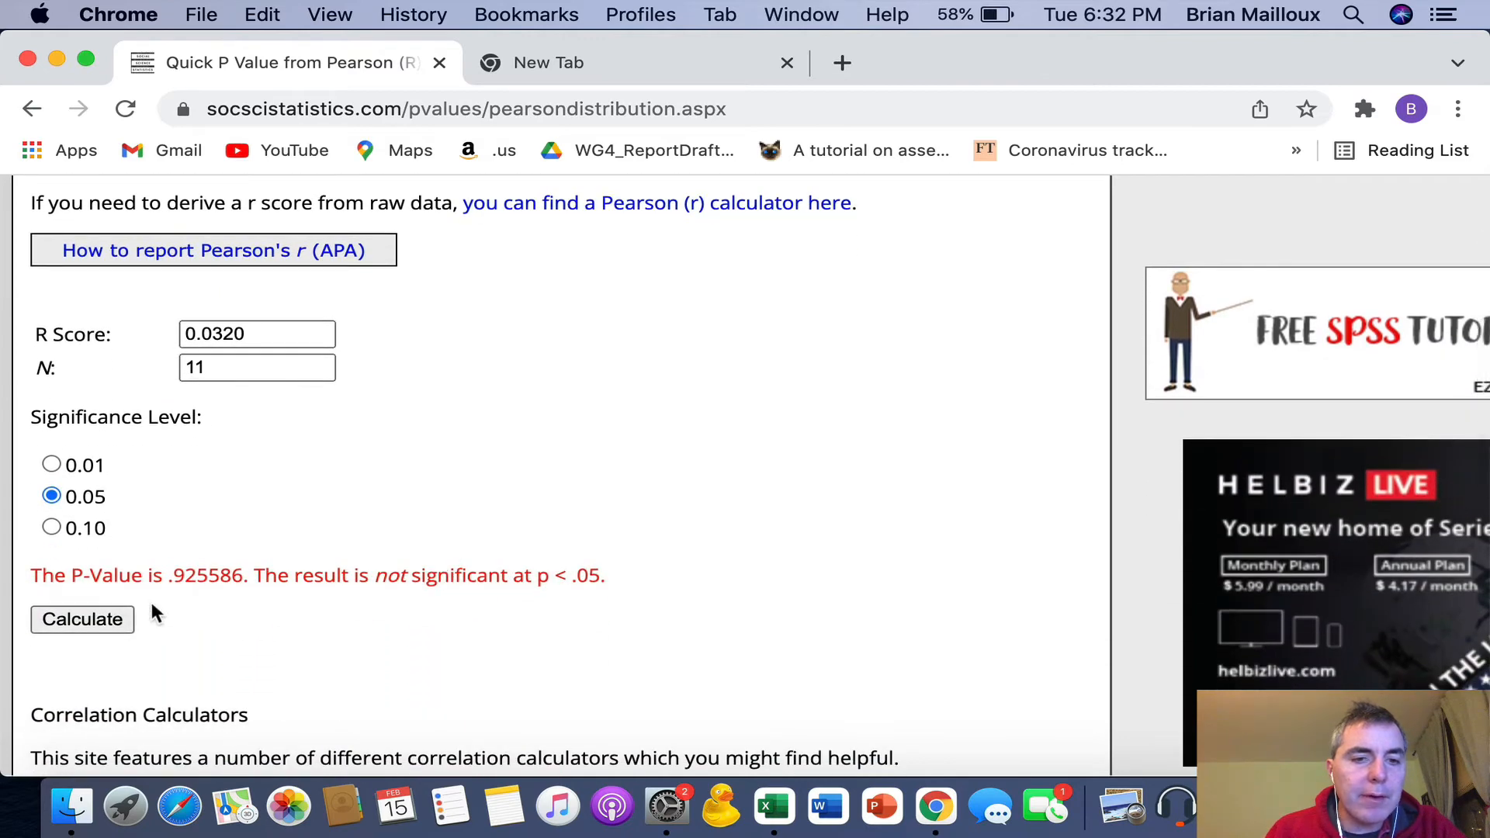
{"action": "mouse_move", "coordinate": [200, 594]}
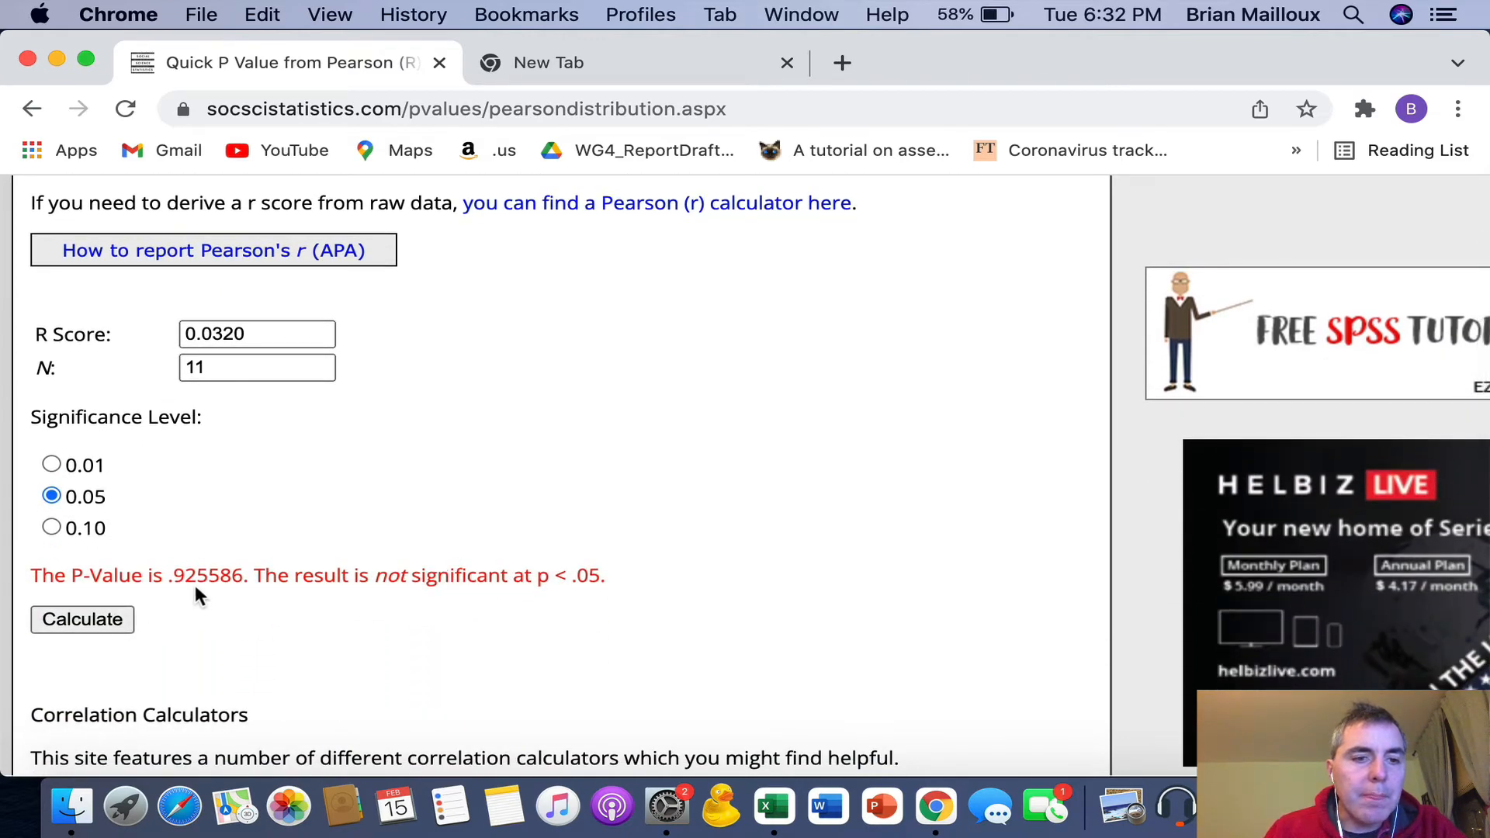
{"action": "mouse_move", "coordinate": [238, 596]}
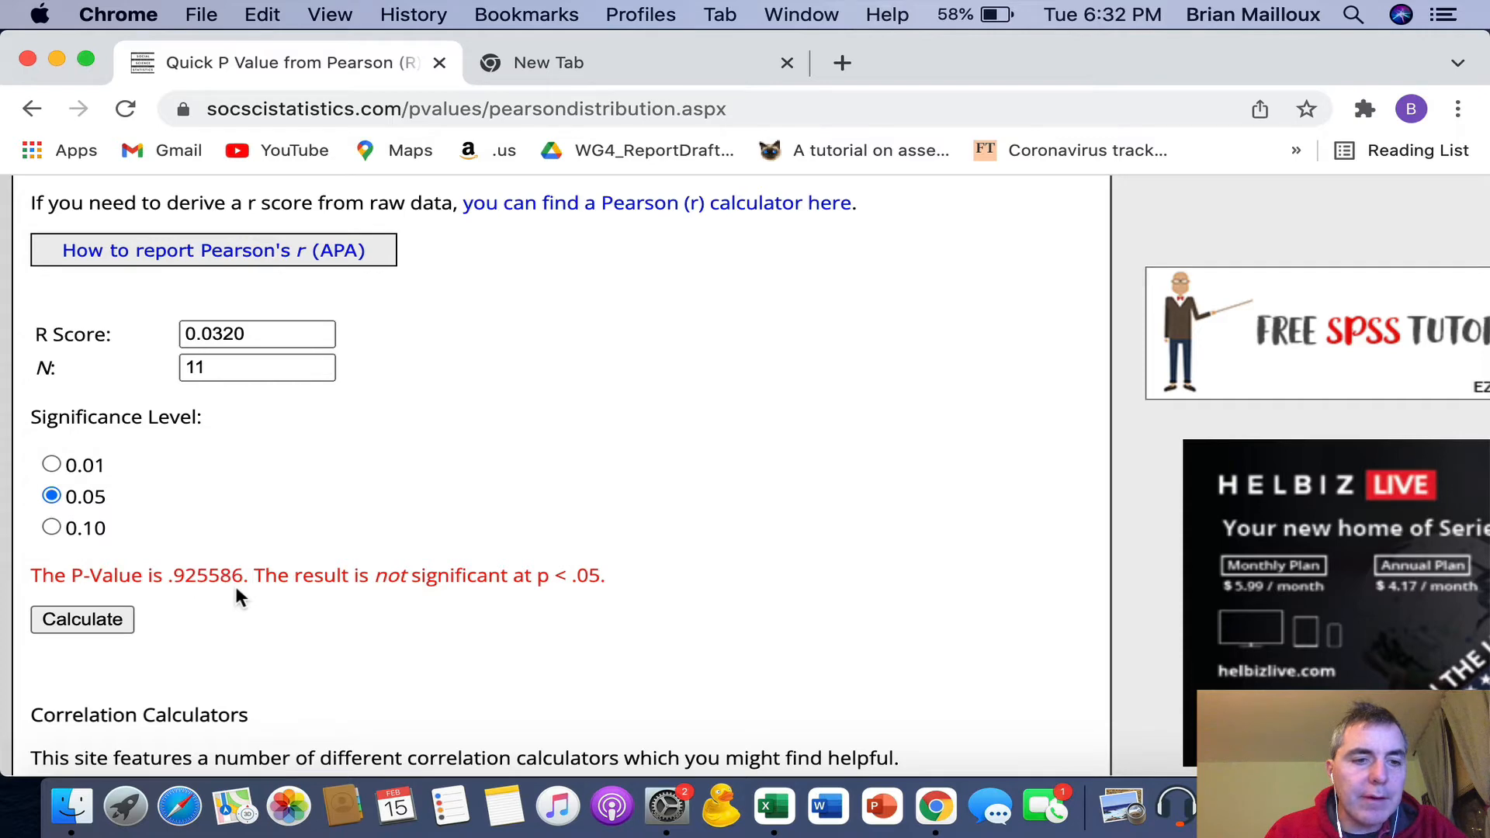
{"action": "mouse_move", "coordinate": [442, 596]}
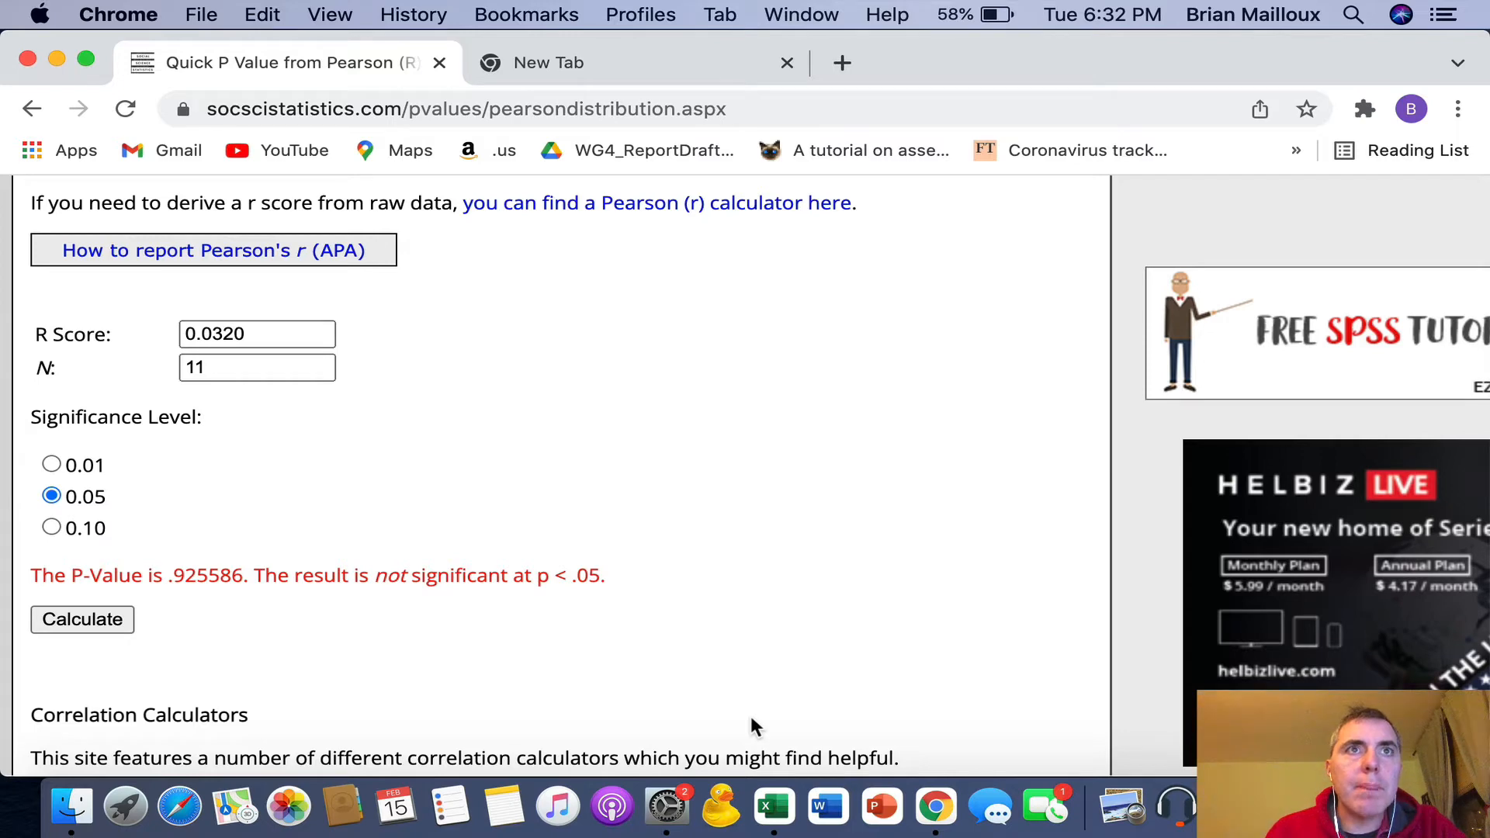
{"action": "left_click", "coordinate": [773, 807]}
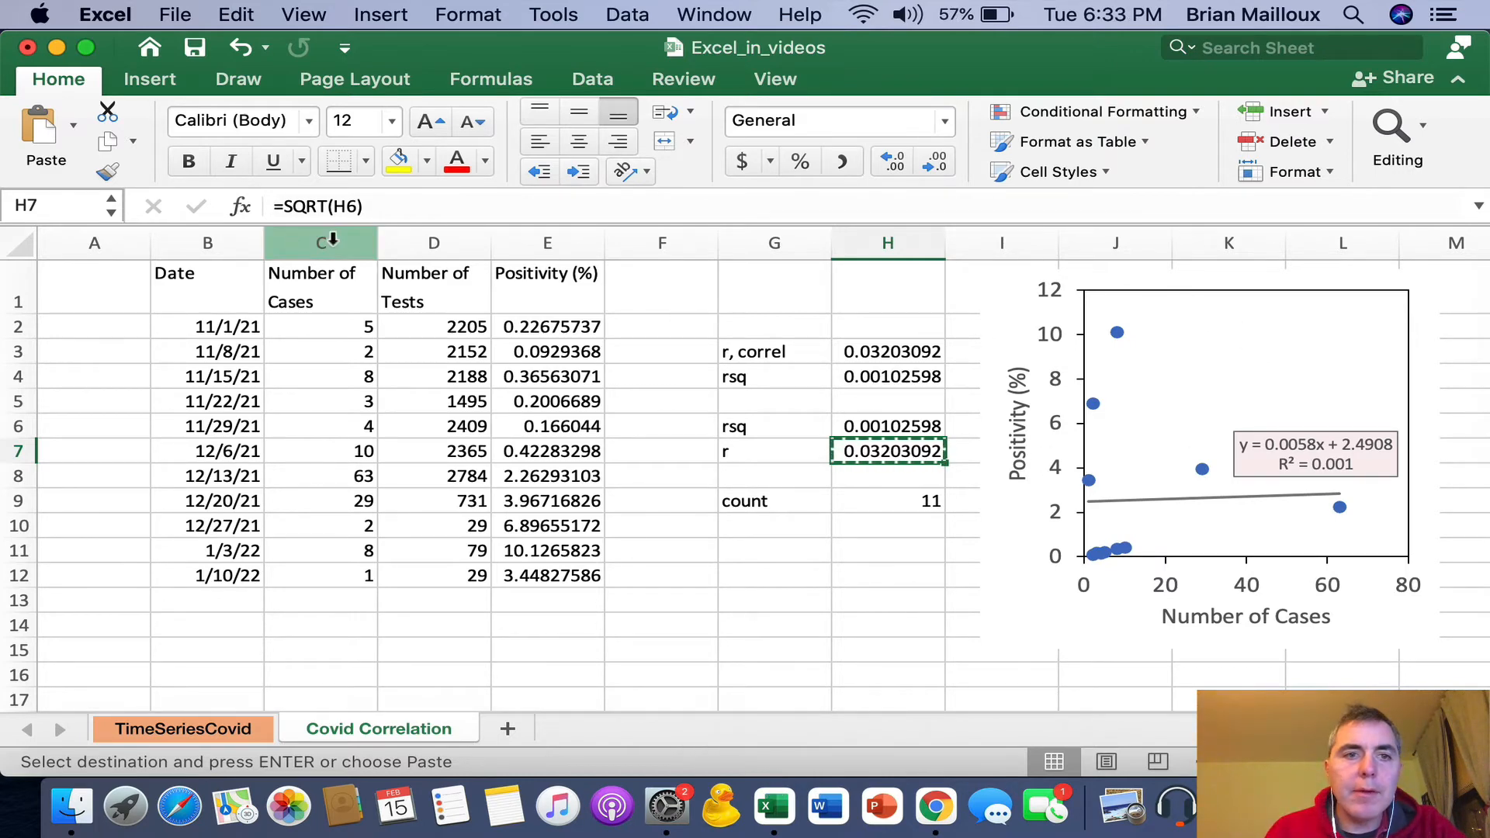
Step: Select an empty cell and show the Data ribbon tools for the Covid Correlation sheet
{"action": "double_click", "coordinate": [887, 452]}
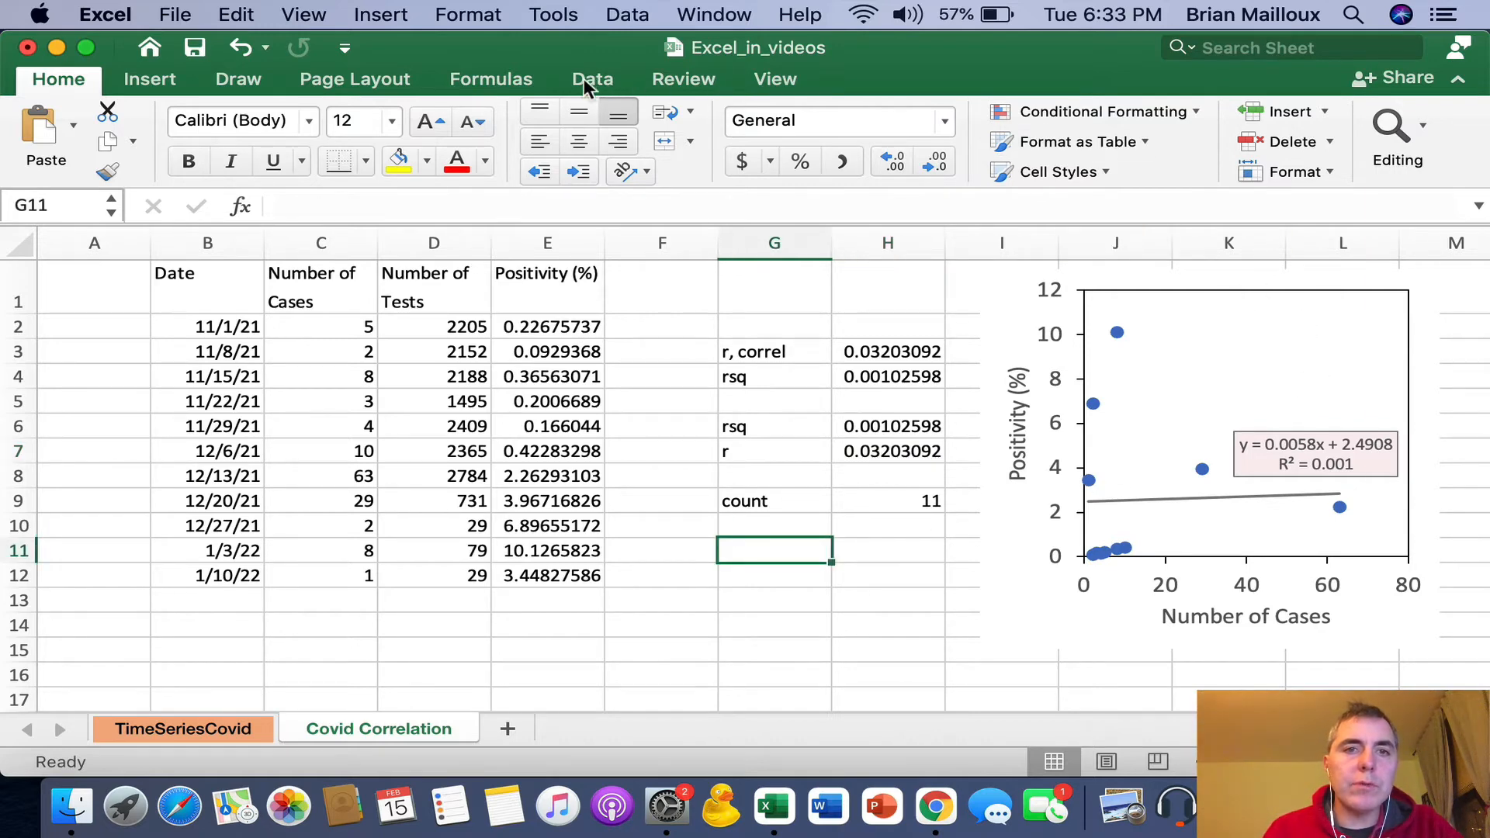
{"action": "left_click", "coordinate": [591, 80]}
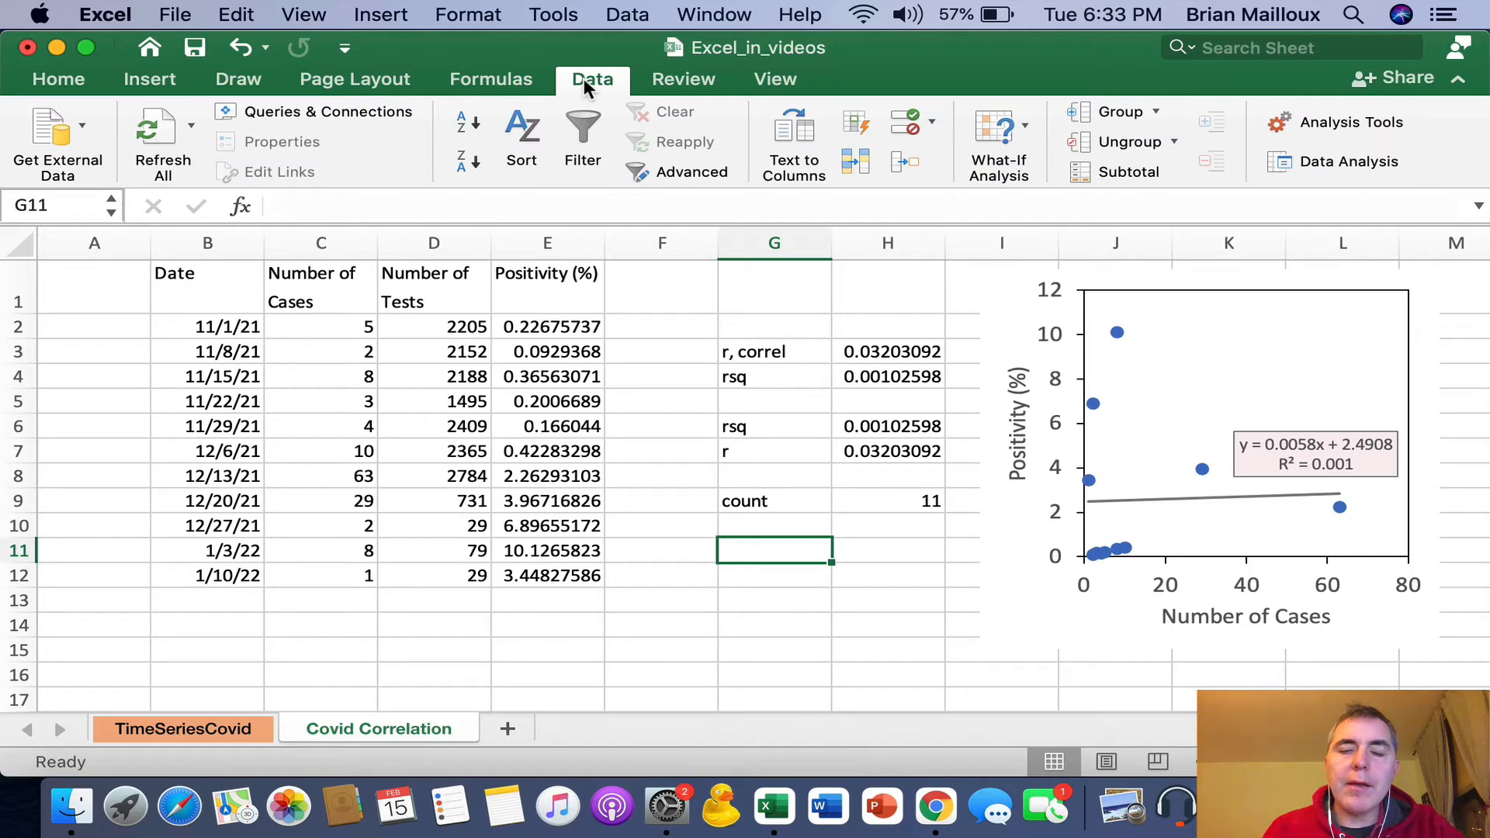
{"action": "mouse_move", "coordinate": [1343, 160]}
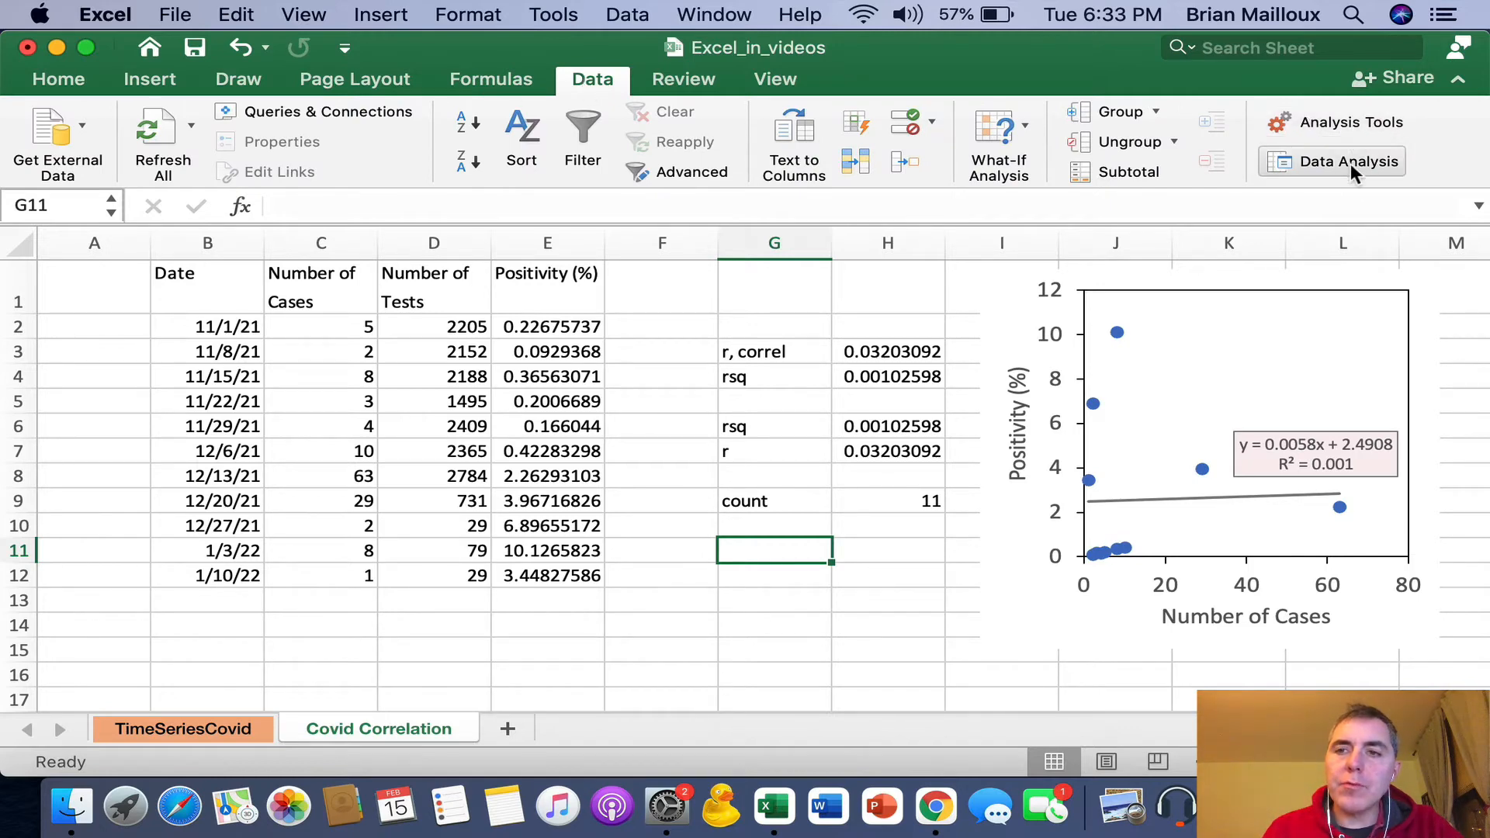
Step: Choose Regression from the Data Analysis tool list
{"action": "left_click", "coordinate": [1343, 160]}
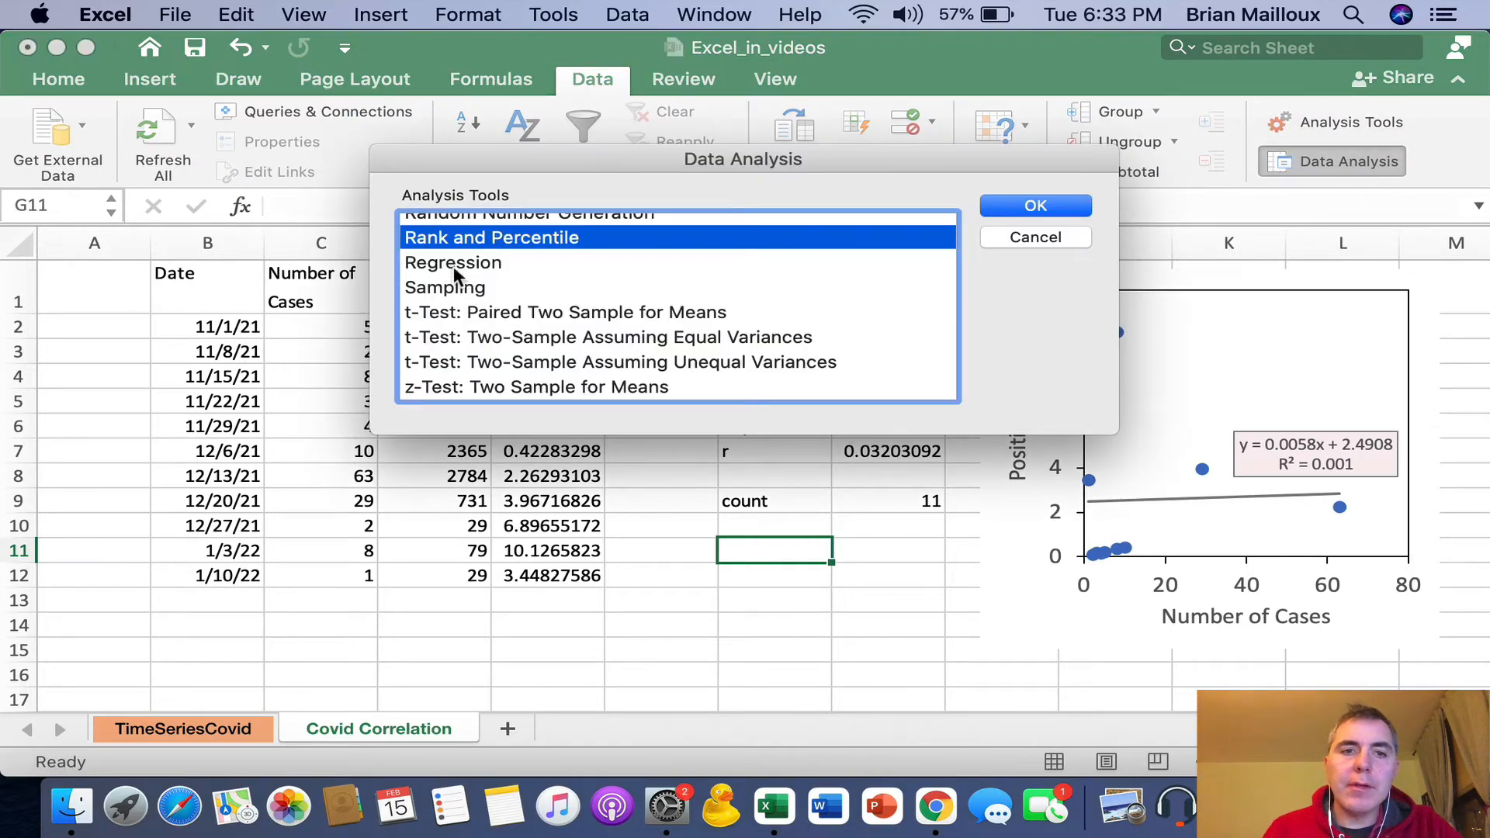
{"action": "left_click", "coordinate": [451, 262]}
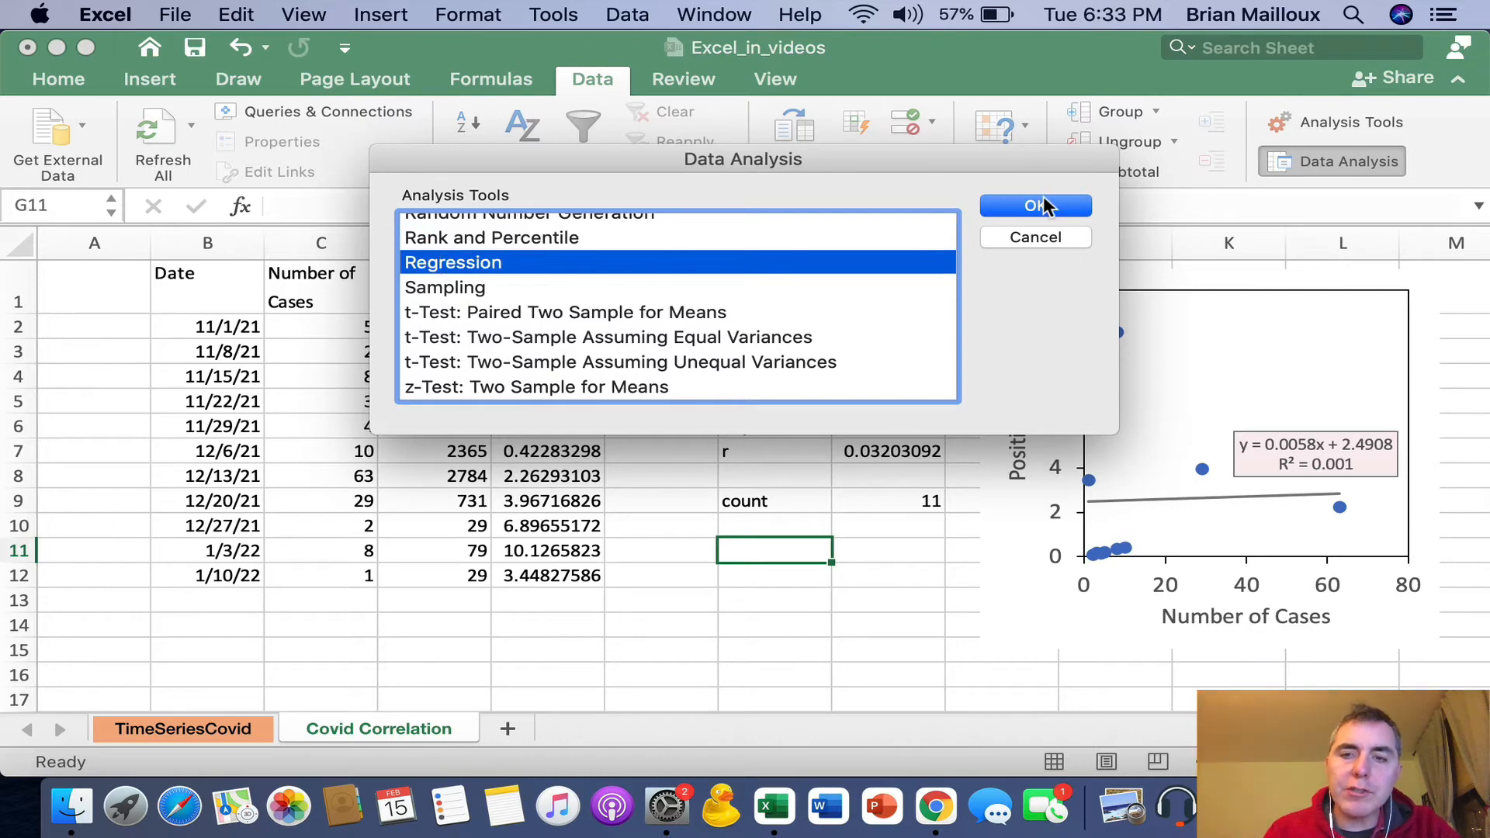
{"action": "left_click", "coordinate": [1034, 205]}
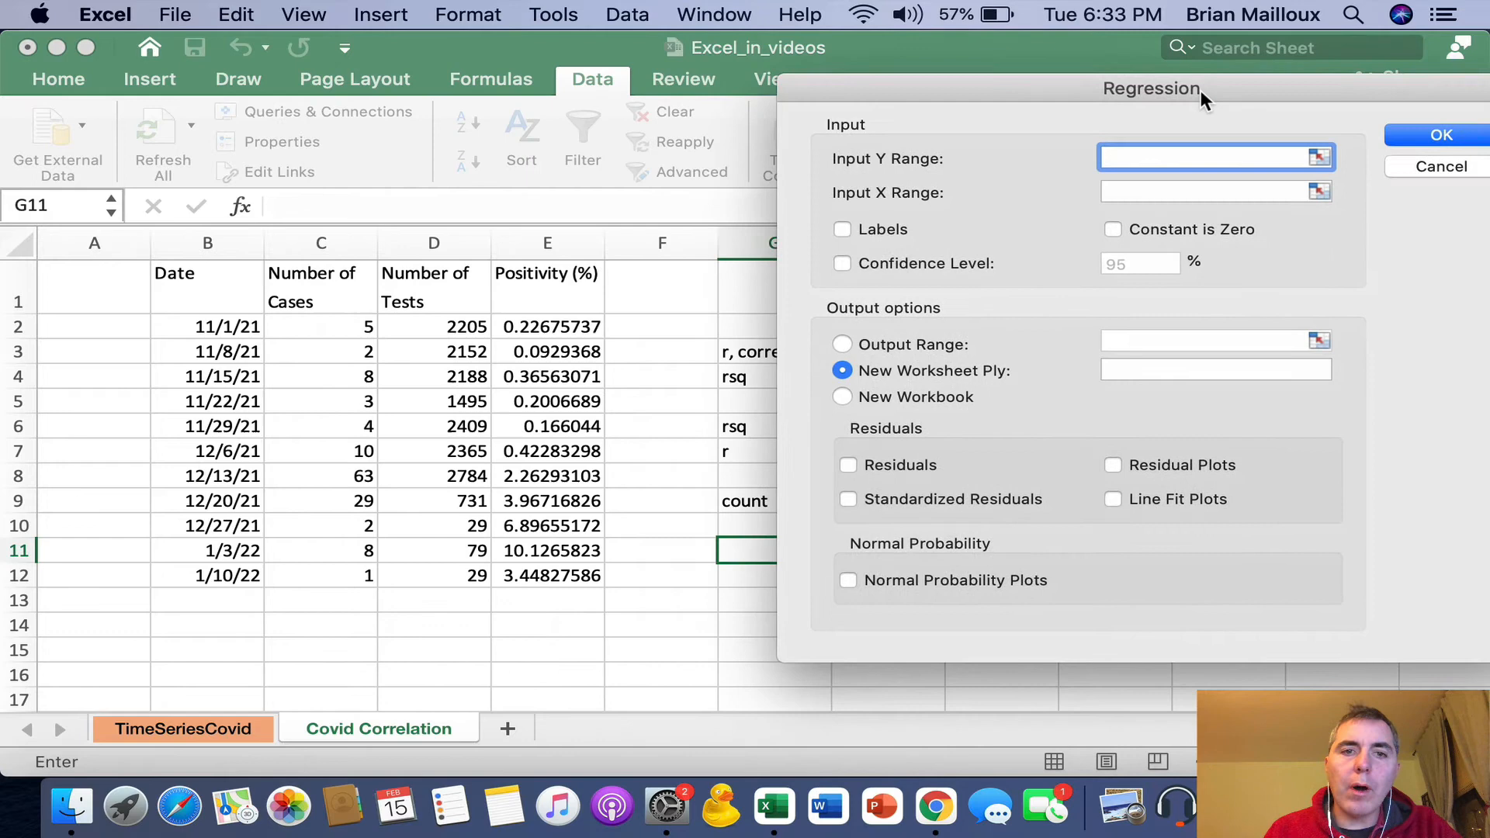
Step: Set Input Y Range to Positivity E2:E12 and Input X Range to Cases C2:C12 and run the regression
{"action": "left_click", "coordinate": [546, 326]}
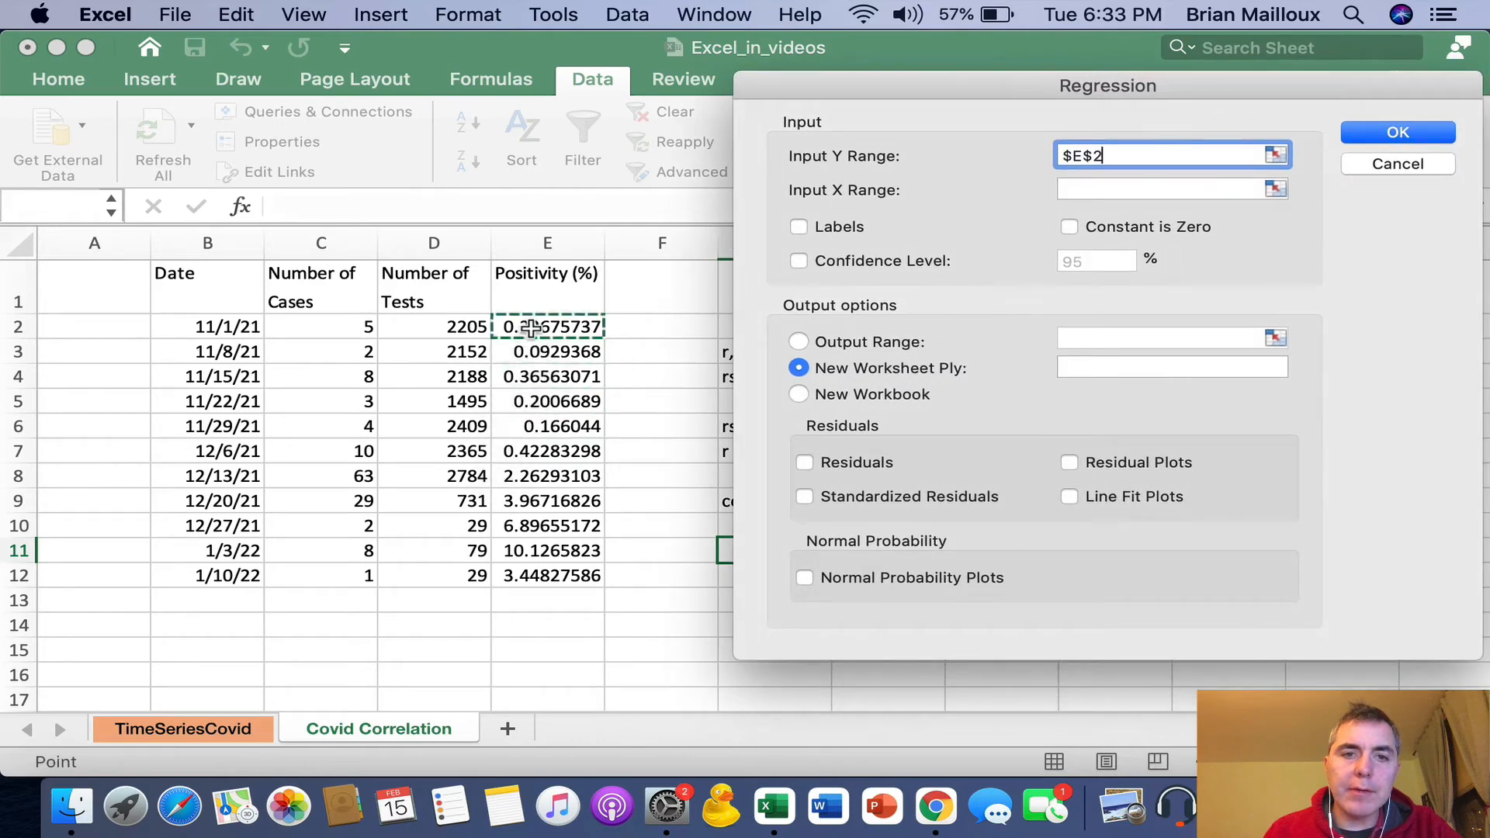
{"action": "left_click_drag", "start_coordinate": [546, 327], "coordinate": [546, 574]}
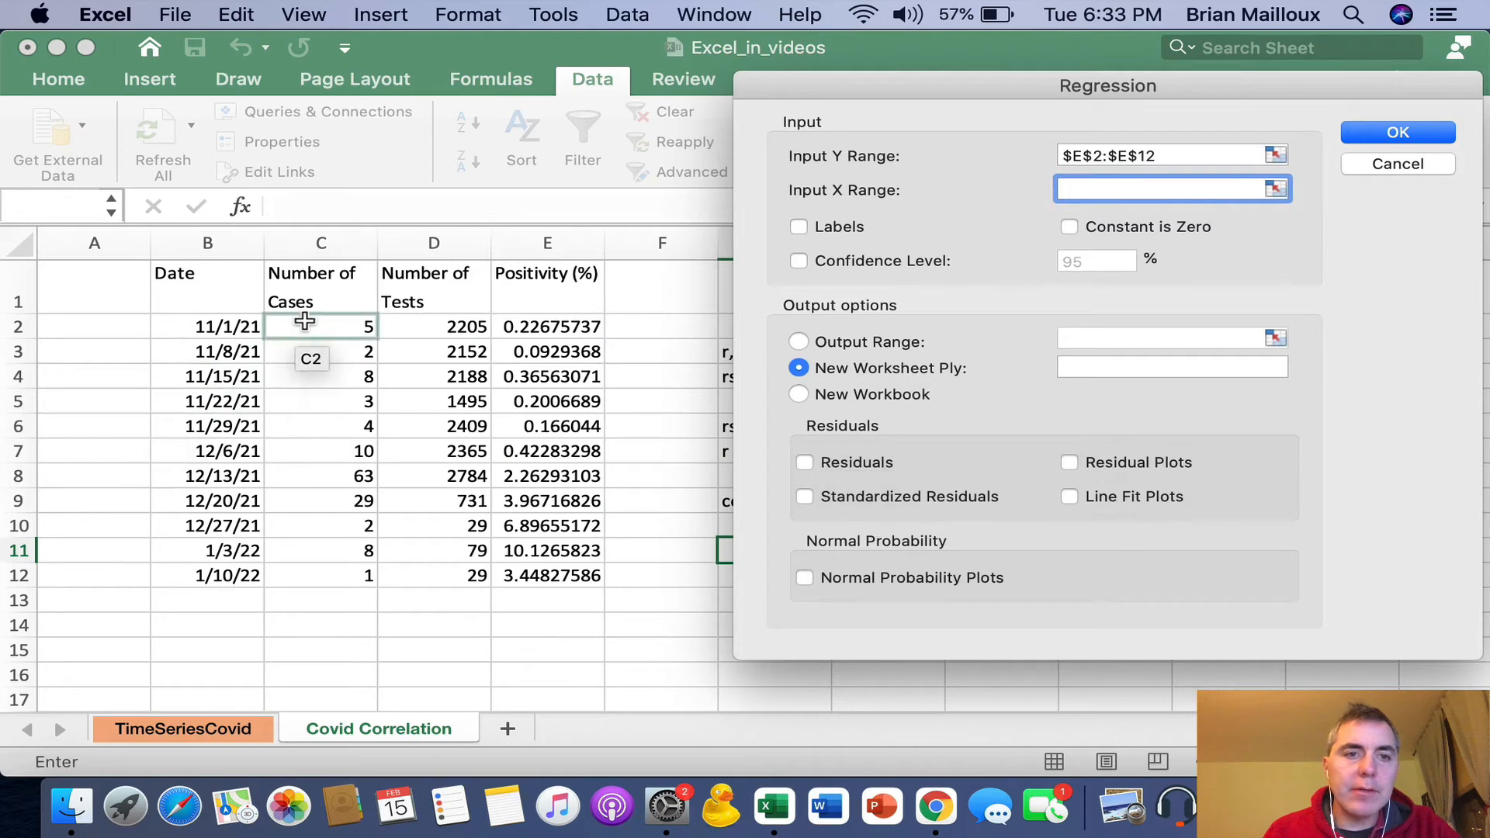
{"action": "left_click_drag", "start_coordinate": [319, 326], "coordinate": [319, 574]}
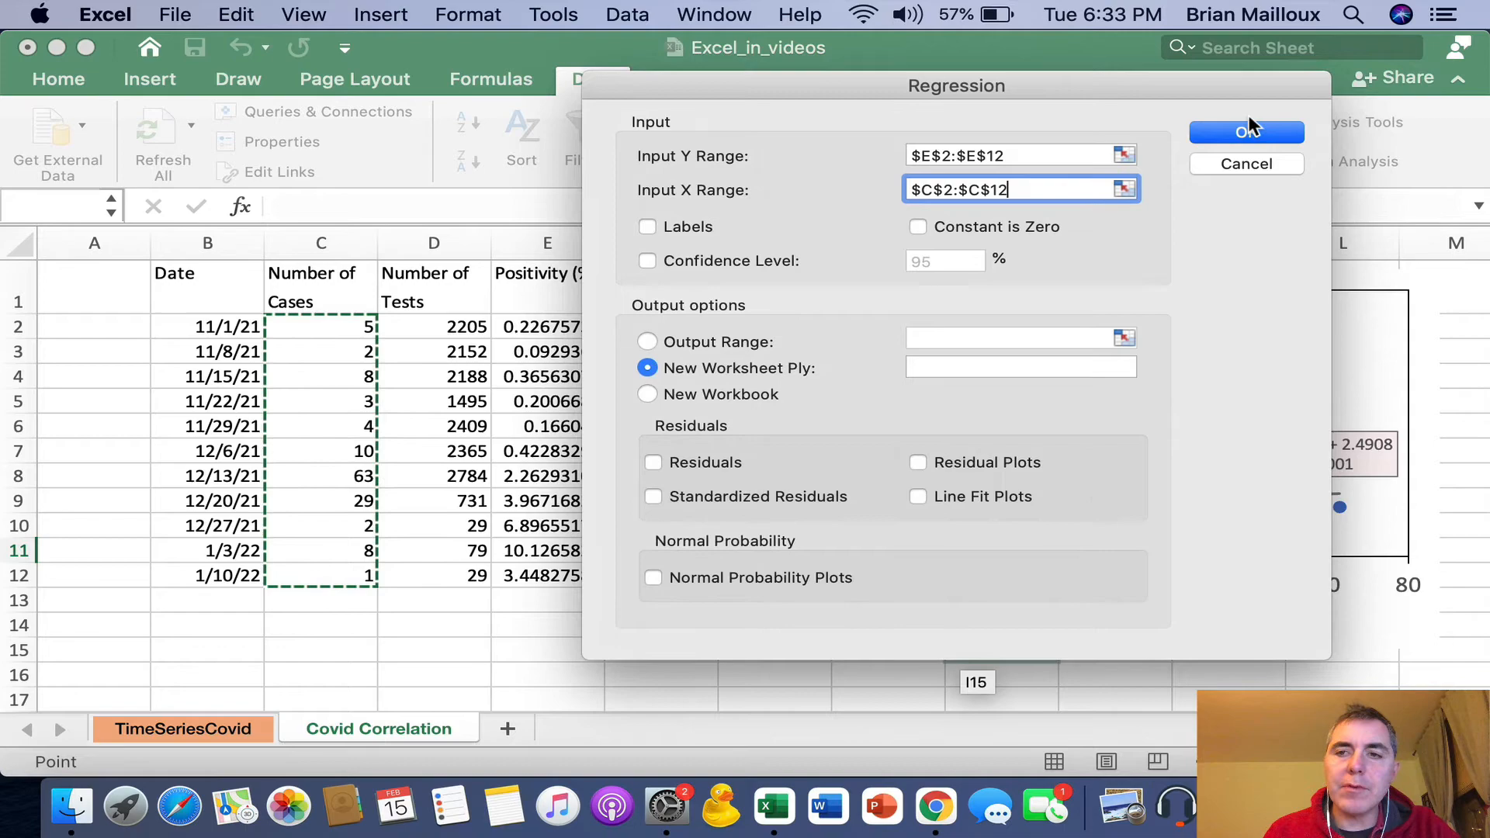
{"action": "left_click", "coordinate": [1247, 130]}
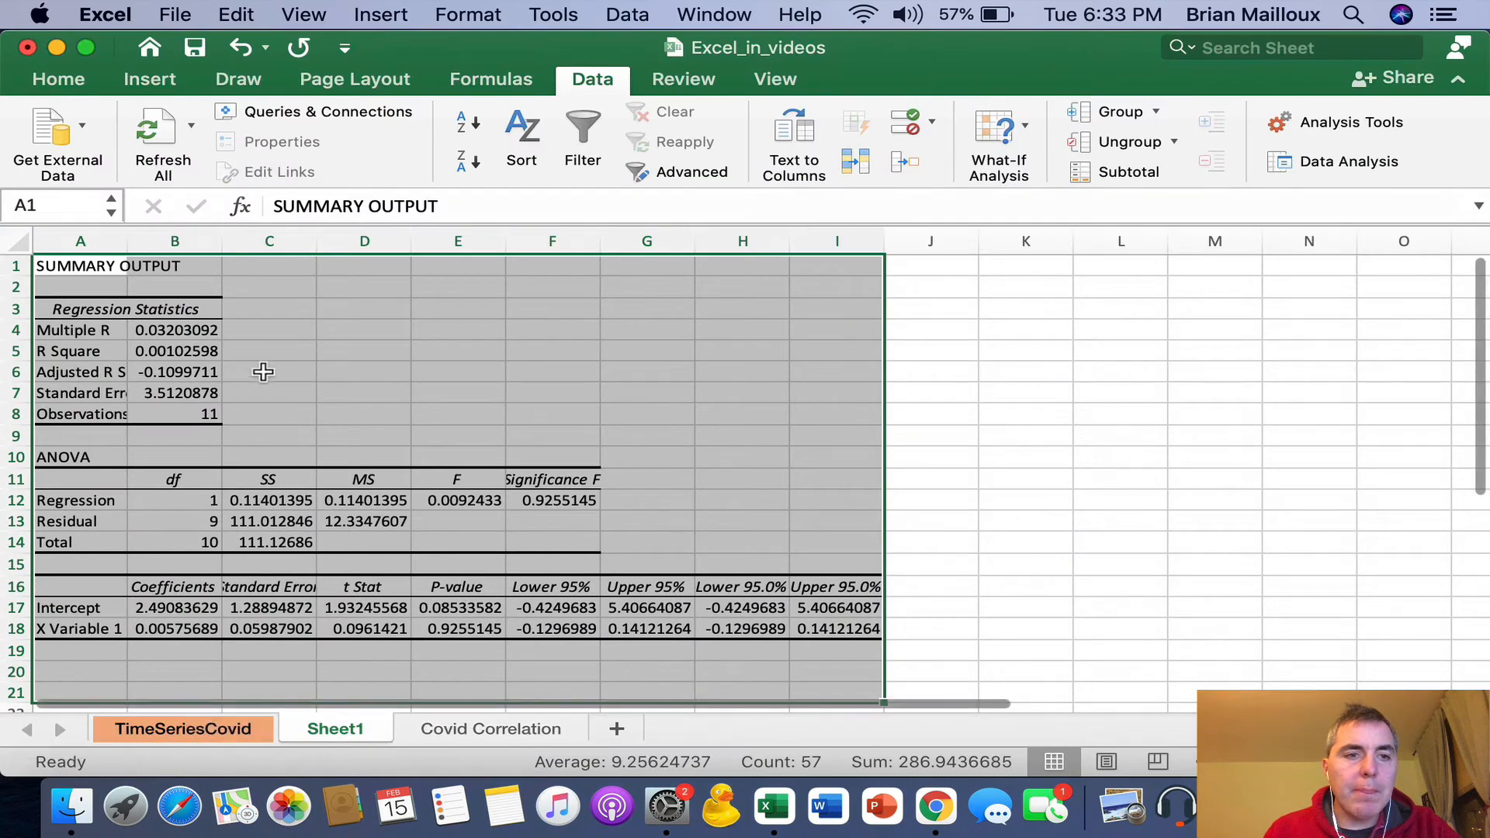
Step: Review R Square 0.00102598 and Significance F 0.9255145 matching the X variable's p-value
{"action": "left_click", "coordinate": [363, 393]}
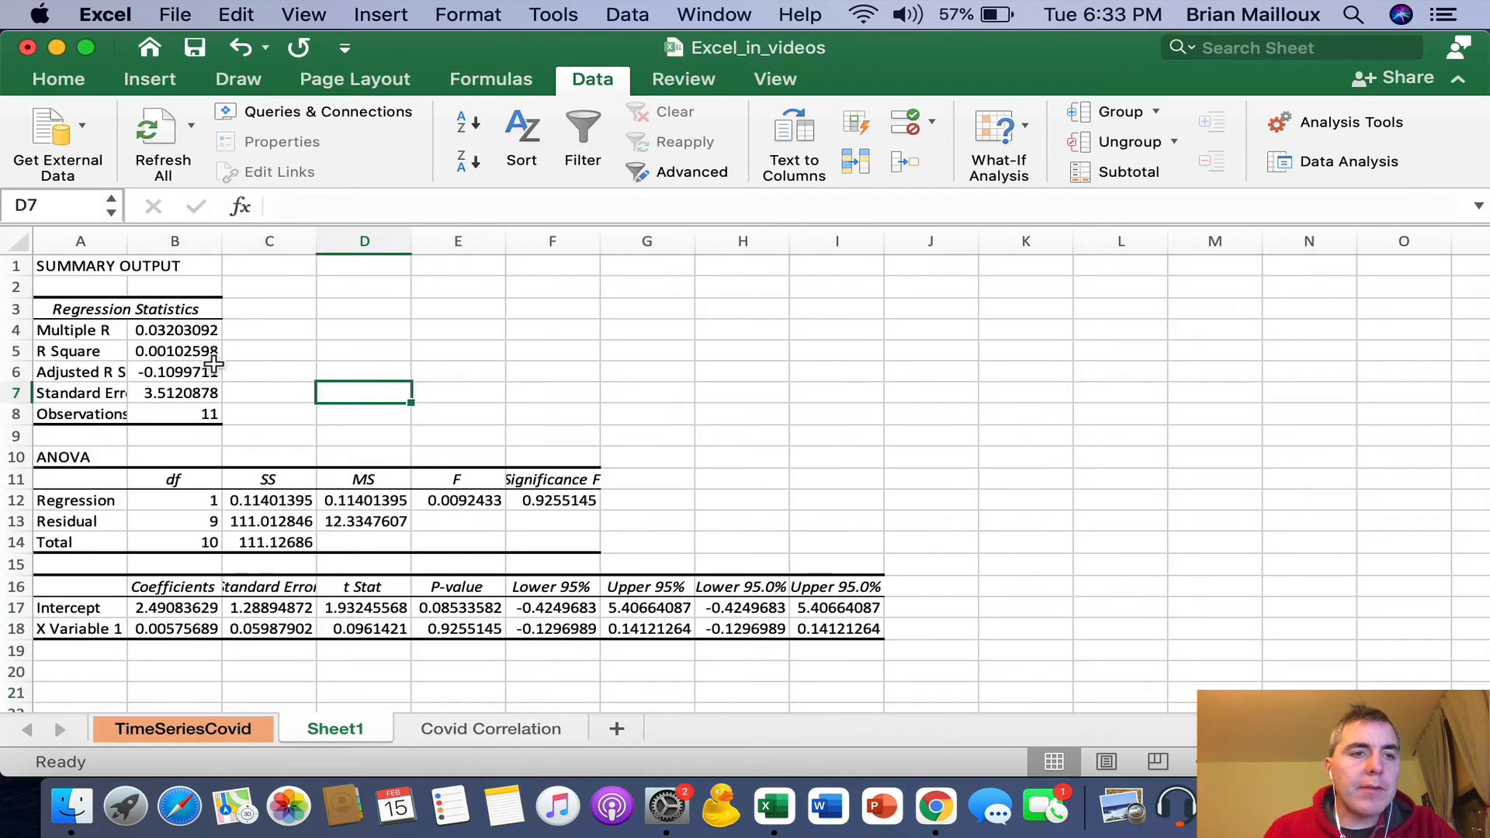
{"action": "left_click", "coordinate": [175, 351]}
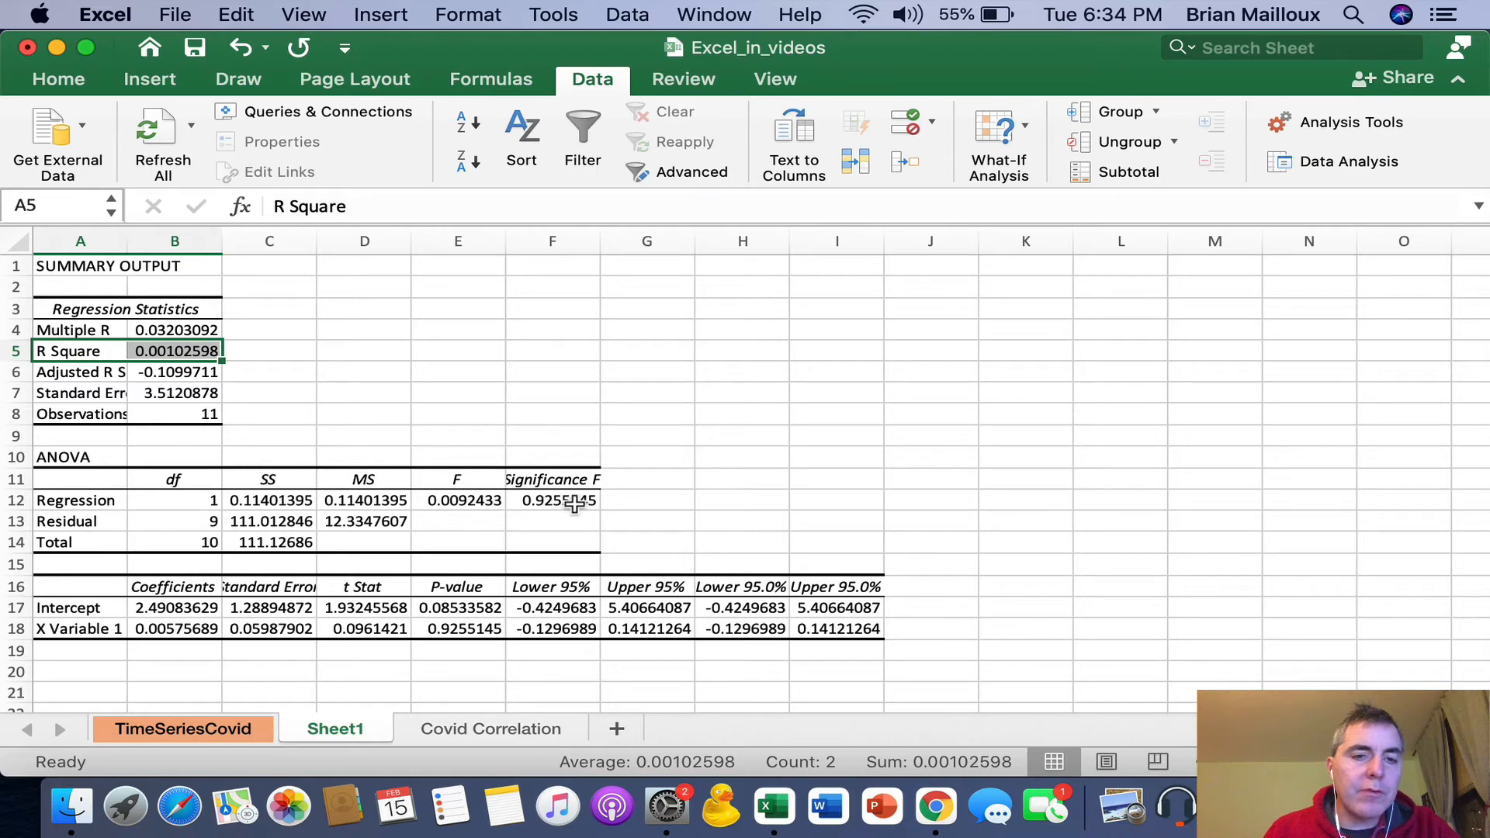
{"action": "left_click", "coordinate": [552, 479]}
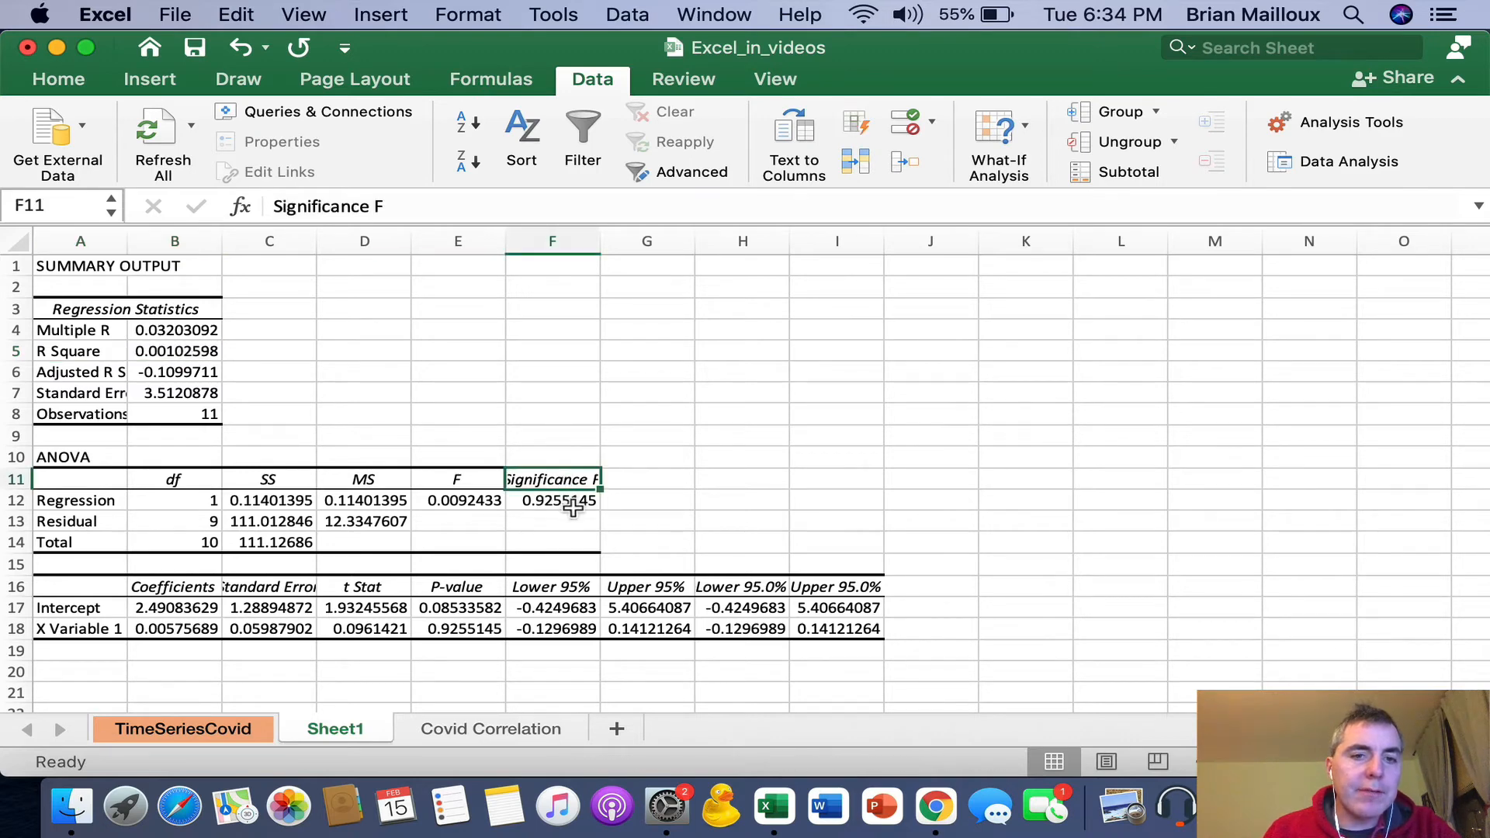
{"action": "left_click", "coordinate": [553, 499]}
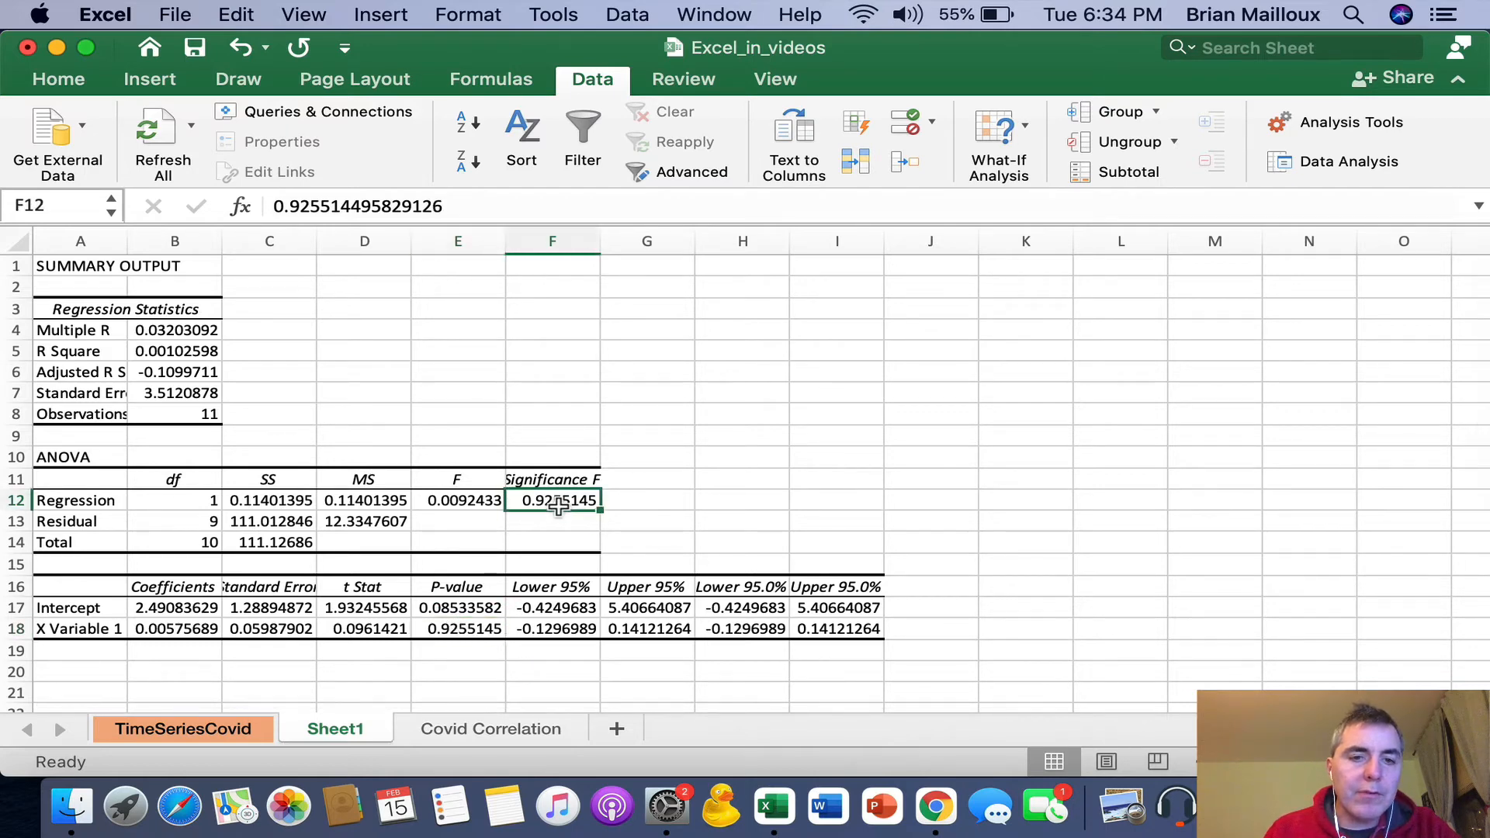
{"action": "left_click", "coordinate": [456, 629]}
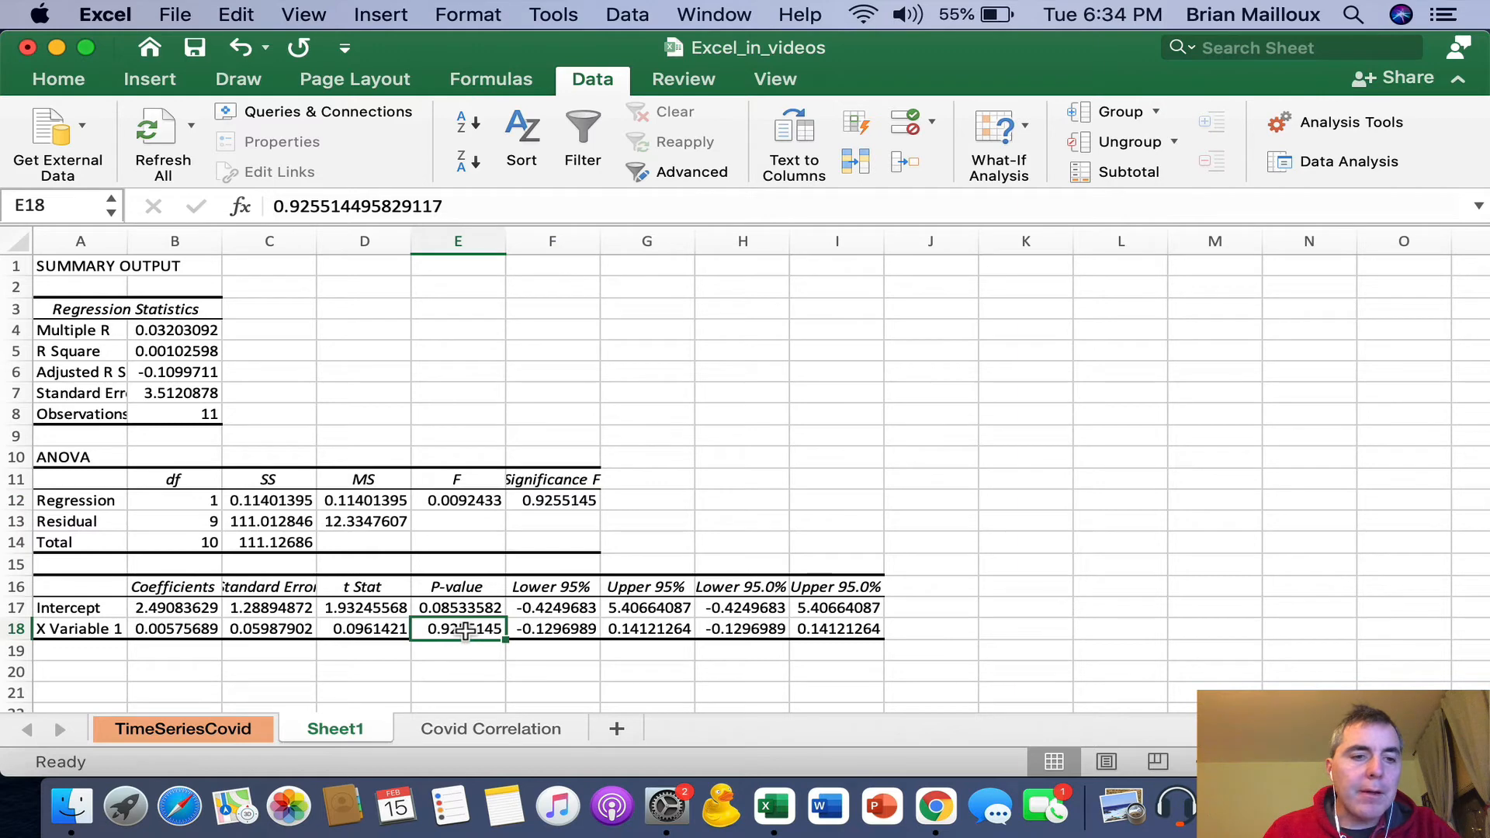
{"action": "left_click", "coordinate": [552, 500]}
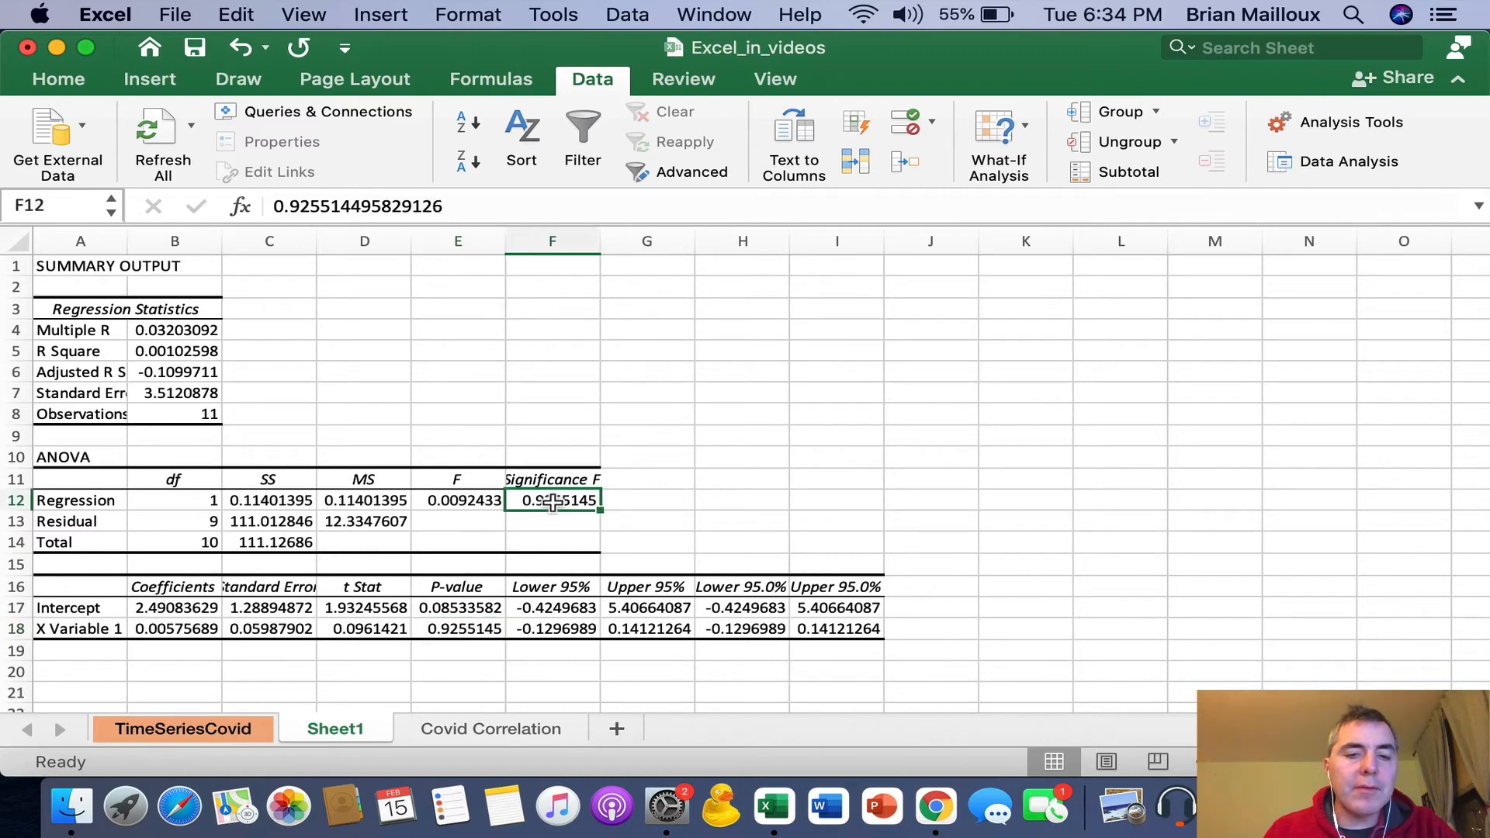
{"action": "mouse_move", "coordinate": [881, 807]}
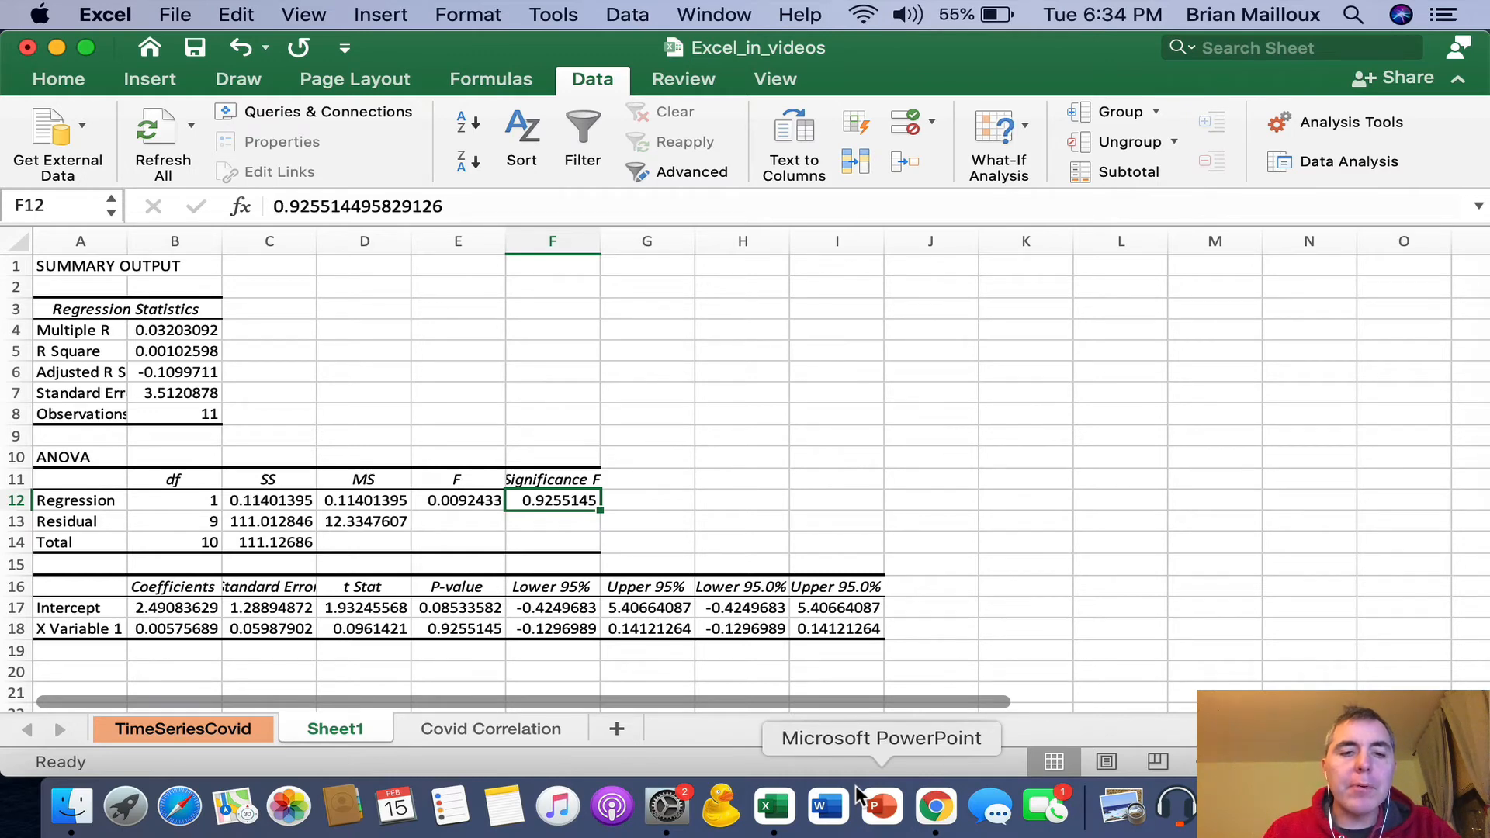
{"action": "mouse_move", "coordinate": [936, 805]}
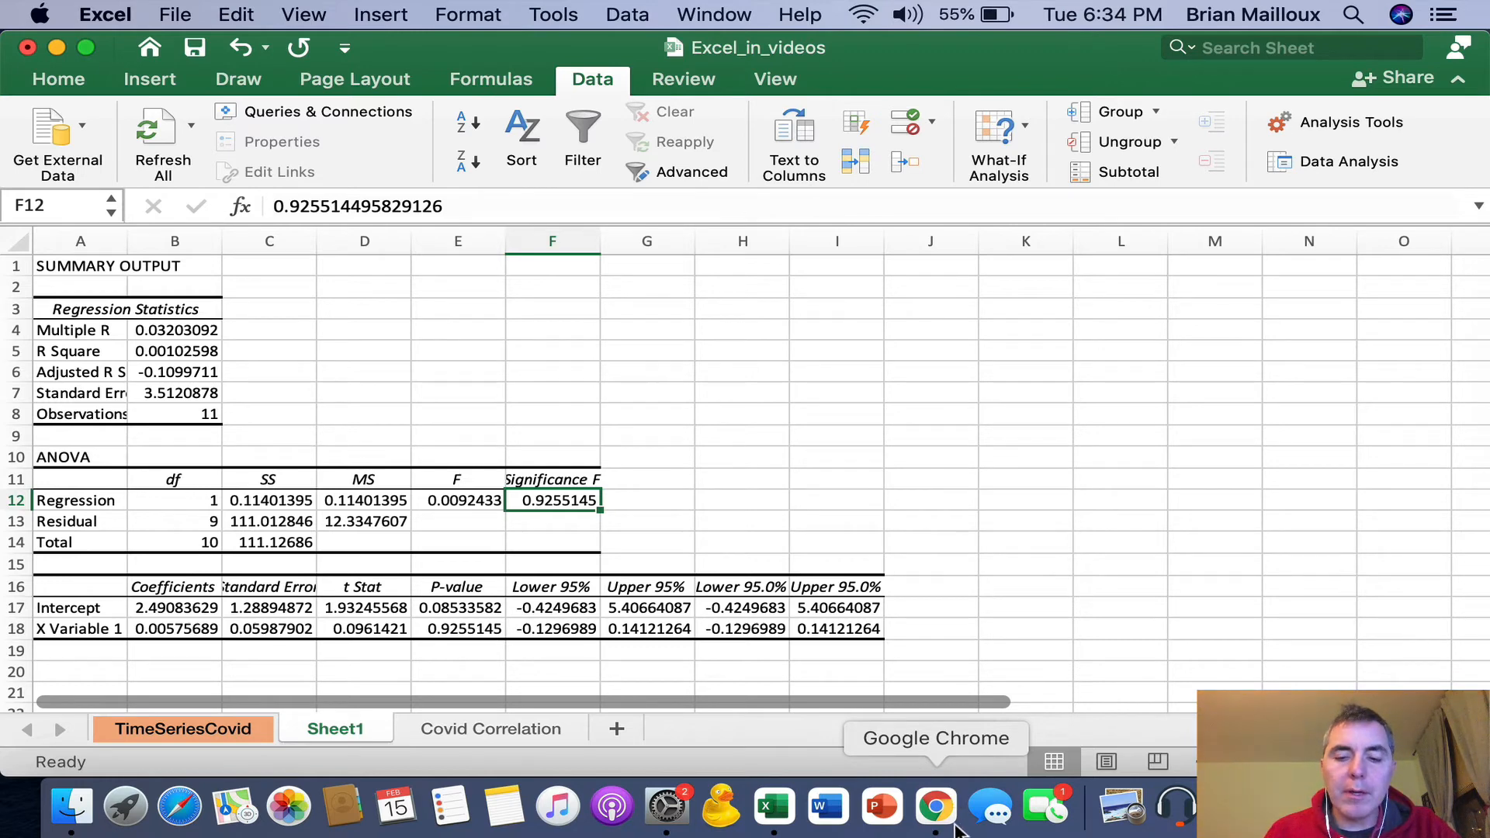
{"action": "mouse_move", "coordinate": [773, 807]}
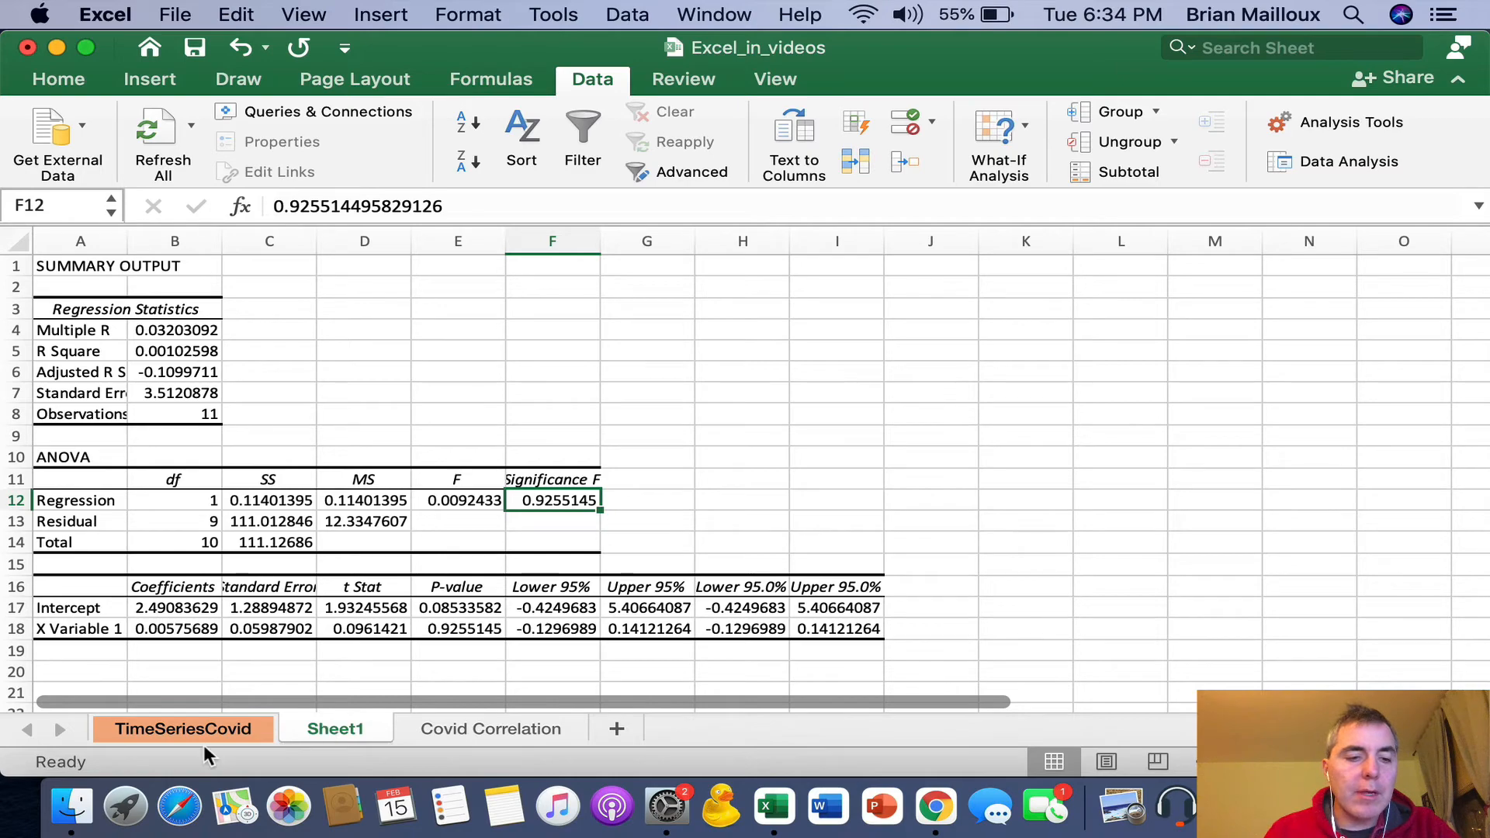
Step: Clear C10:E12 for the last three weeks, raising r to 0.7125 and R² to 0.5076 with count 8
{"action": "left_click", "coordinate": [181, 729]}
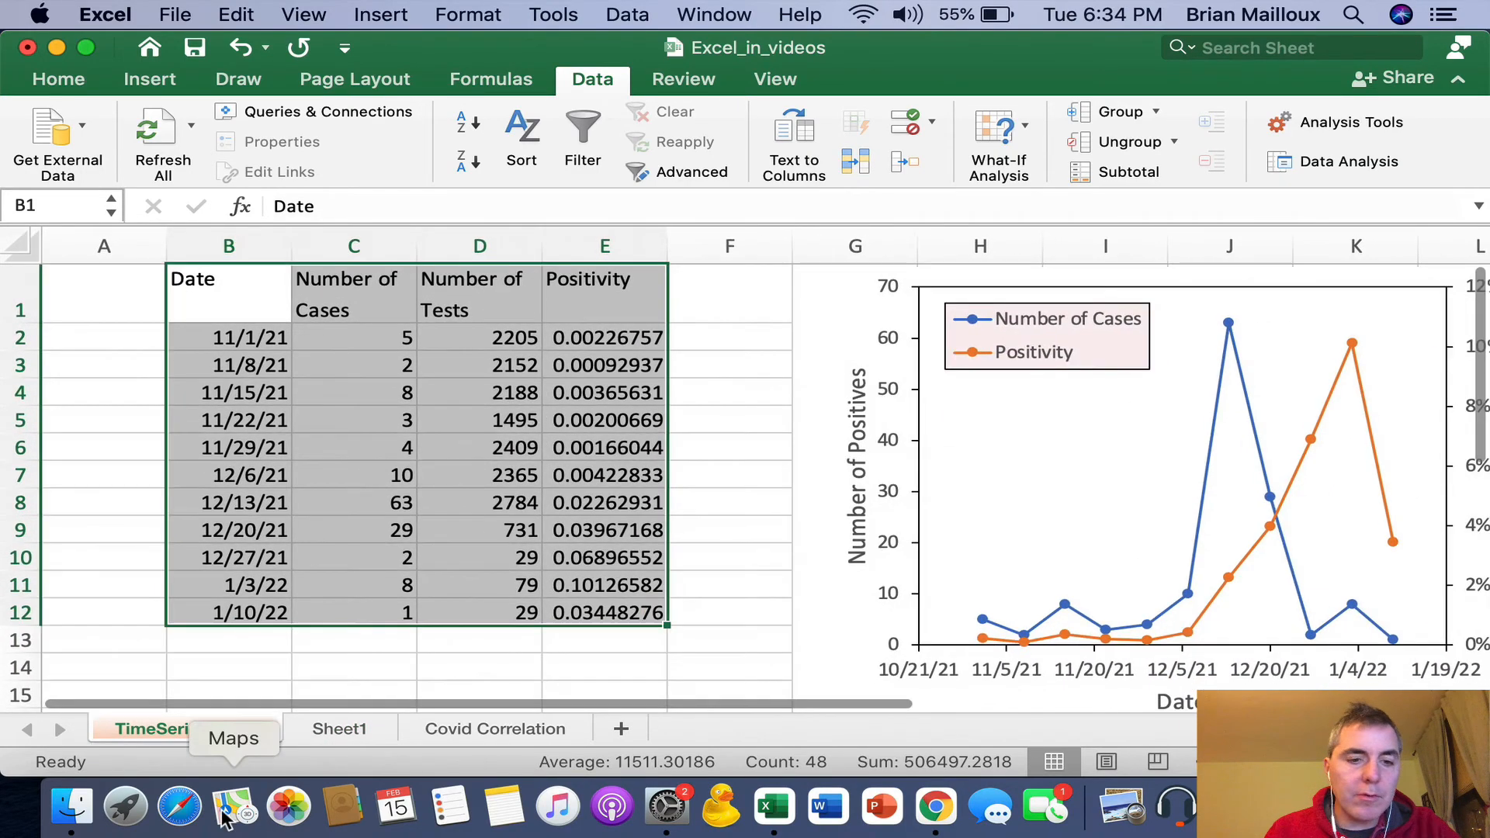
{"action": "left_click", "coordinate": [492, 728]}
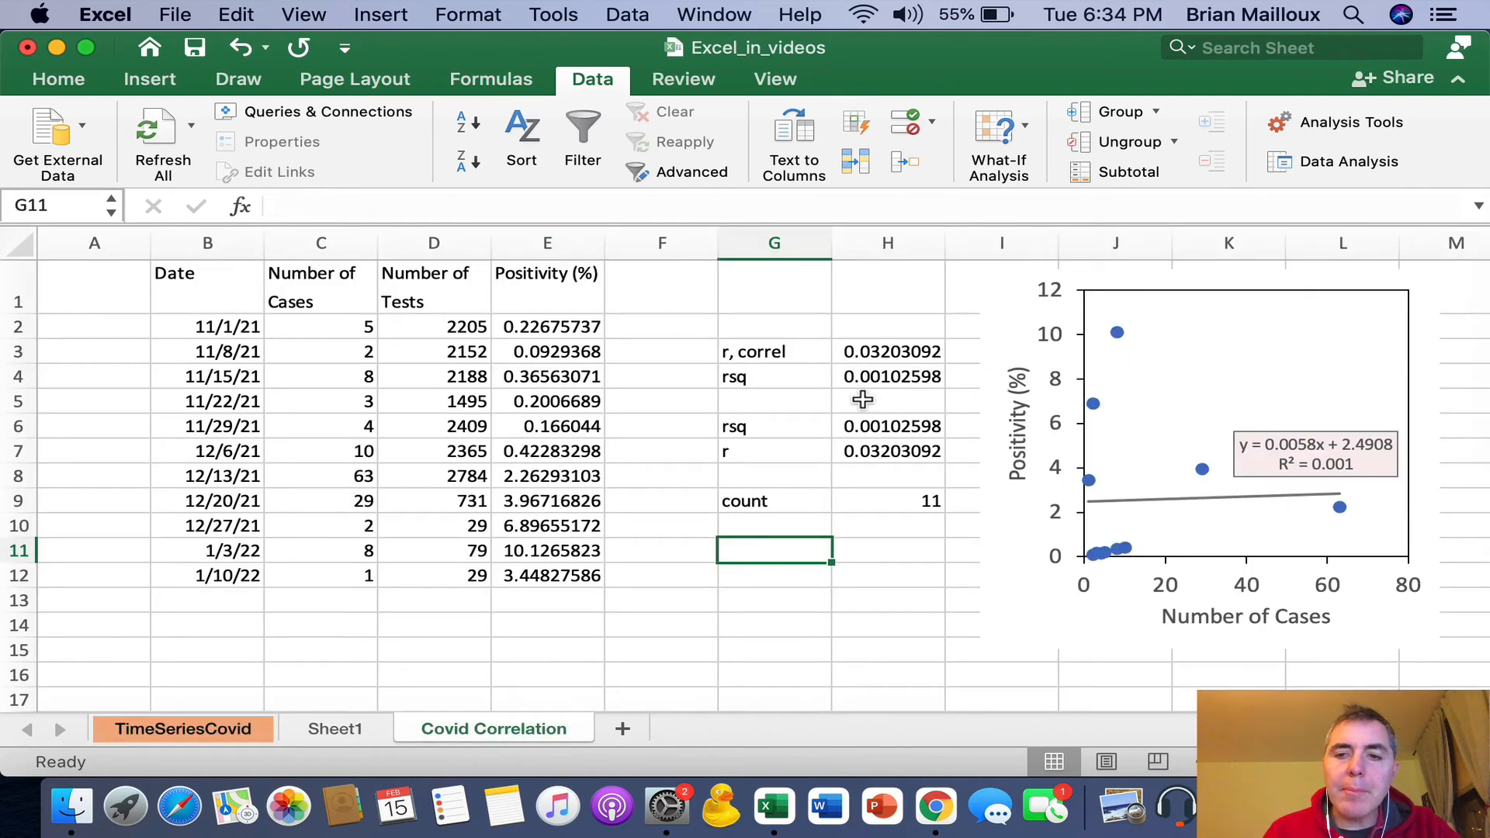
{"action": "mouse_move", "coordinate": [1069, 366]}
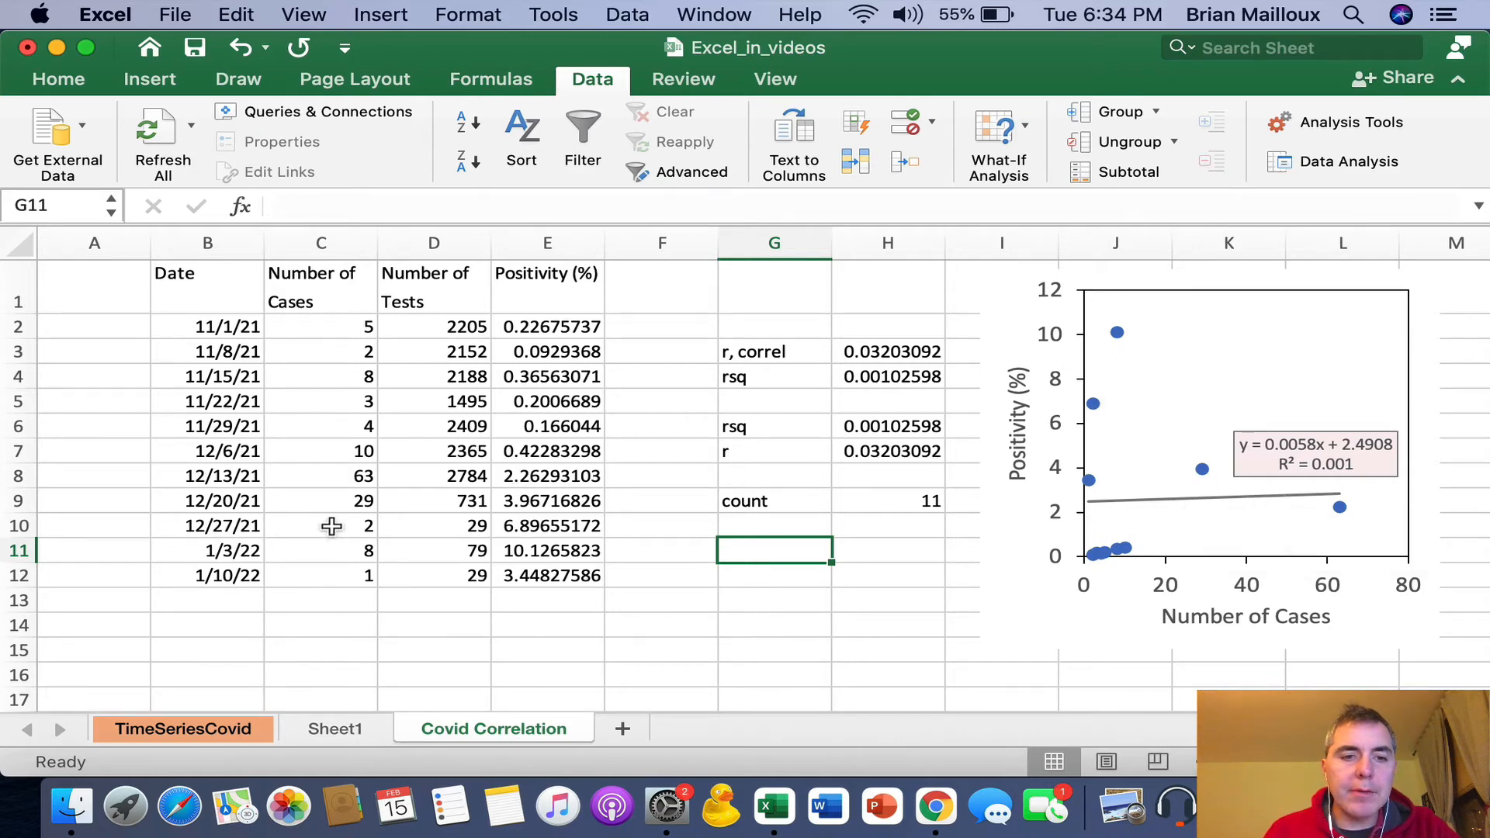
{"action": "left_click_drag", "start_coordinate": [332, 526], "coordinate": [560, 574]}
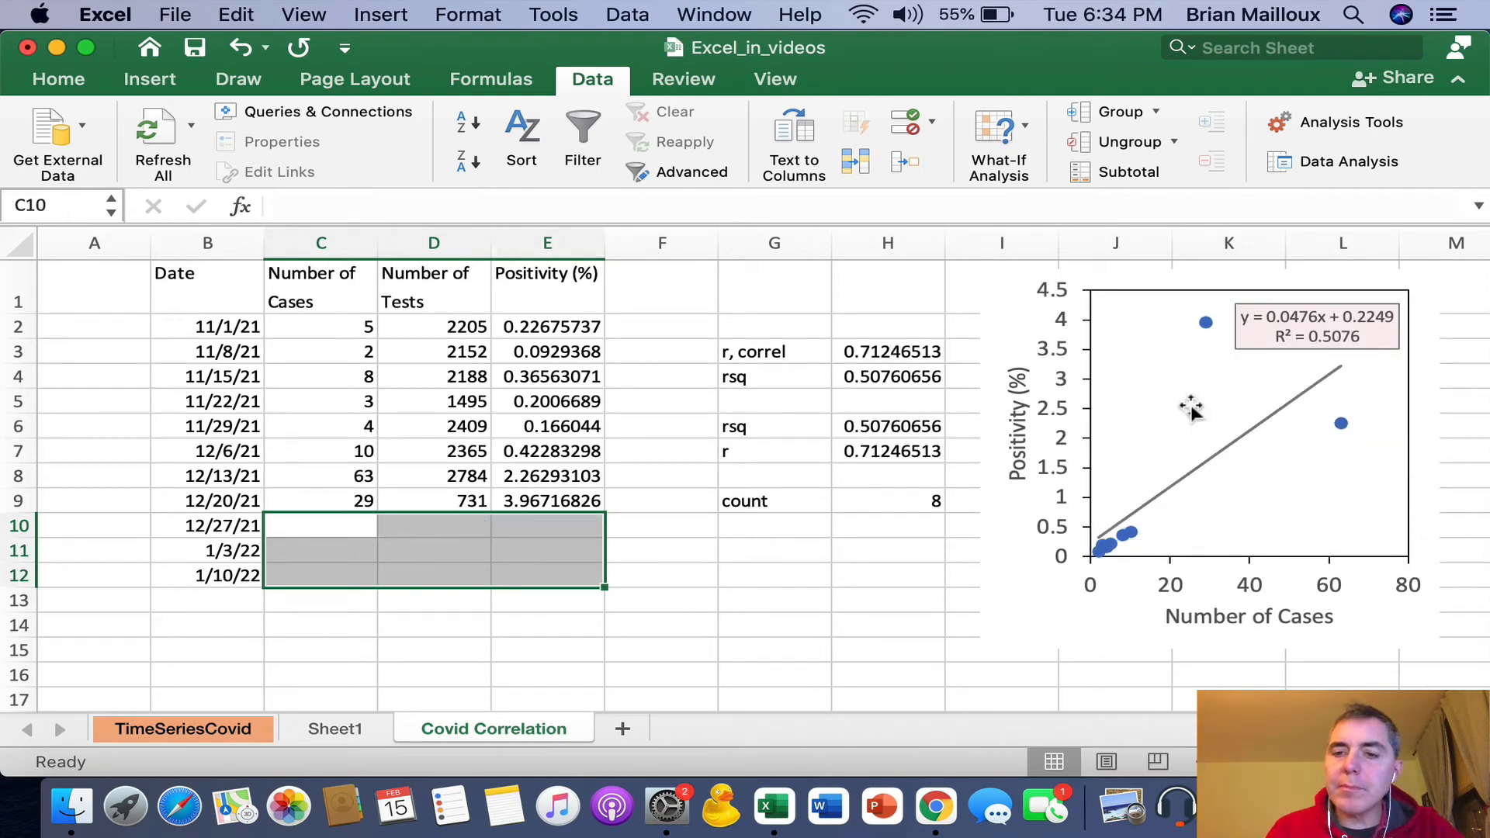
{"action": "mouse_move", "coordinate": [1312, 403]}
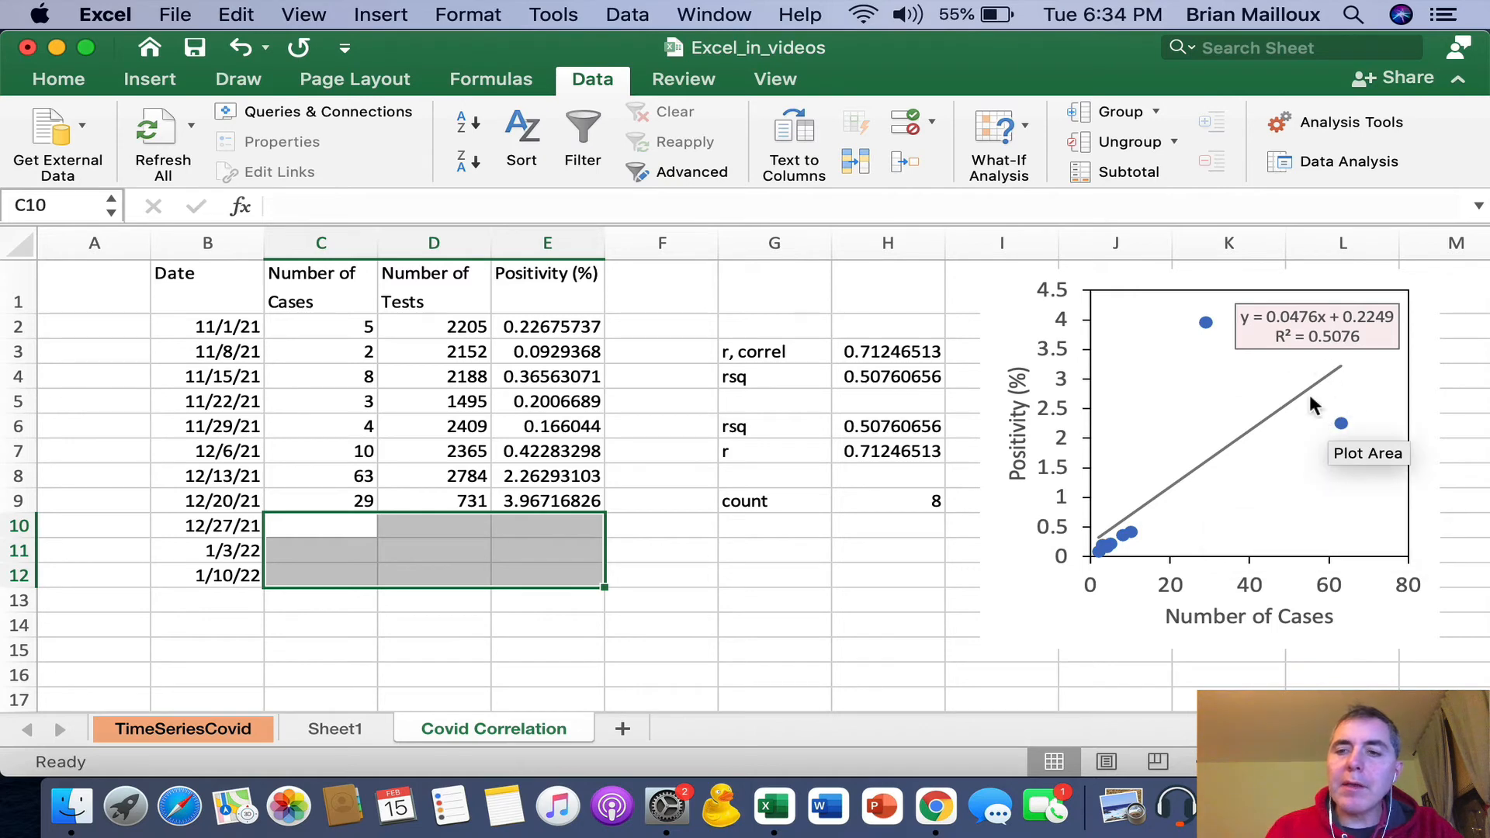
{"action": "mouse_move", "coordinate": [1297, 442]}
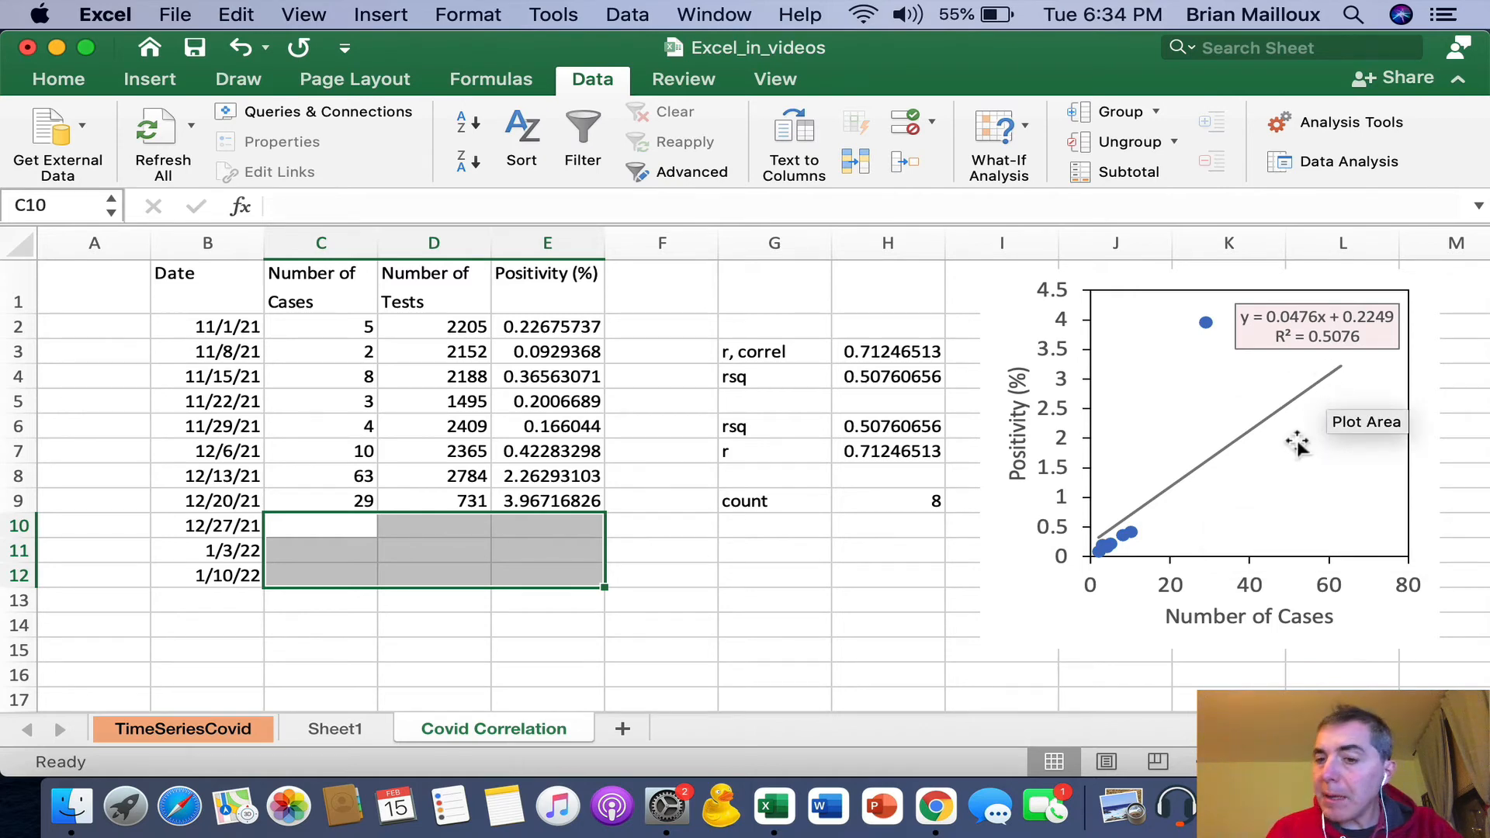
{"action": "mouse_move", "coordinate": [1167, 527]}
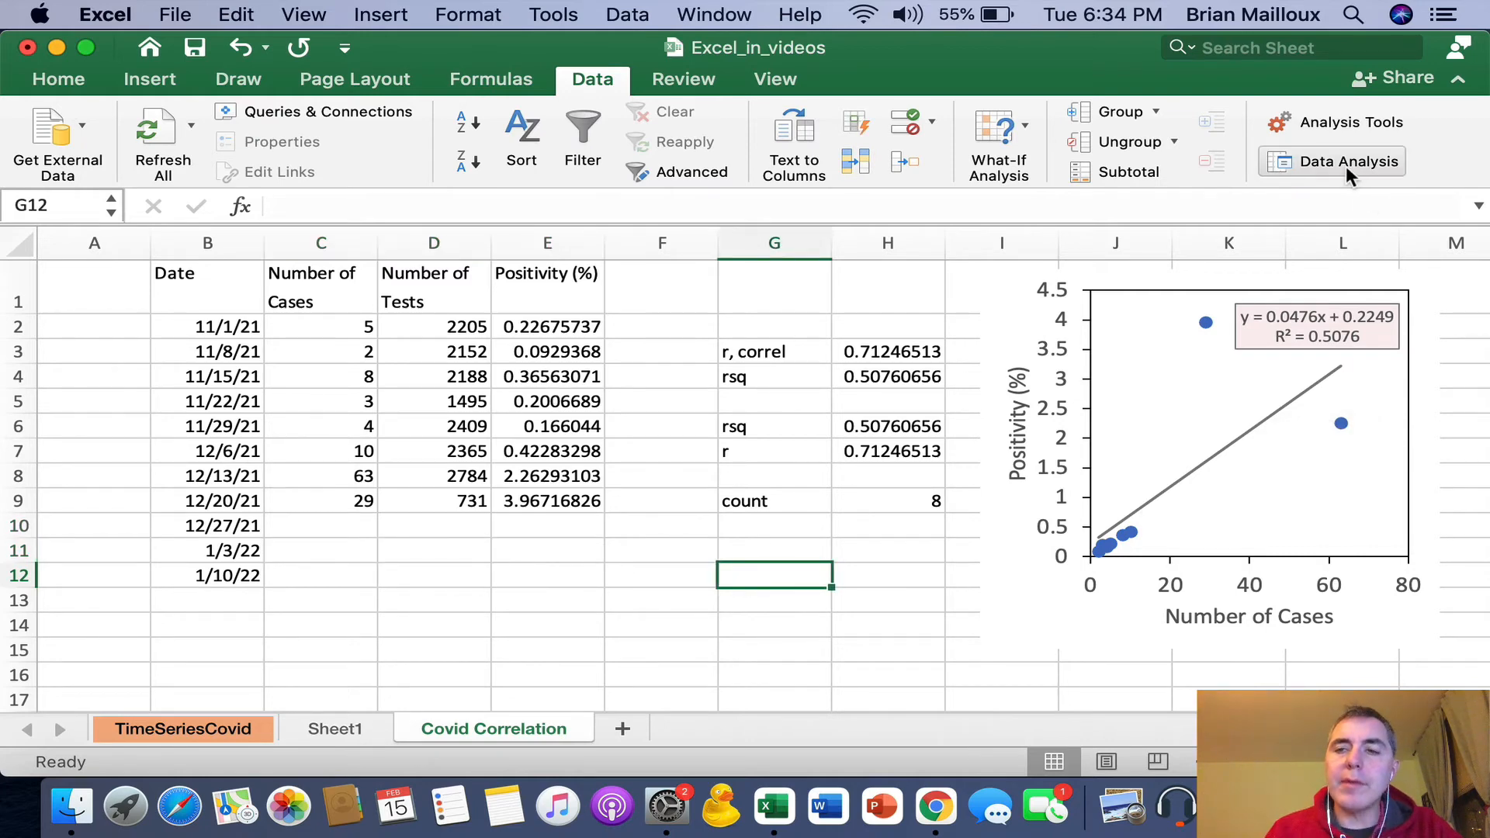
Step: Regress positivity (E2:E9) on cases (C2:C9) via Data Analysis, output to a new worksheet
{"action": "left_click", "coordinate": [1342, 159]}
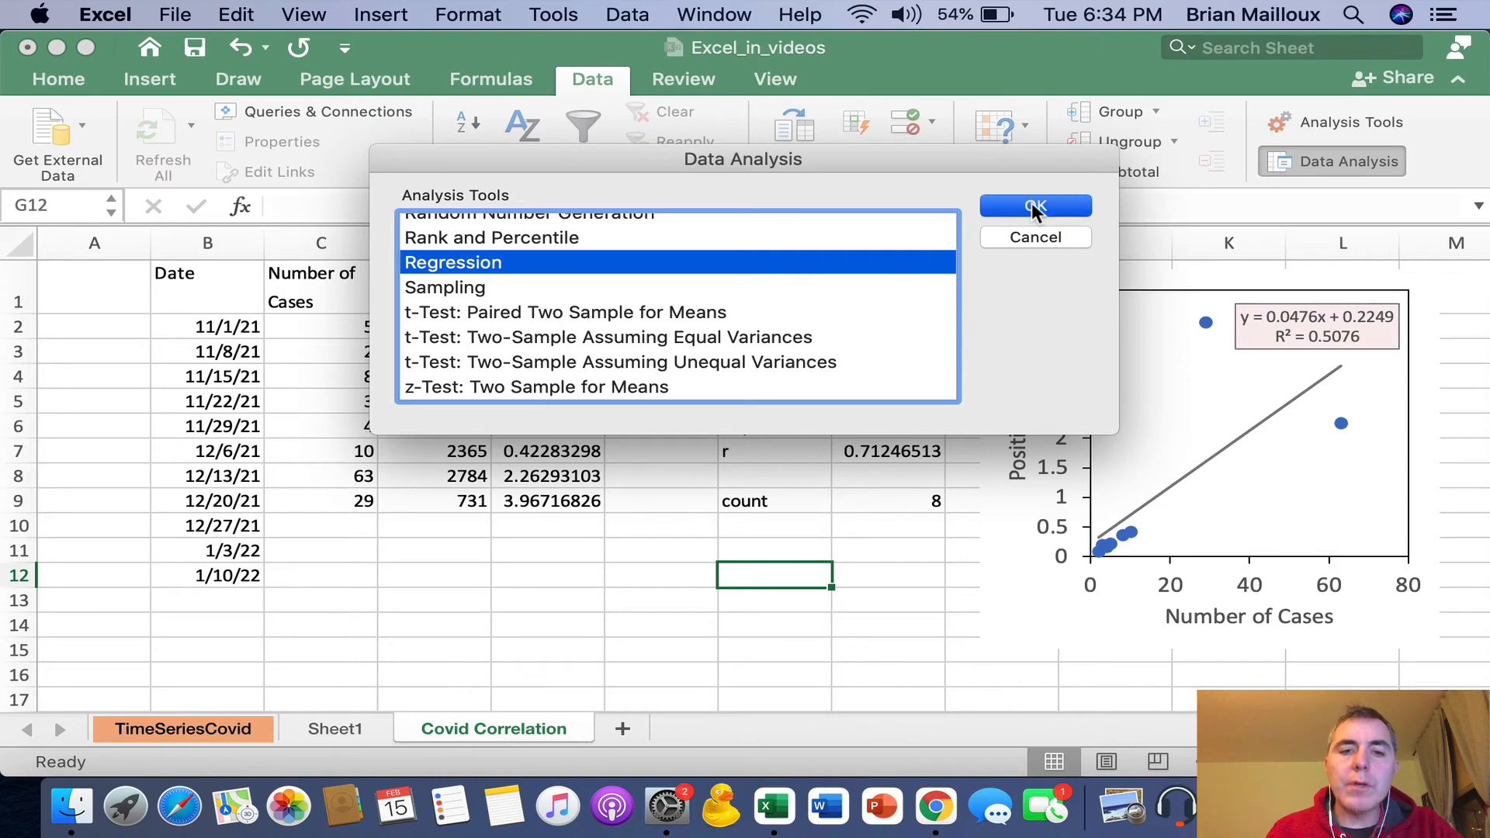
{"action": "left_click", "coordinate": [1035, 207]}
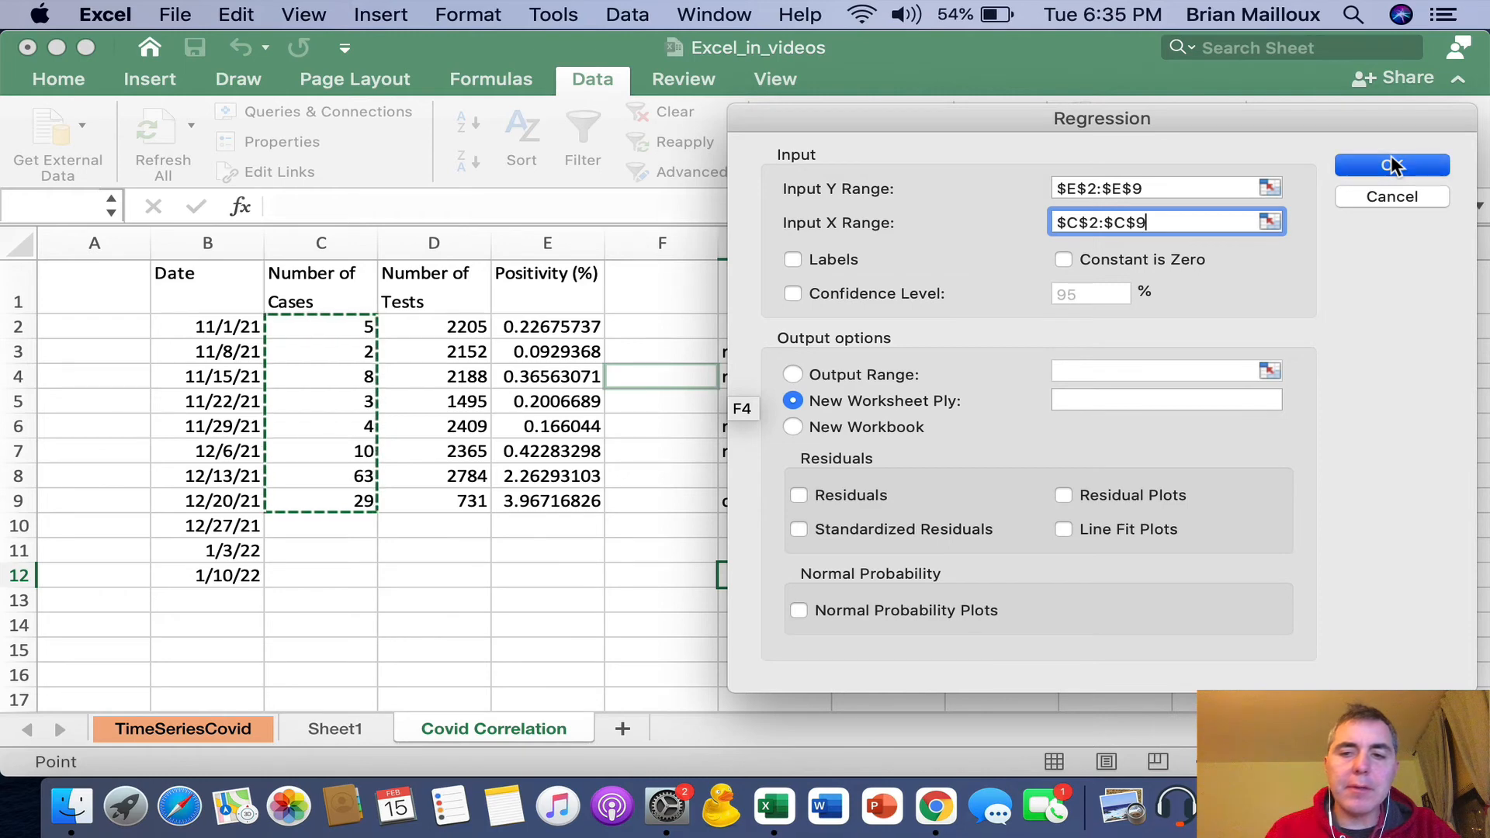
{"action": "left_click", "coordinate": [1391, 165]}
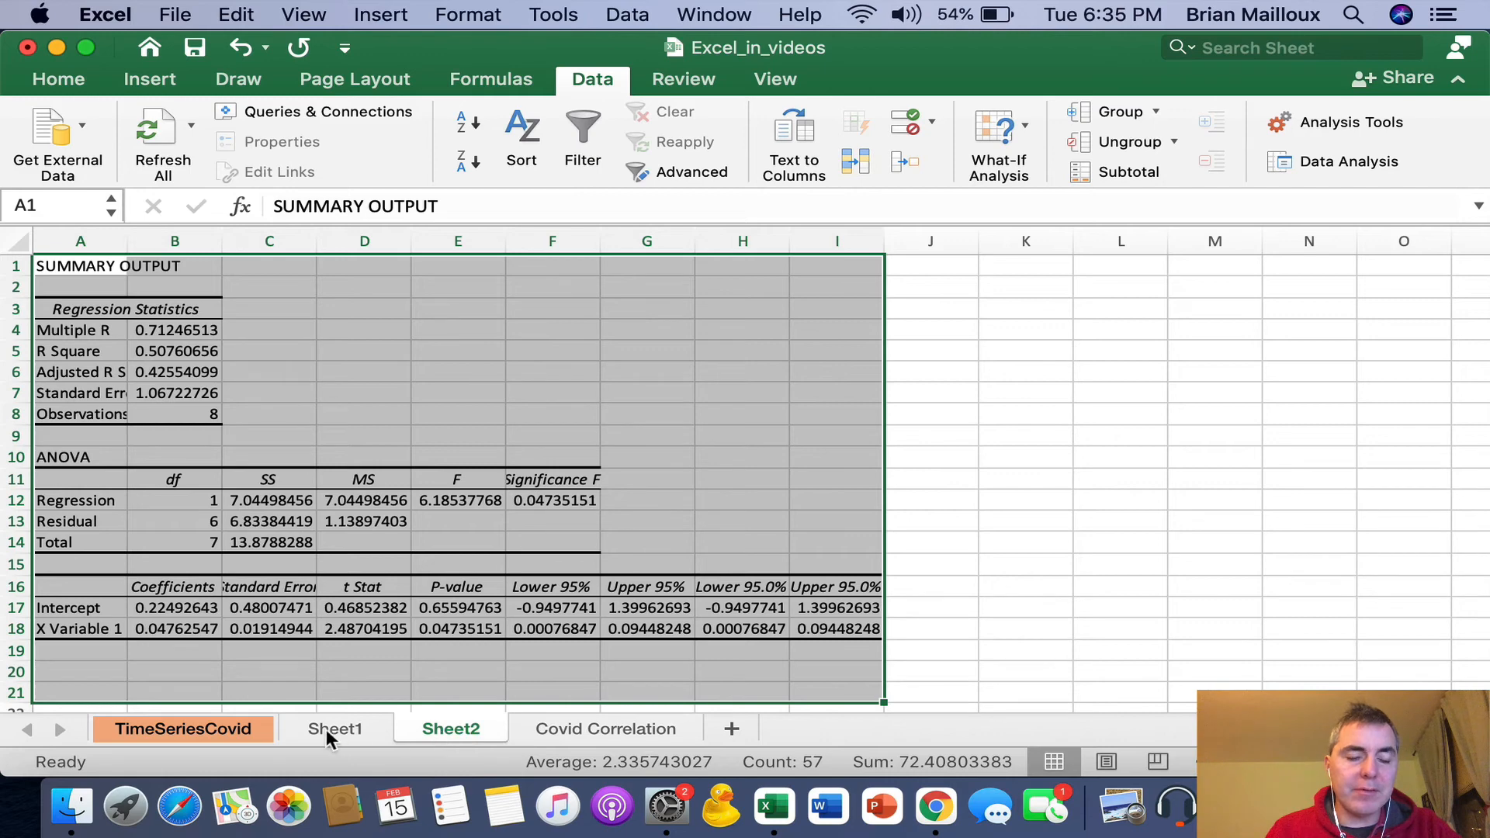
Step: Name the output sheets 'All Data' and 'Upto December 20', then return to Covid Correlation
{"action": "left_click", "coordinate": [336, 729]}
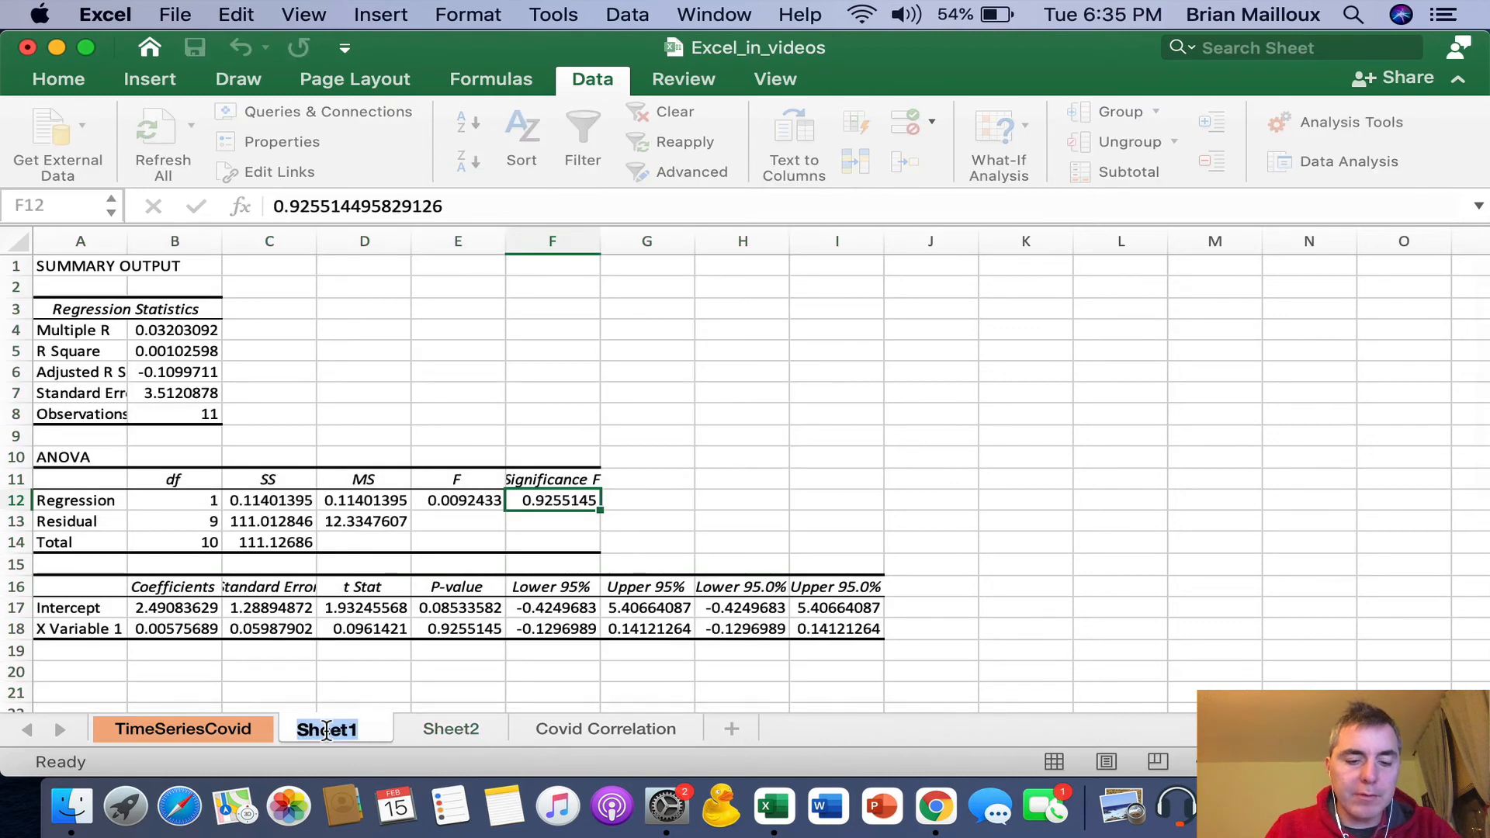
{"action": "type", "text": "All Data"}
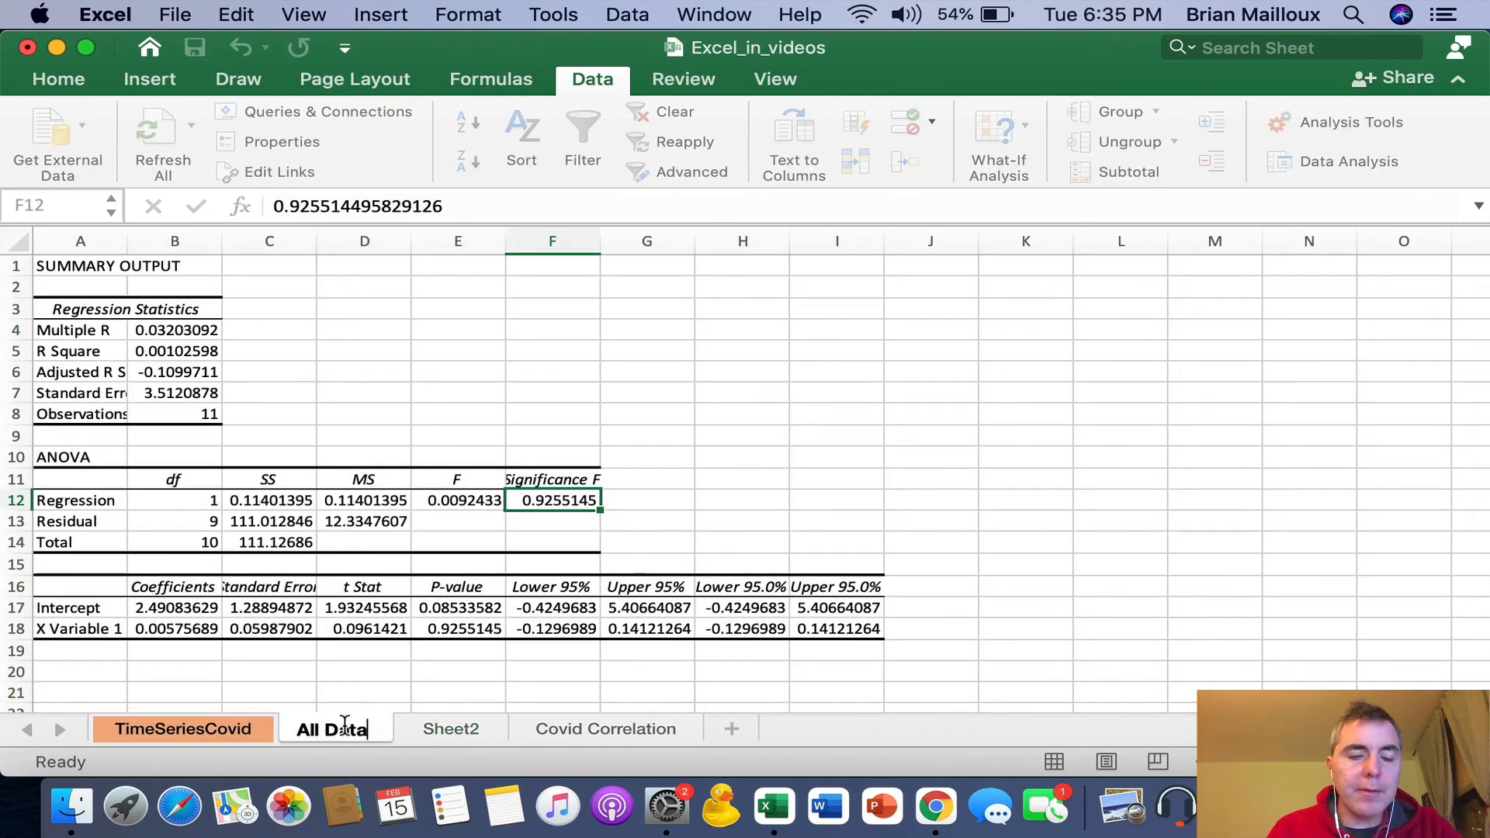
{"action": "left_click", "coordinate": [450, 730]}
{"action": "type", "text": "Upto"}
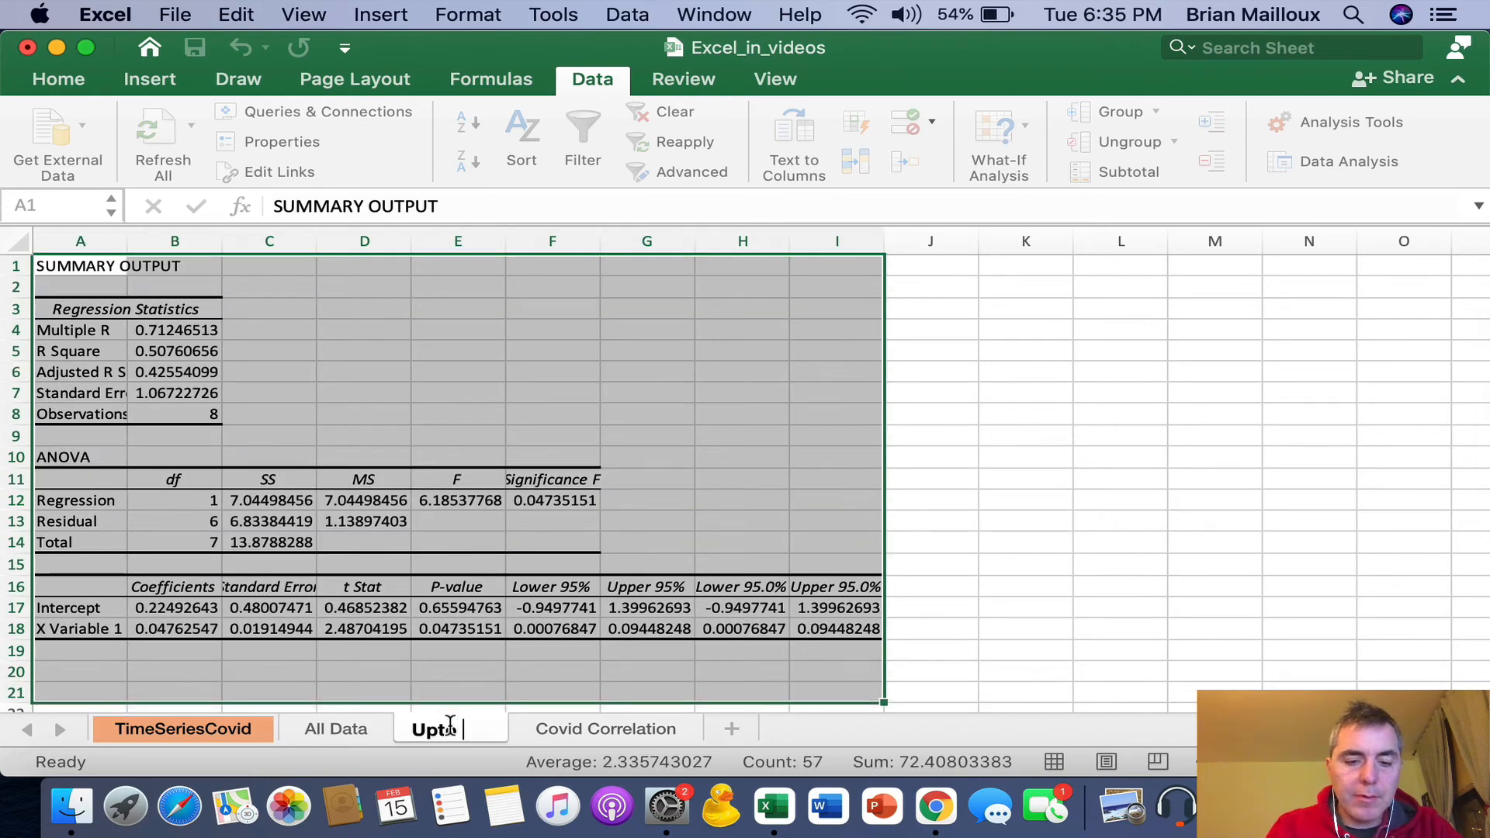
{"action": "type", "text": "December 20"}
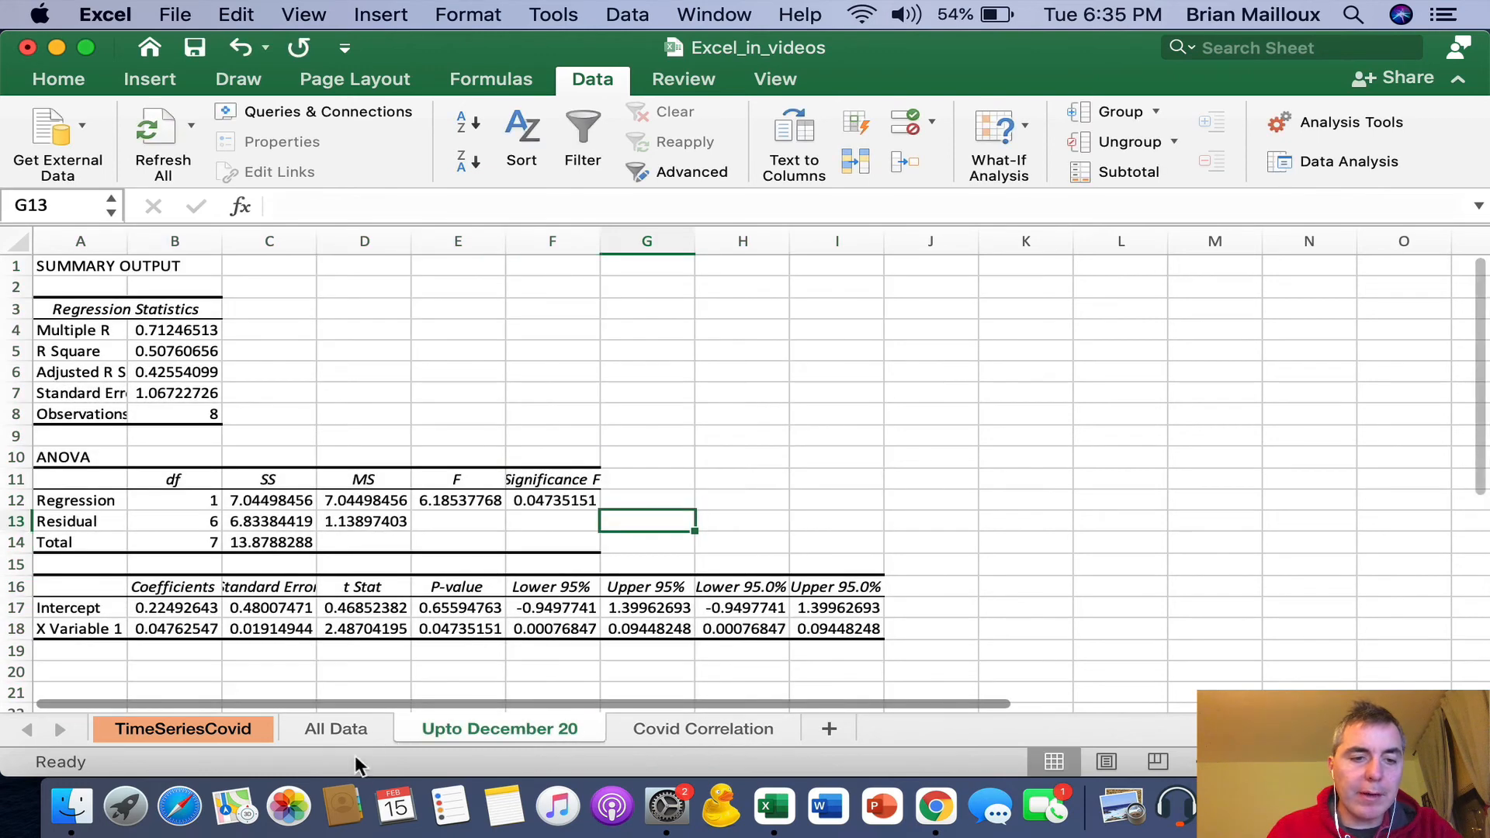
{"action": "left_click", "coordinate": [702, 730]}
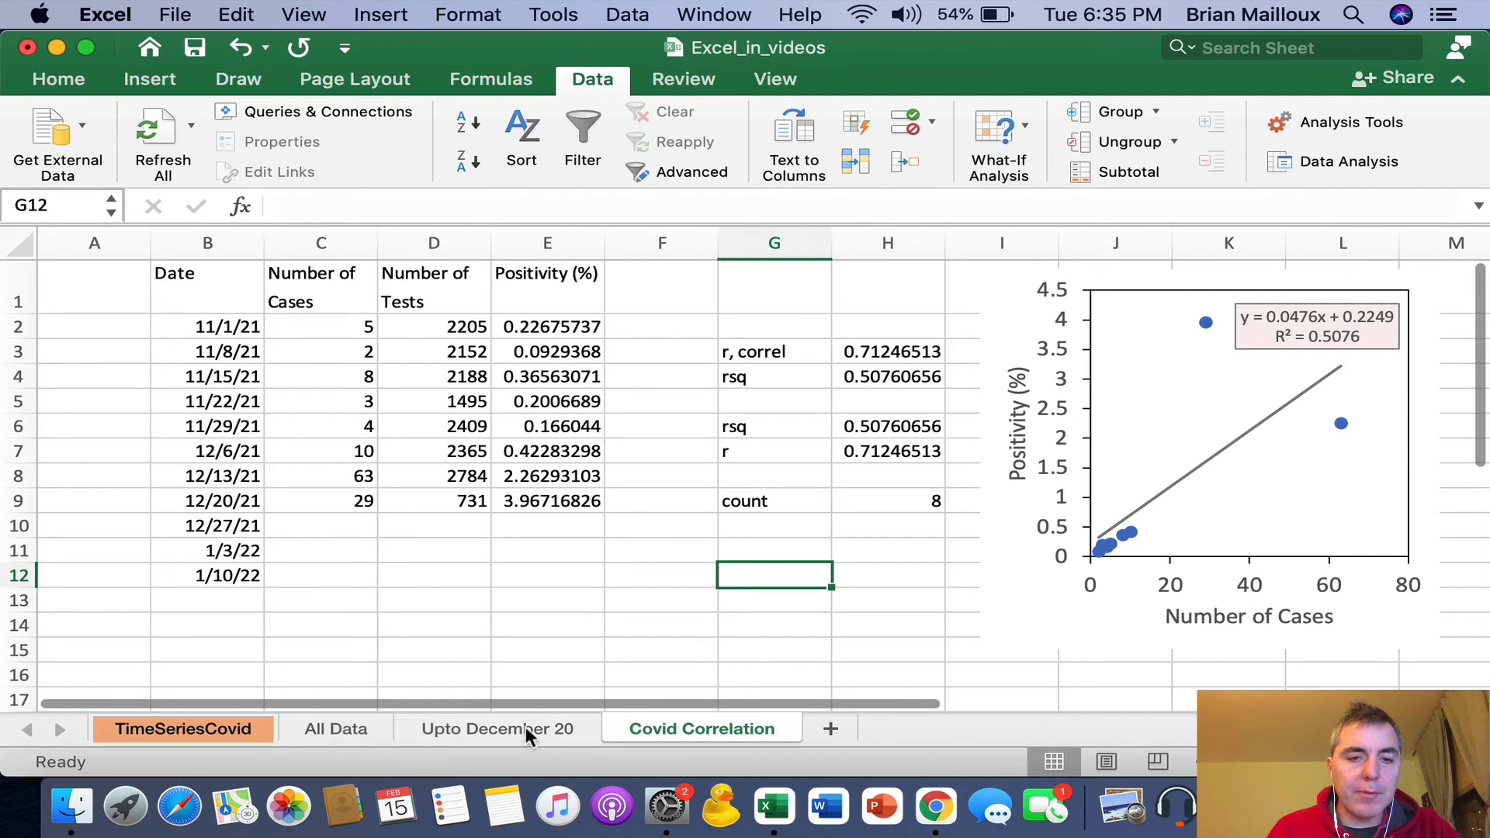
{"action": "left_click", "coordinate": [499, 728]}
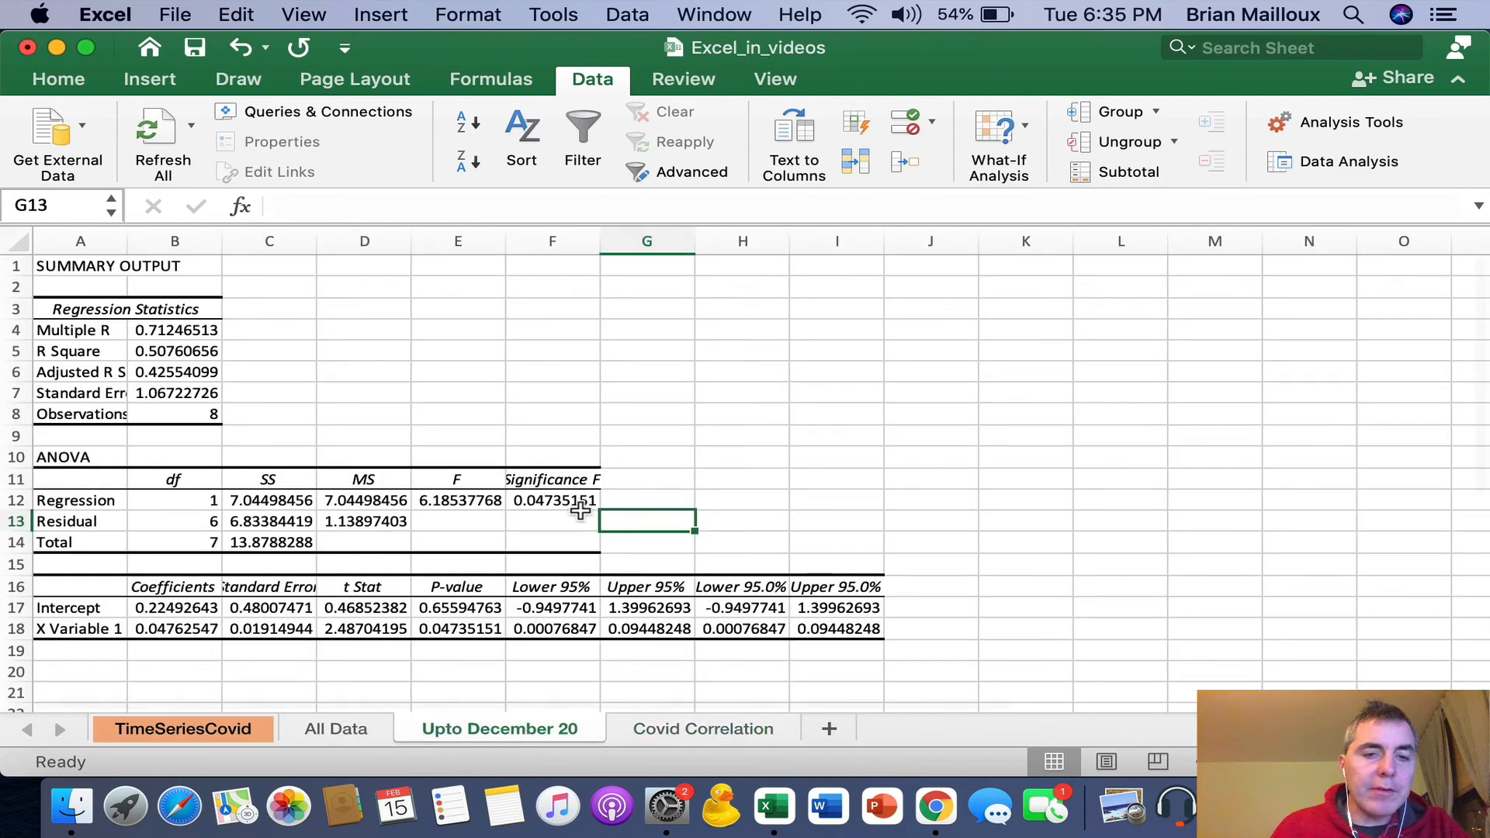
{"action": "left_click", "coordinate": [553, 499]}
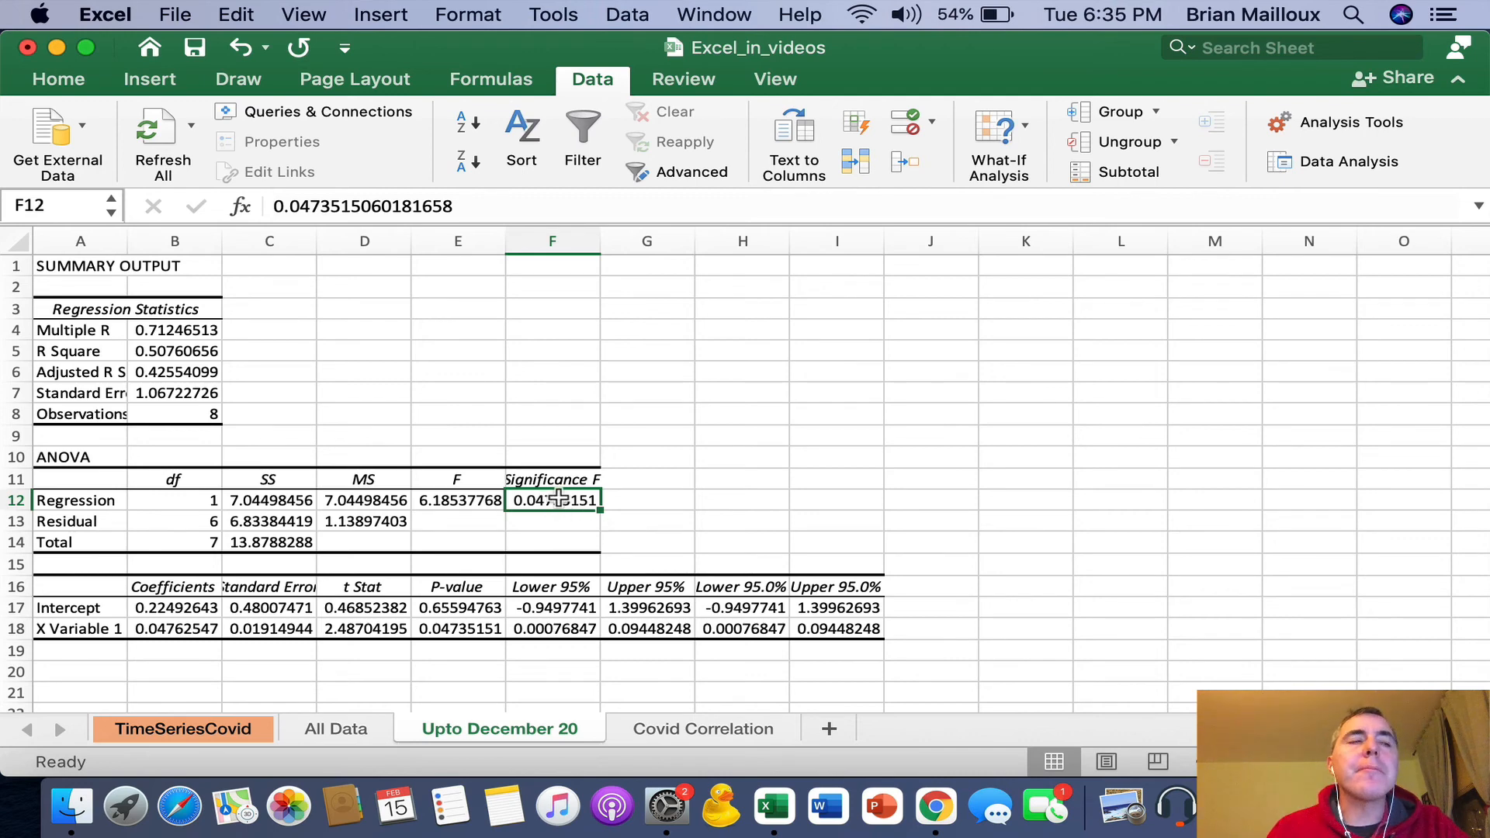
{"action": "mouse_move", "coordinate": [559, 502]}
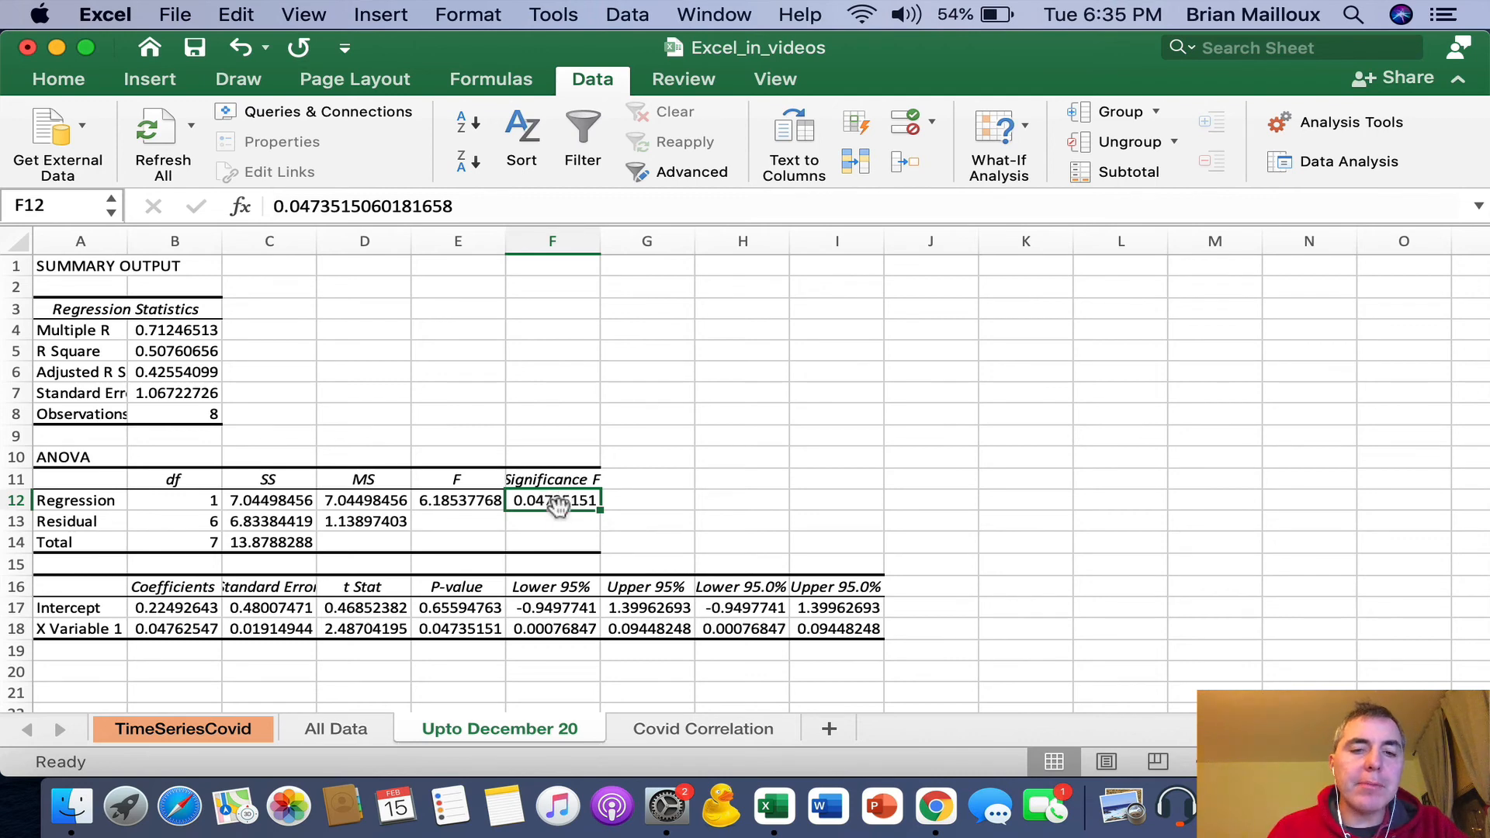
{"action": "mouse_move", "coordinate": [482, 553]}
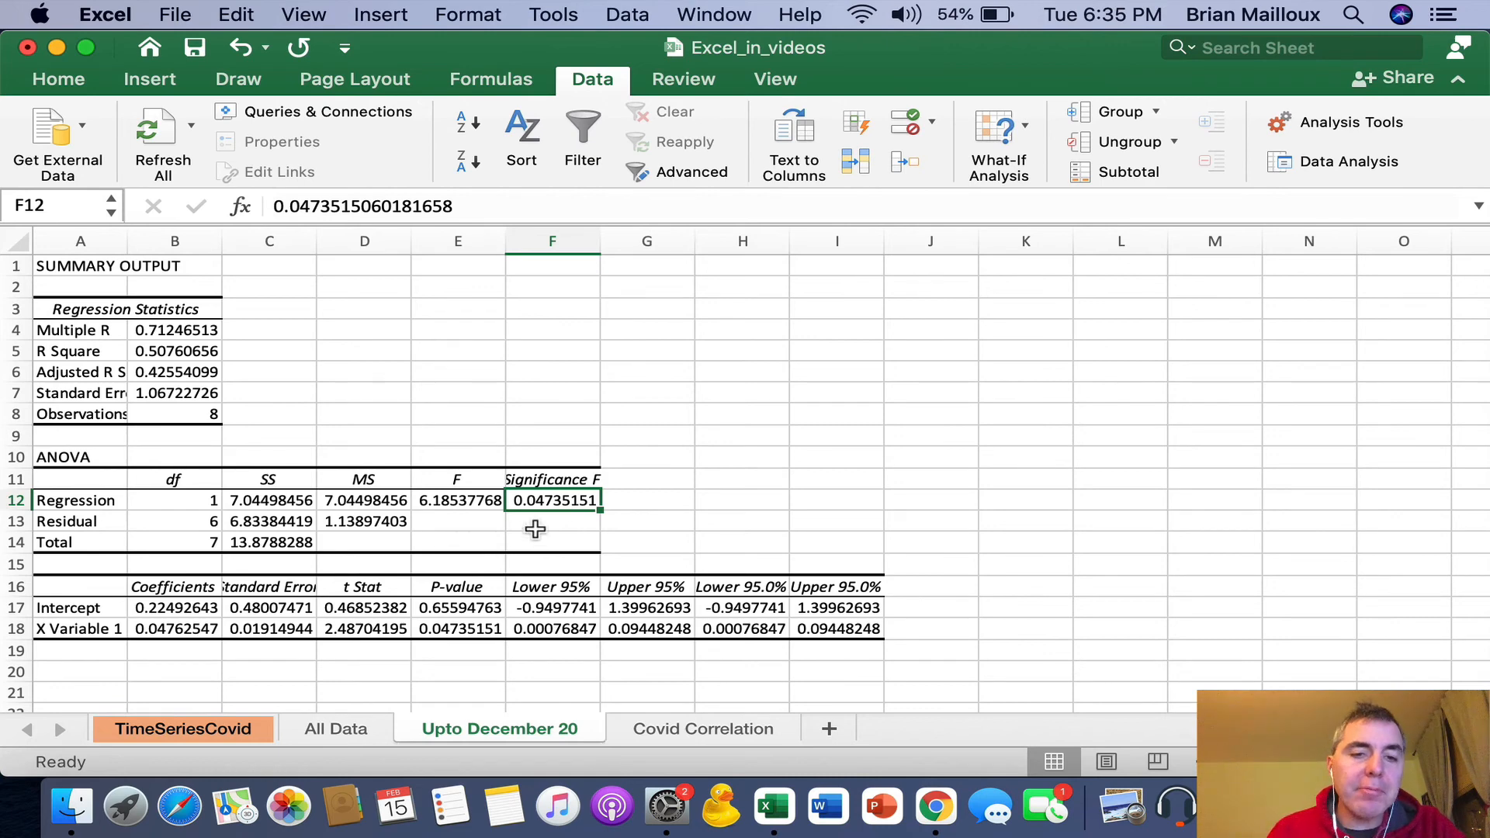
{"action": "mouse_move", "coordinate": [570, 511]}
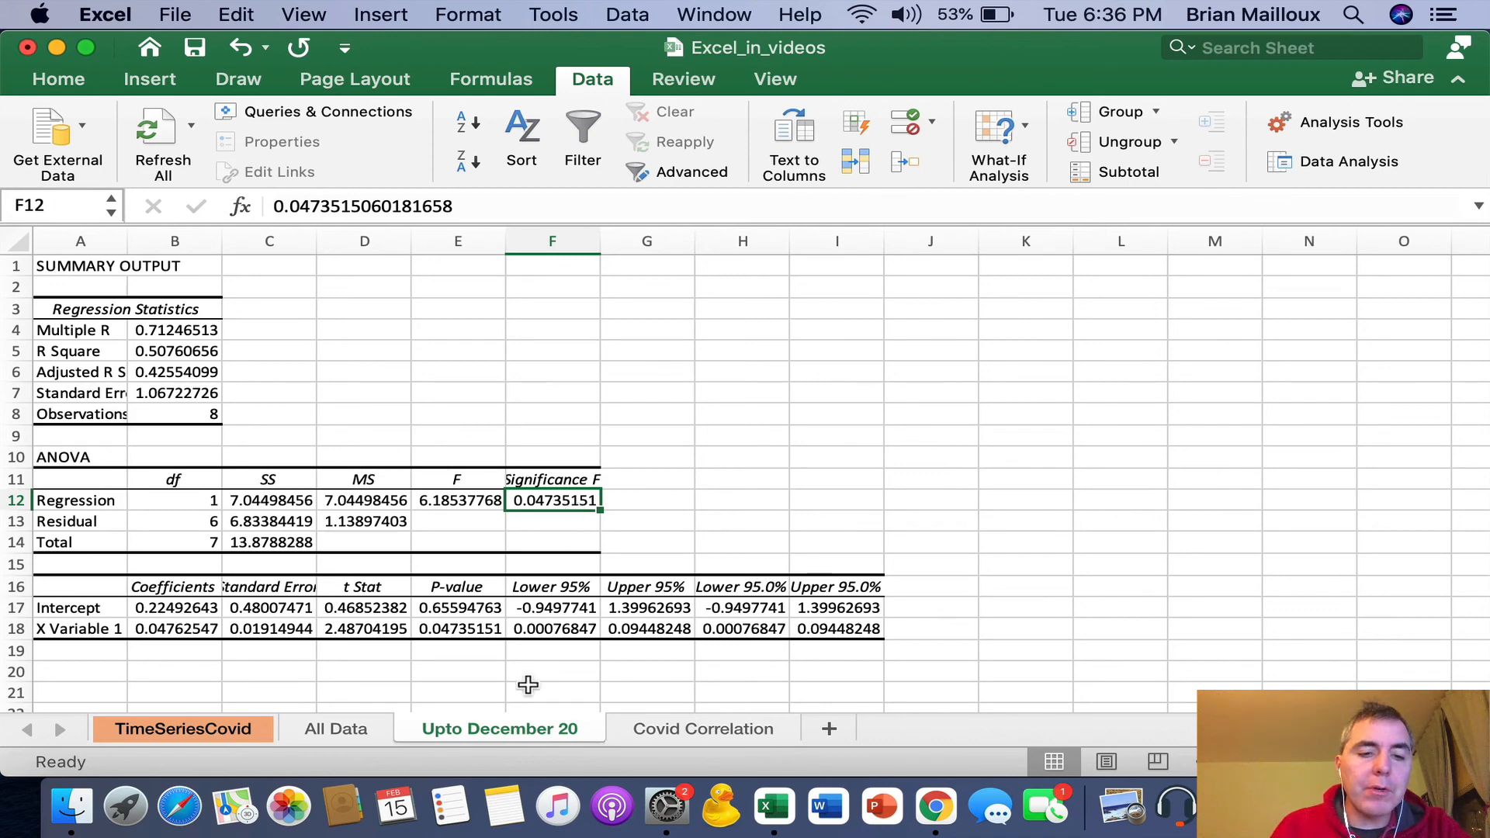
{"action": "left_click", "coordinate": [701, 730]}
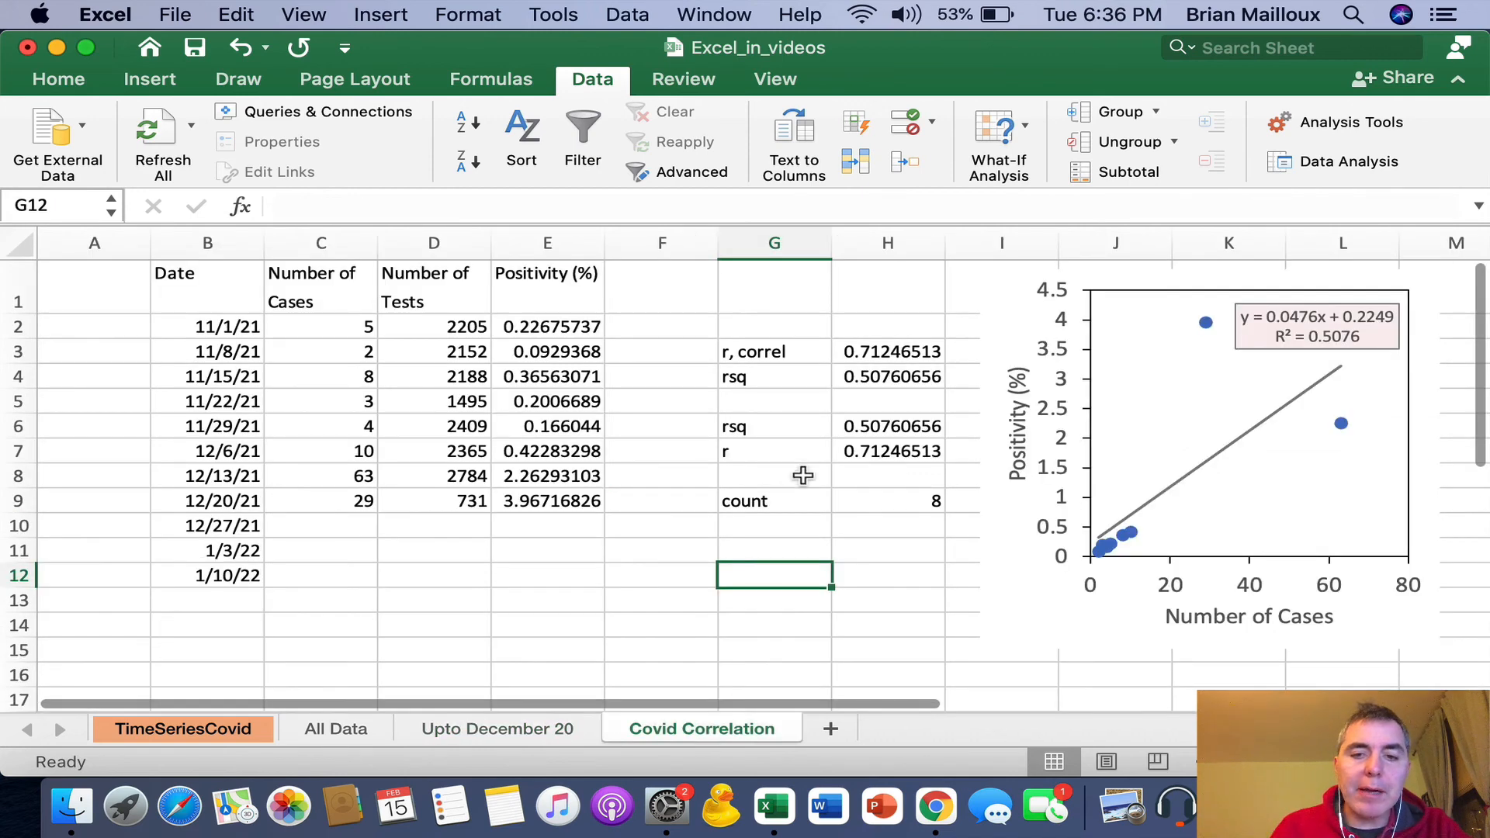
Step: Label G11 'p-value', paste 0.04735151 from Upto December 20 into H11, note 'Sig at p<0.05' below
{"action": "left_click", "coordinate": [773, 549]}
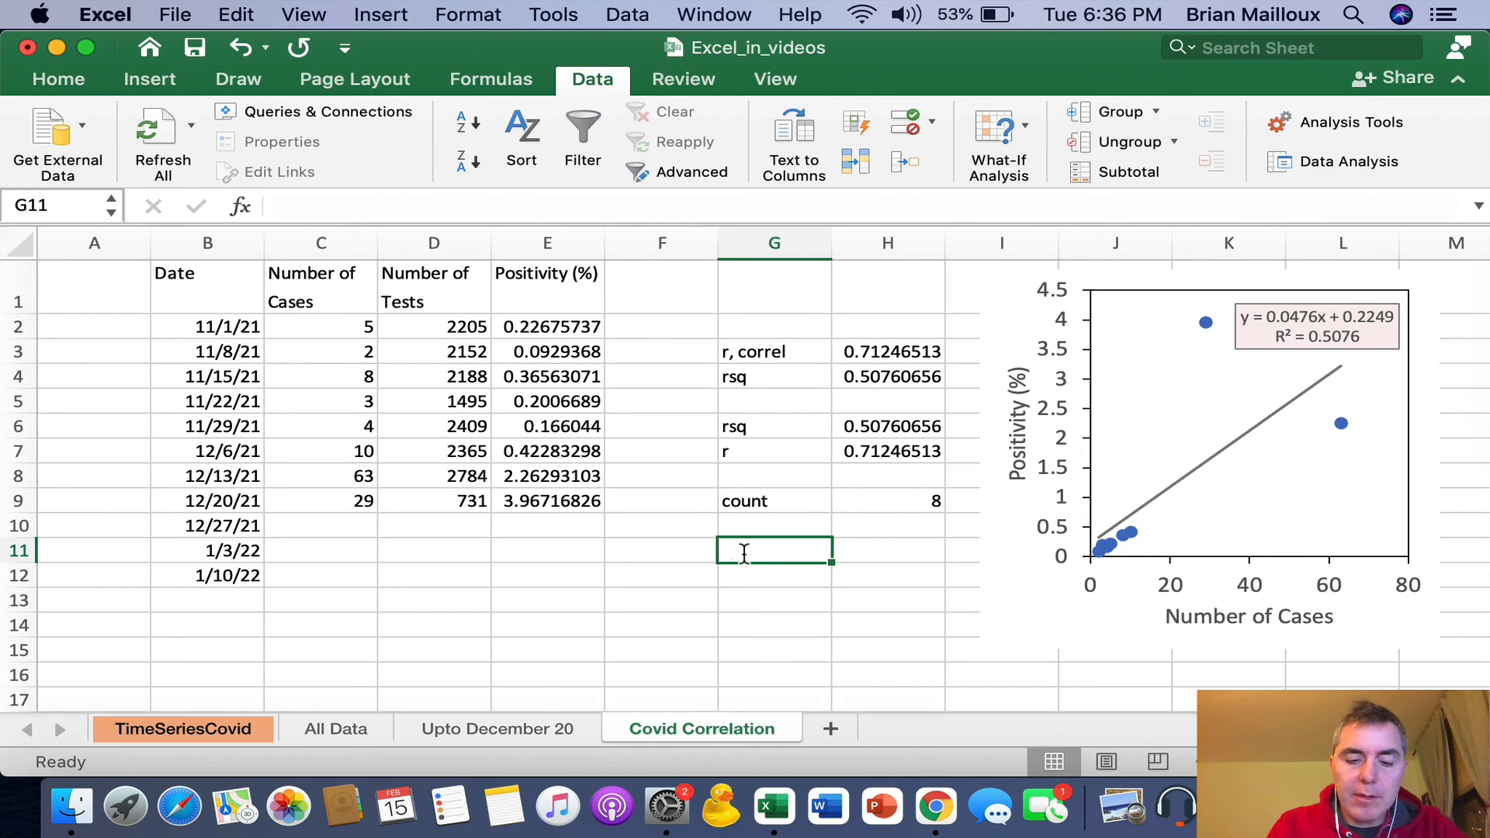
{"action": "type", "text": "p-value"}
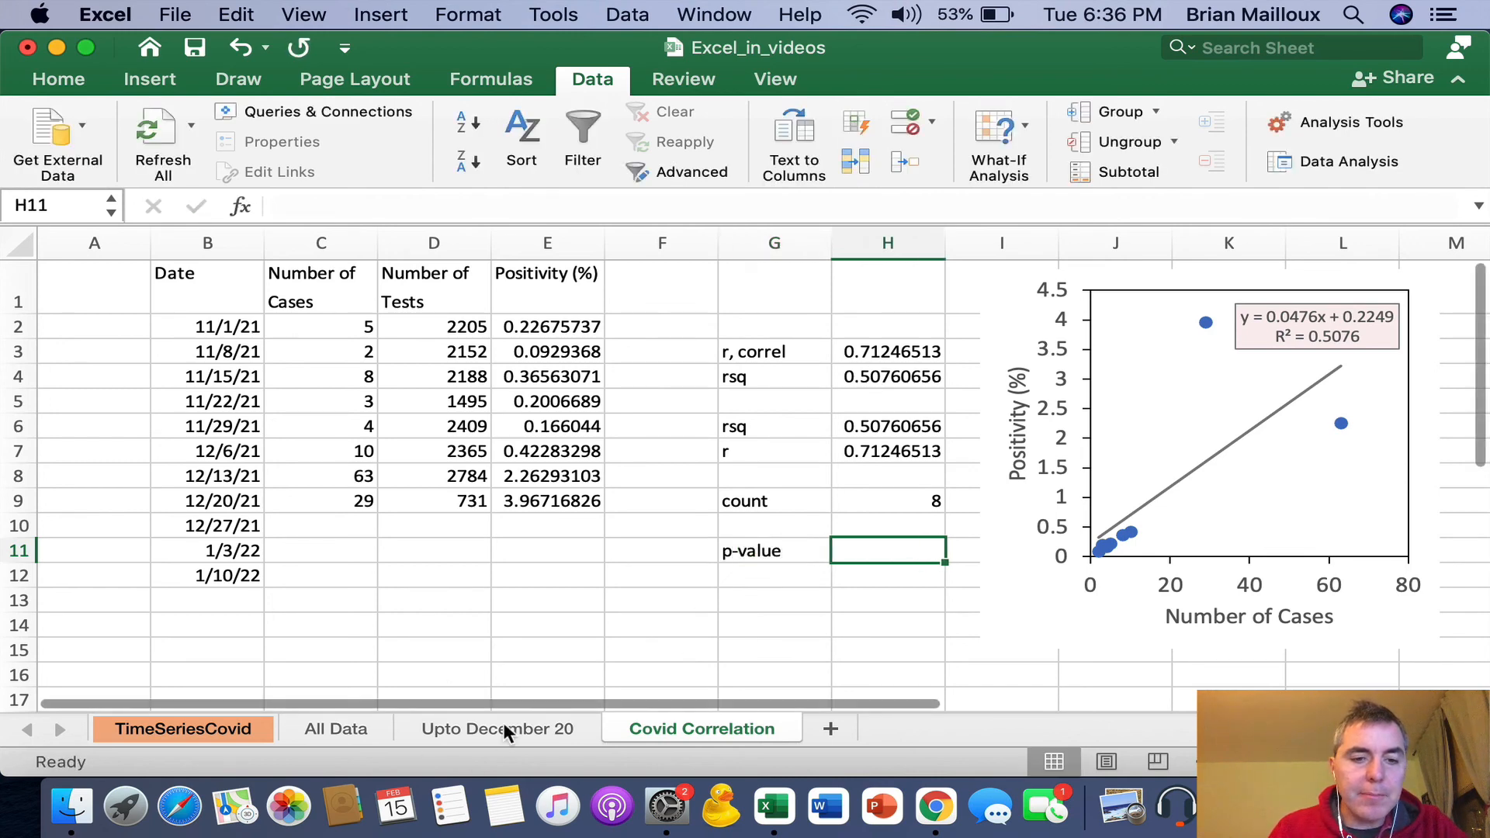
{"action": "left_click", "coordinate": [498, 728]}
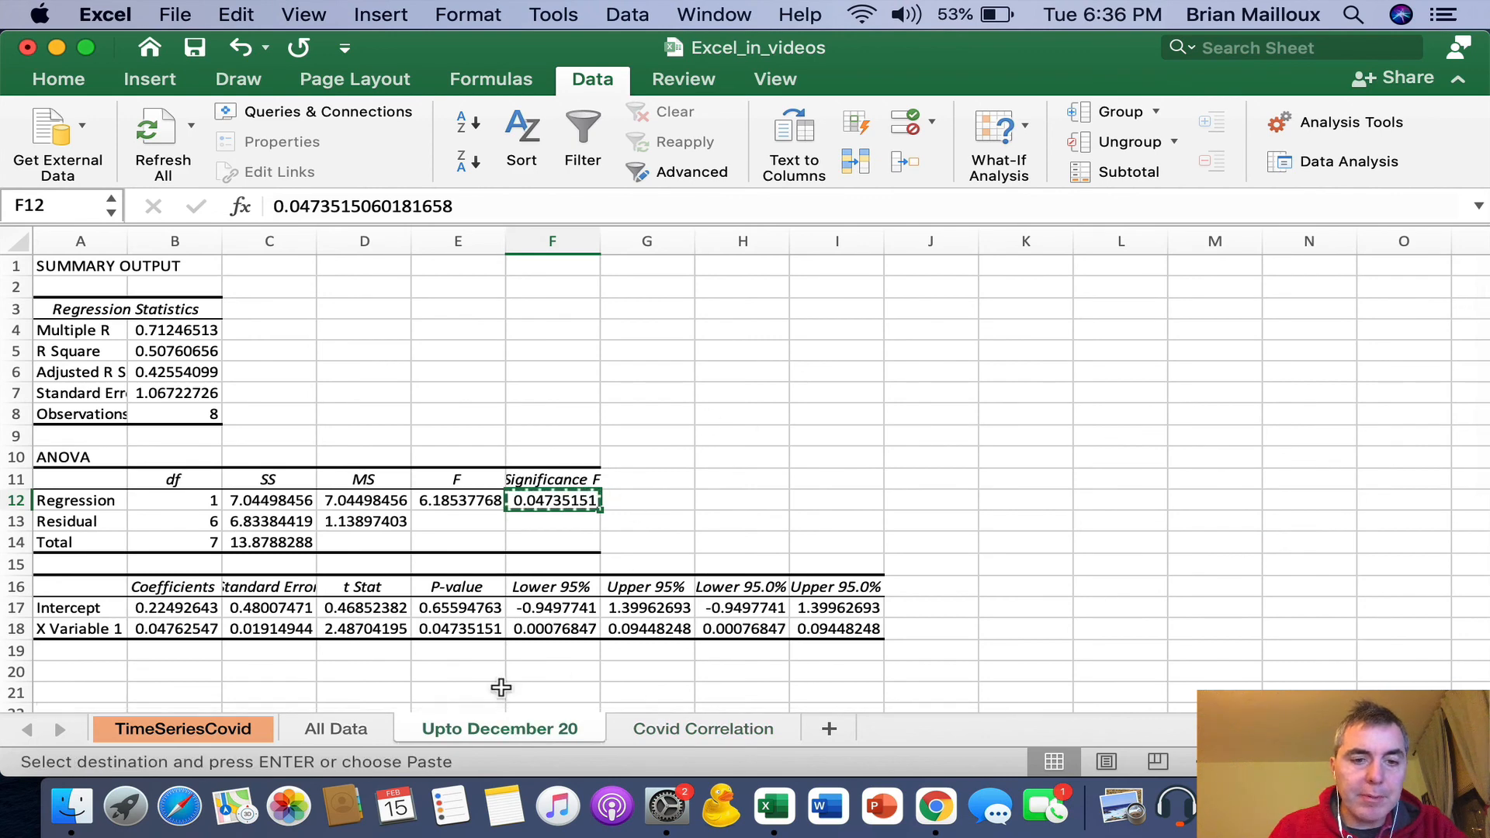
{"action": "left_click", "coordinate": [701, 730]}
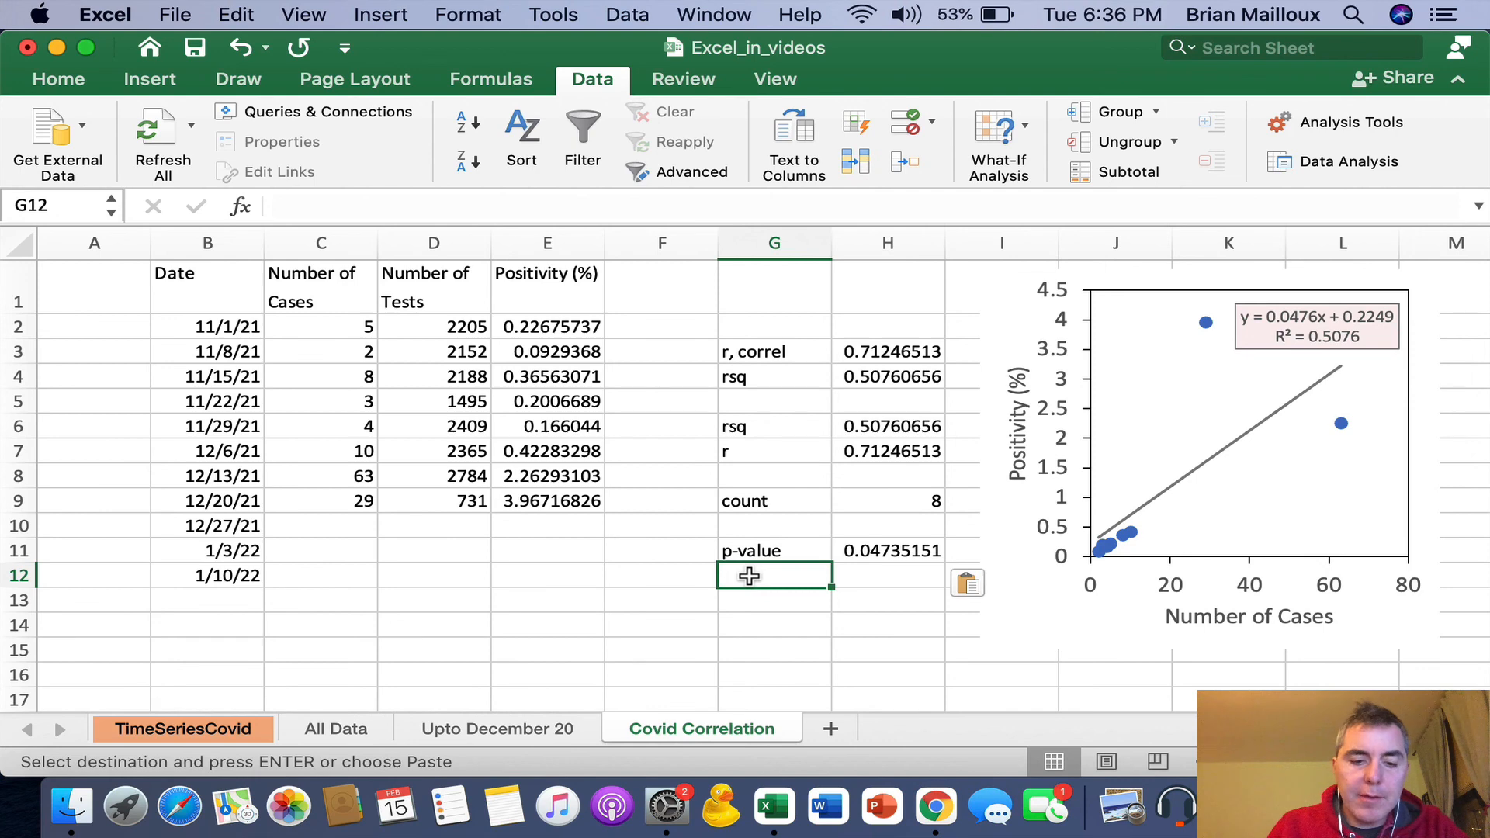
{"action": "type", "text": "Sig at"}
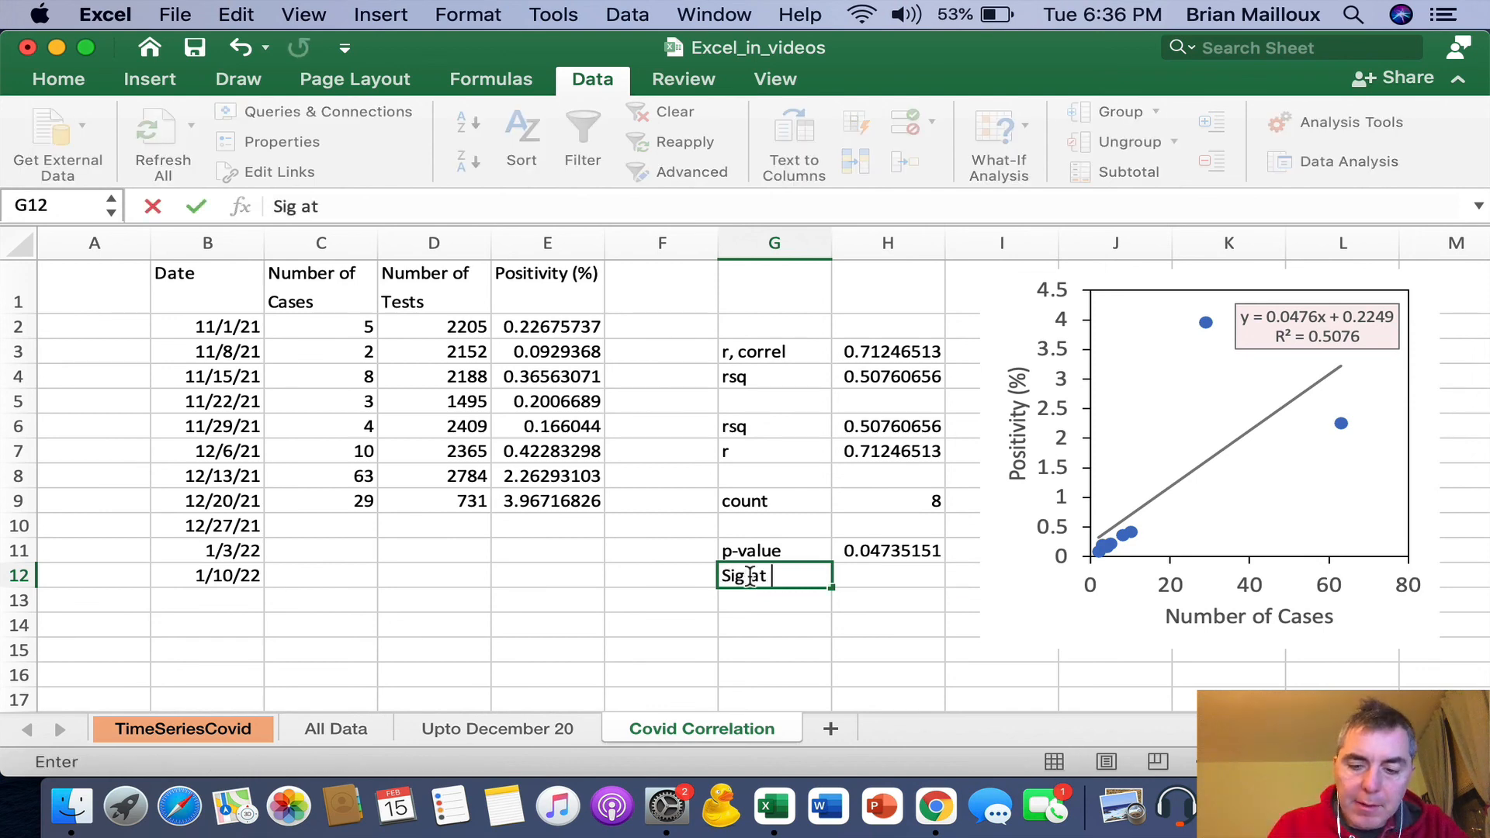
{"action": "type", "text": "p<0.05"}
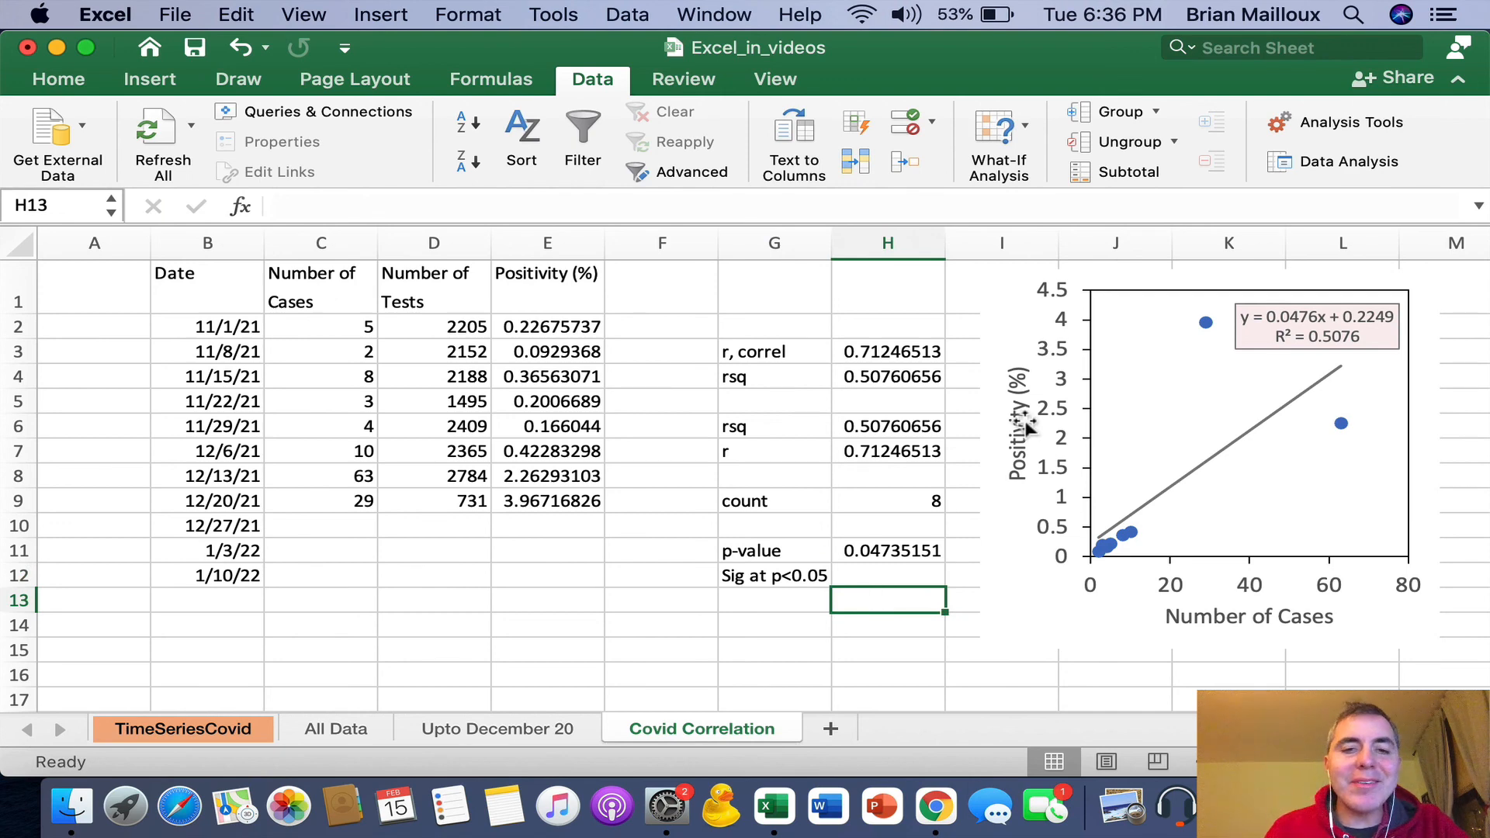
{"action": "mouse_move", "coordinate": [919, 451]}
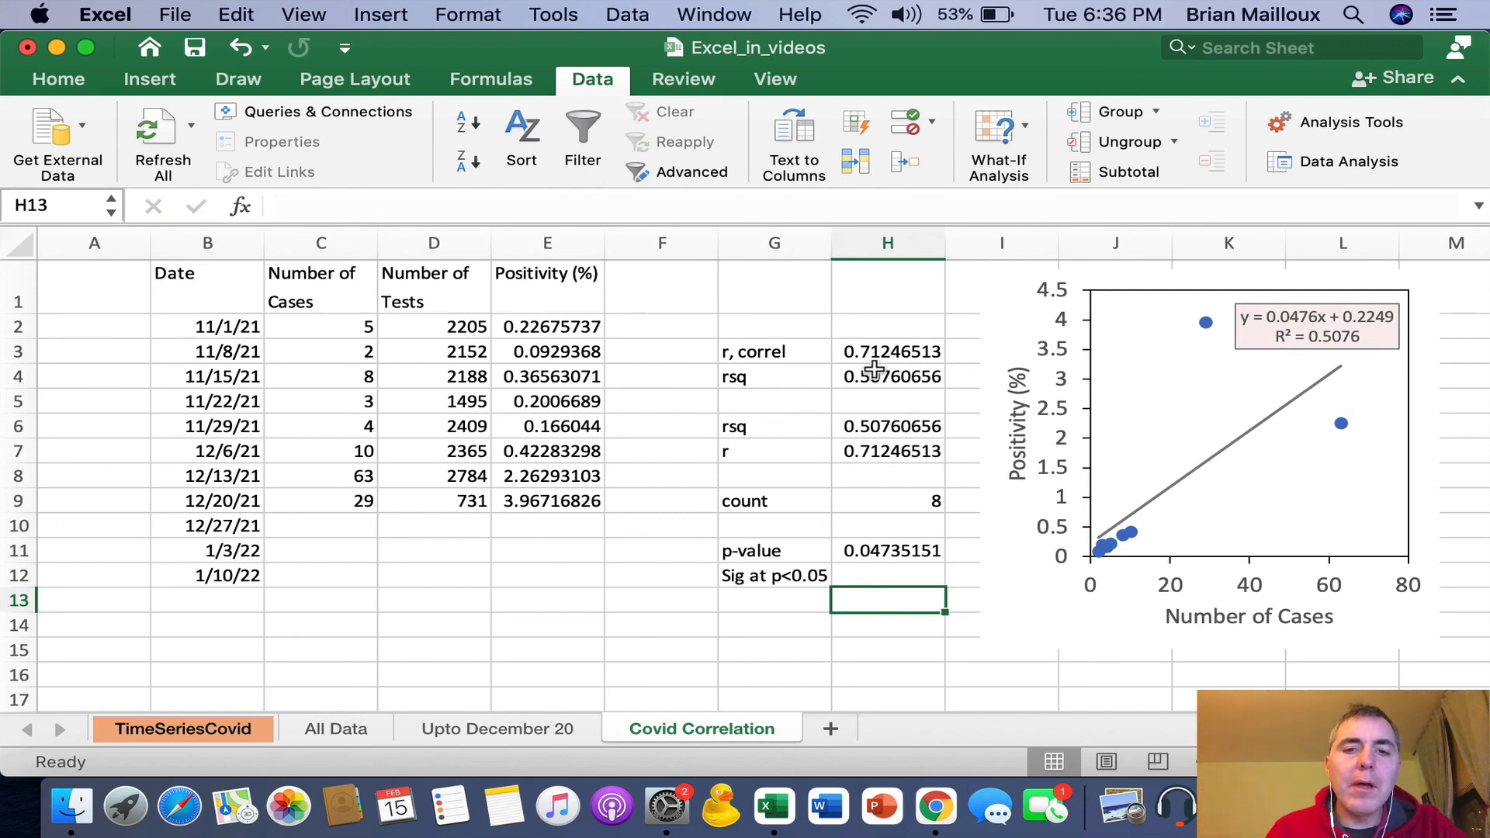
{"action": "mouse_move", "coordinate": [854, 610]}
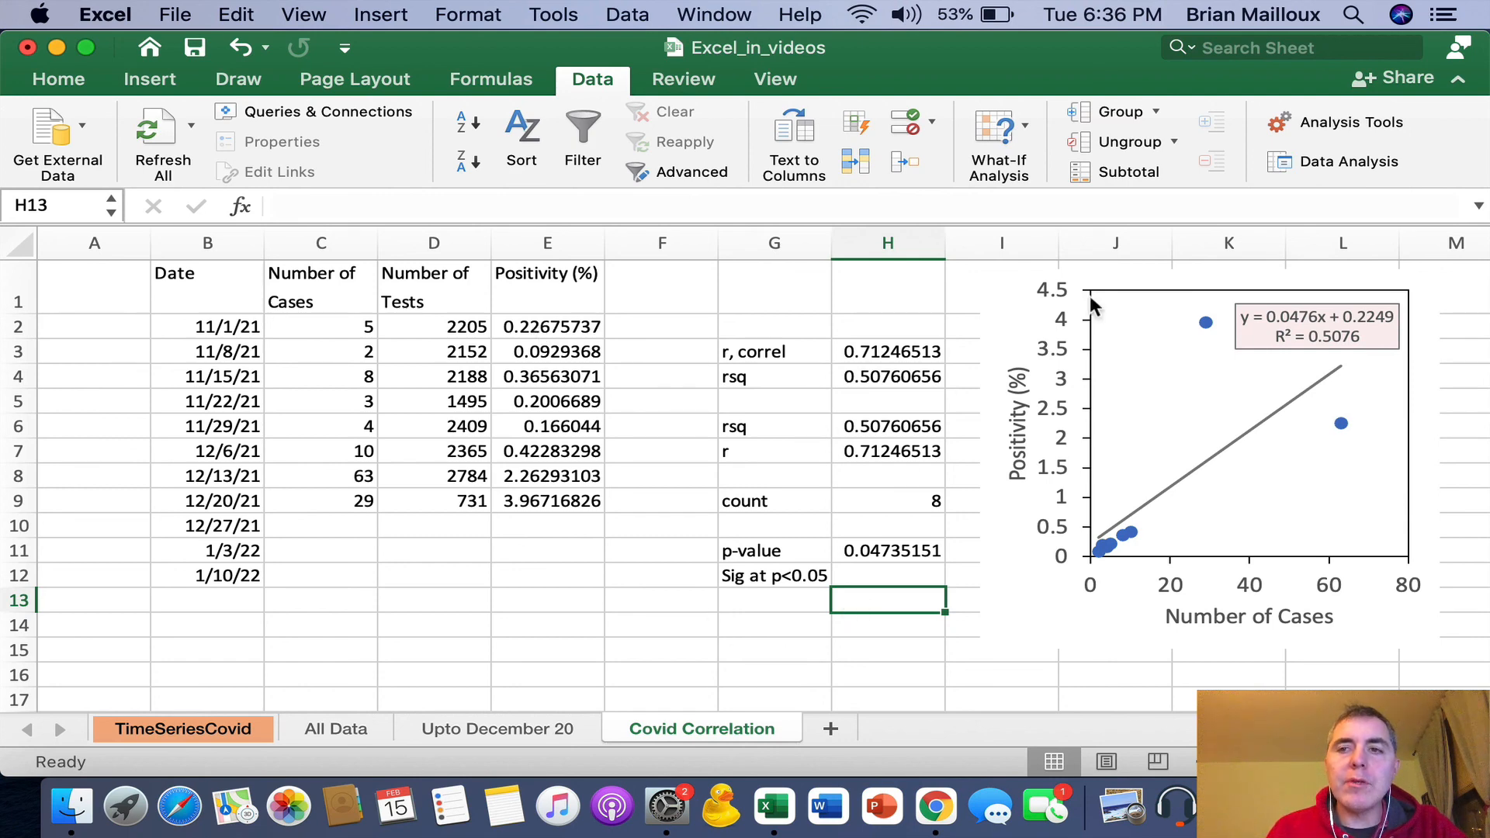
{"action": "mouse_move", "coordinate": [1345, 160]}
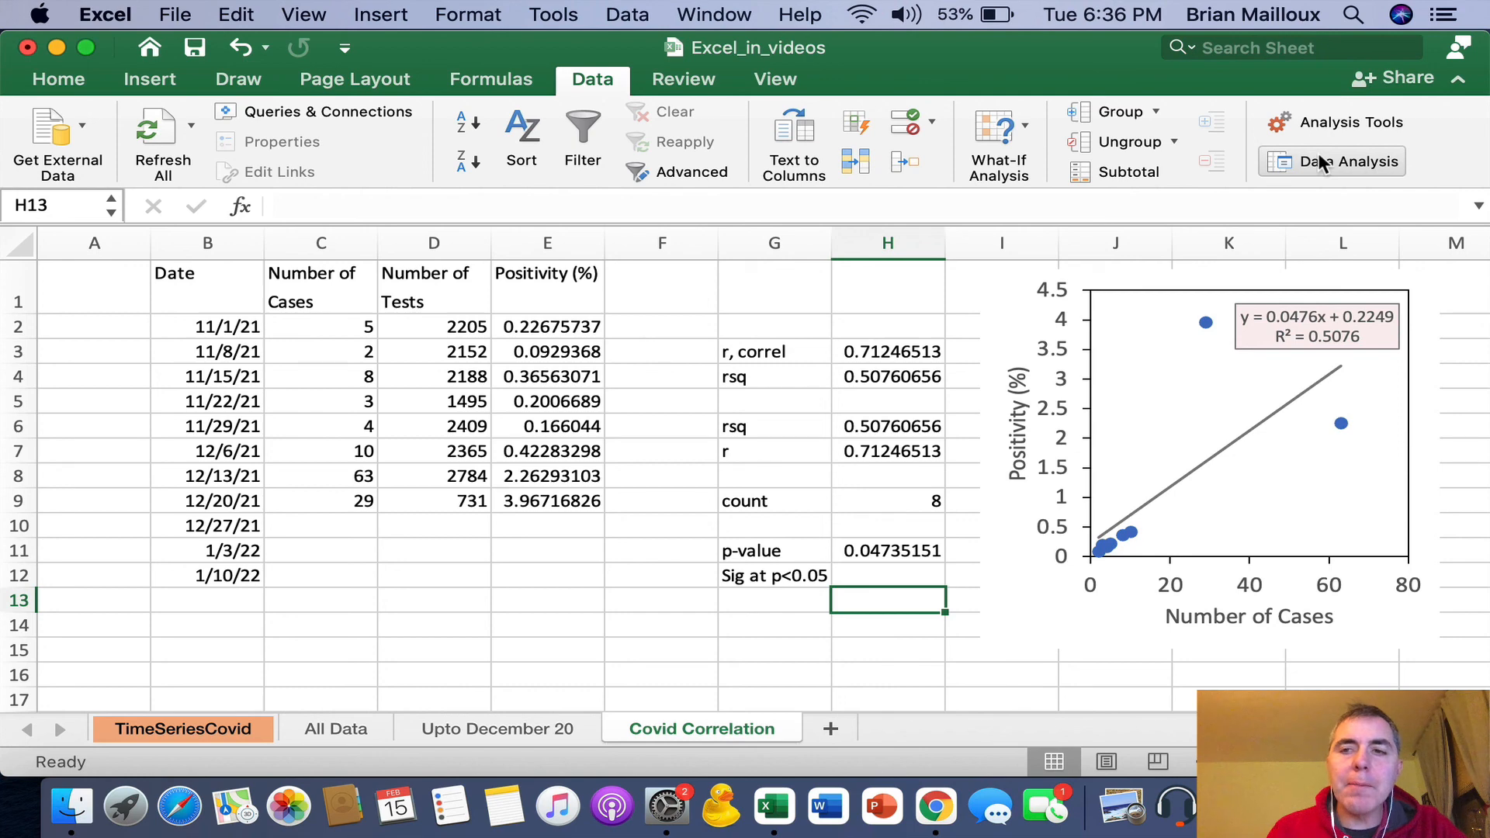